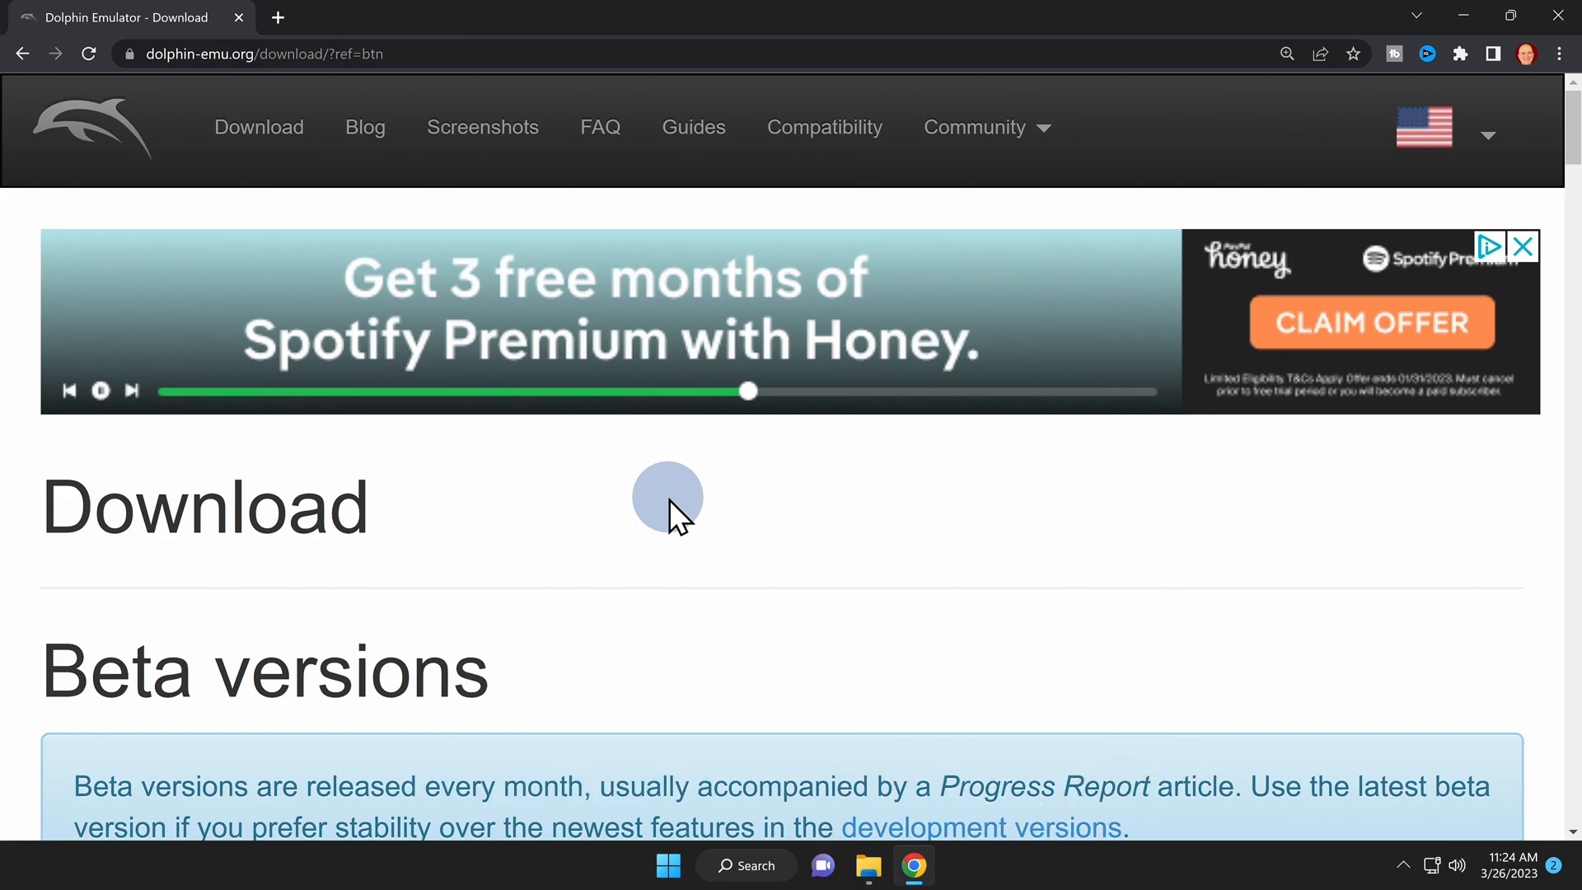
Download the Dolphin 5.0-18498 Windows x64 beta build from the Beta versions list
scroll("down", 3)
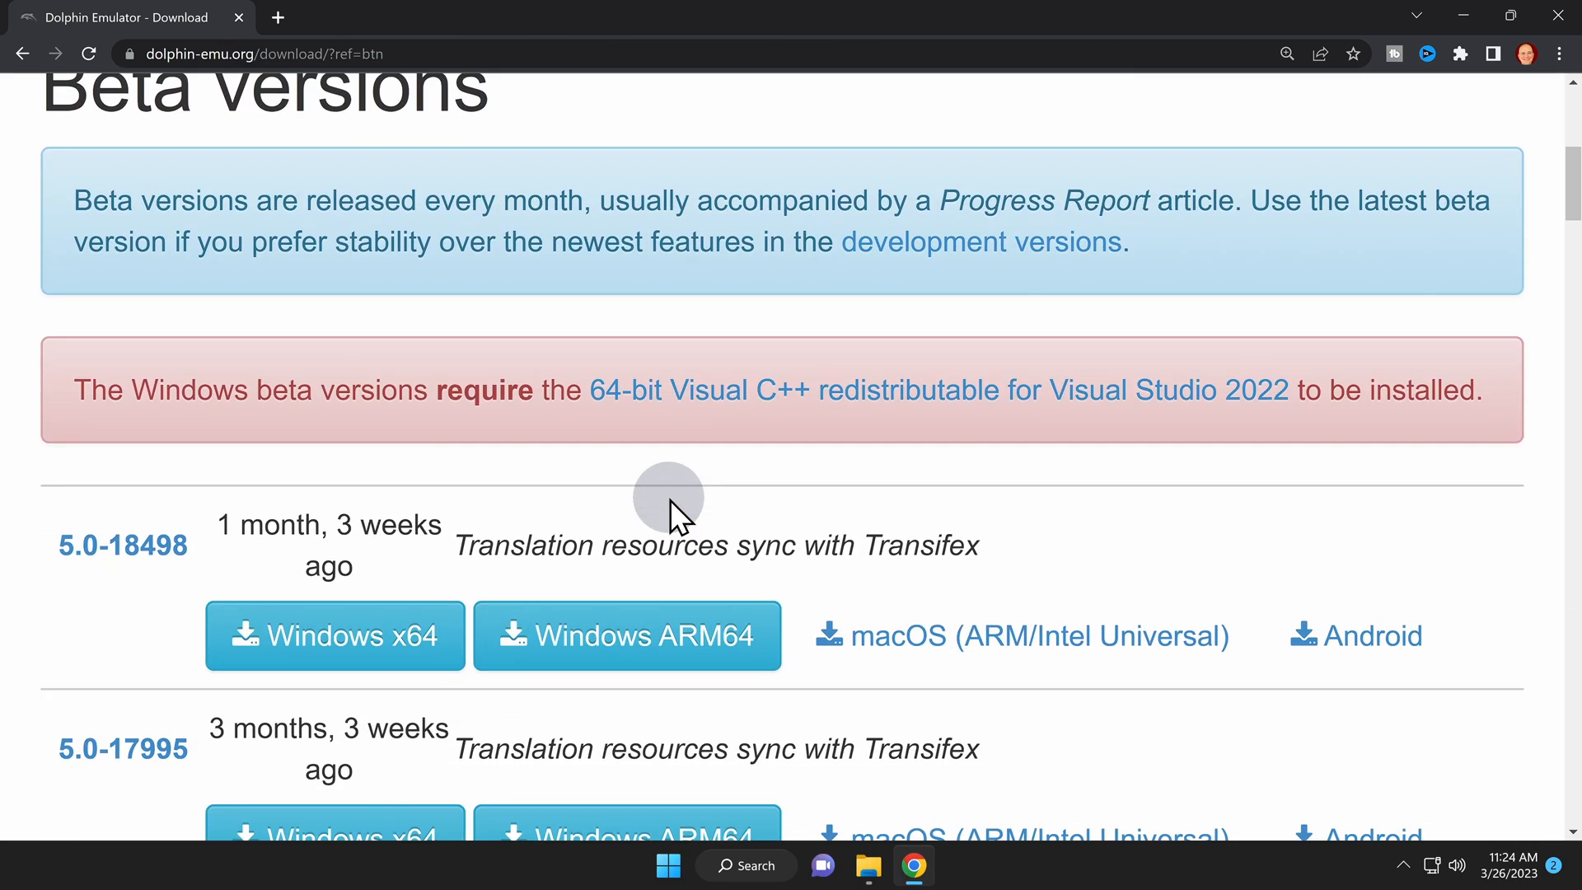
scroll("down", 3)
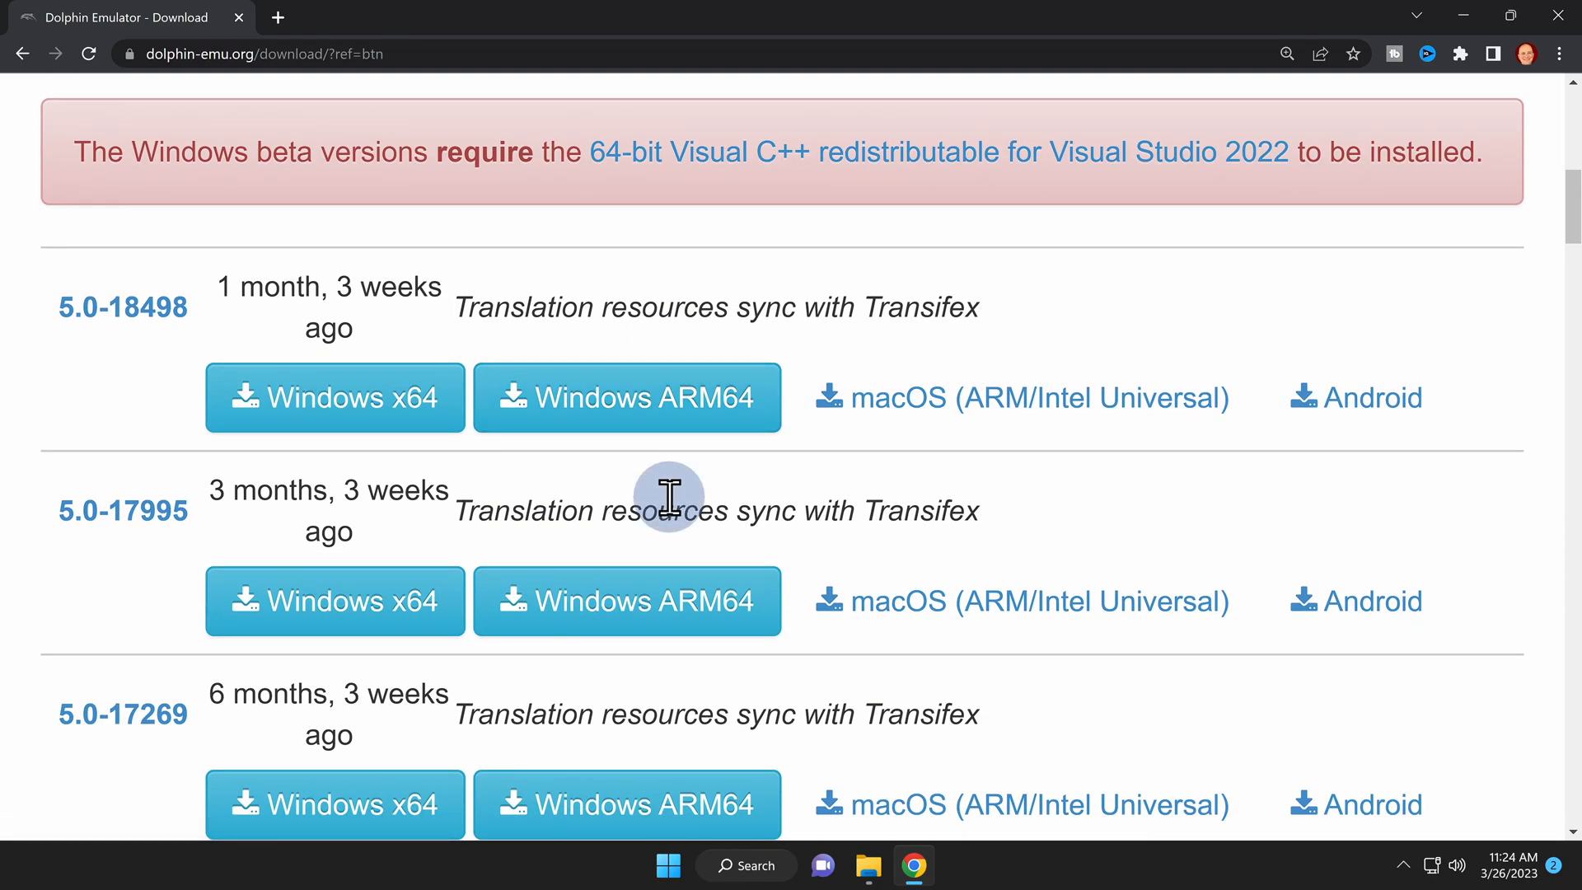
mouse_move(170, 399)
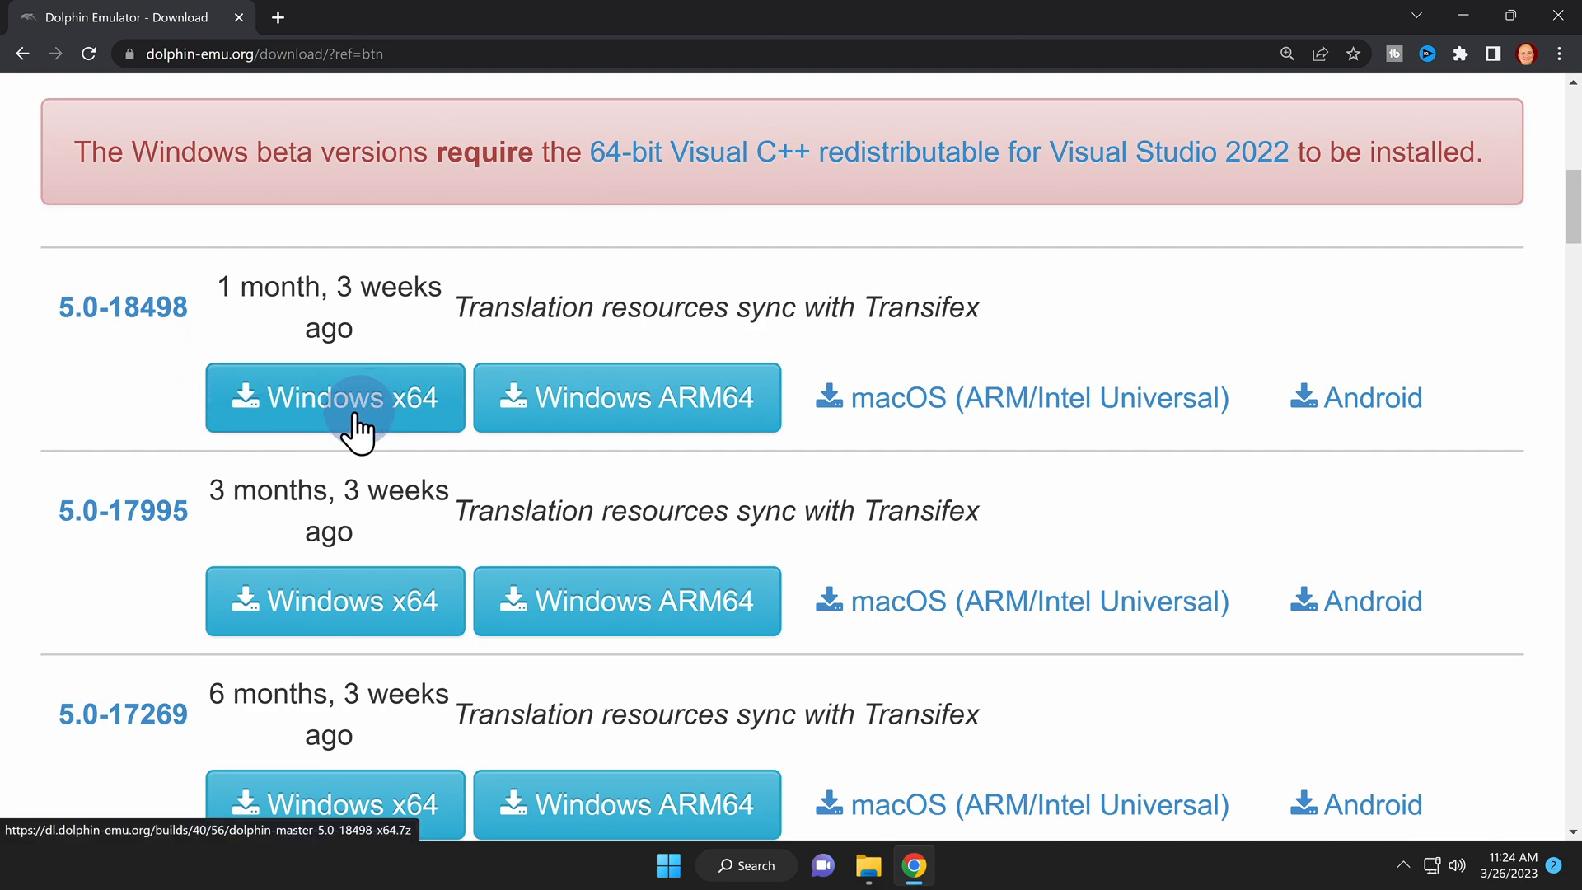
left_click(343, 405)
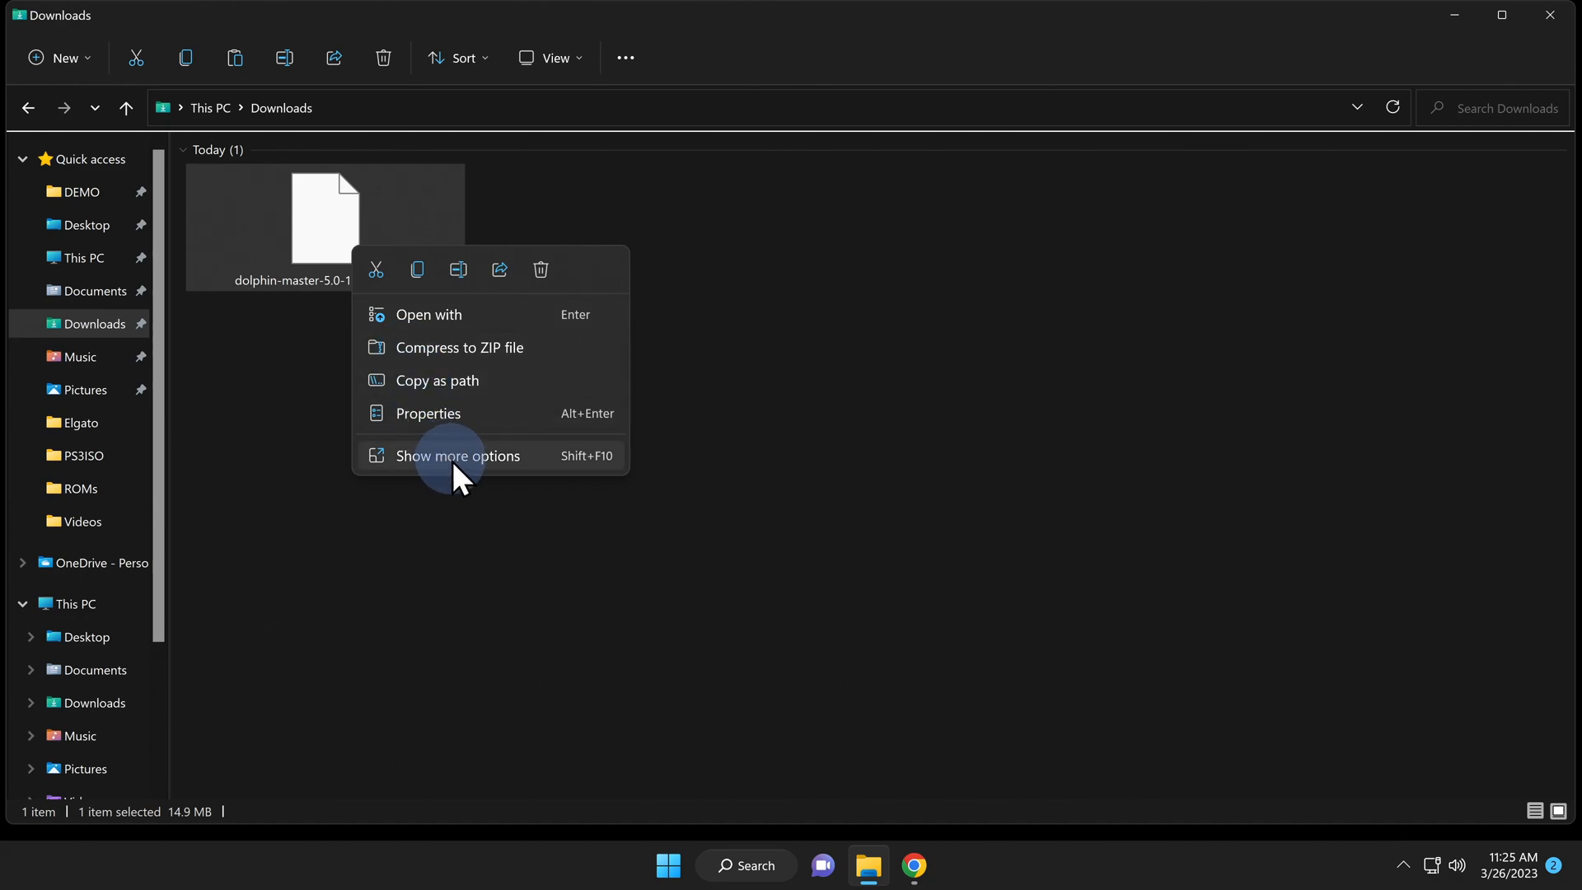
Extract the Dolphin .7z archive into Downloads with Zipware, producing a Dolphin-x64 folder
left_click(458, 455)
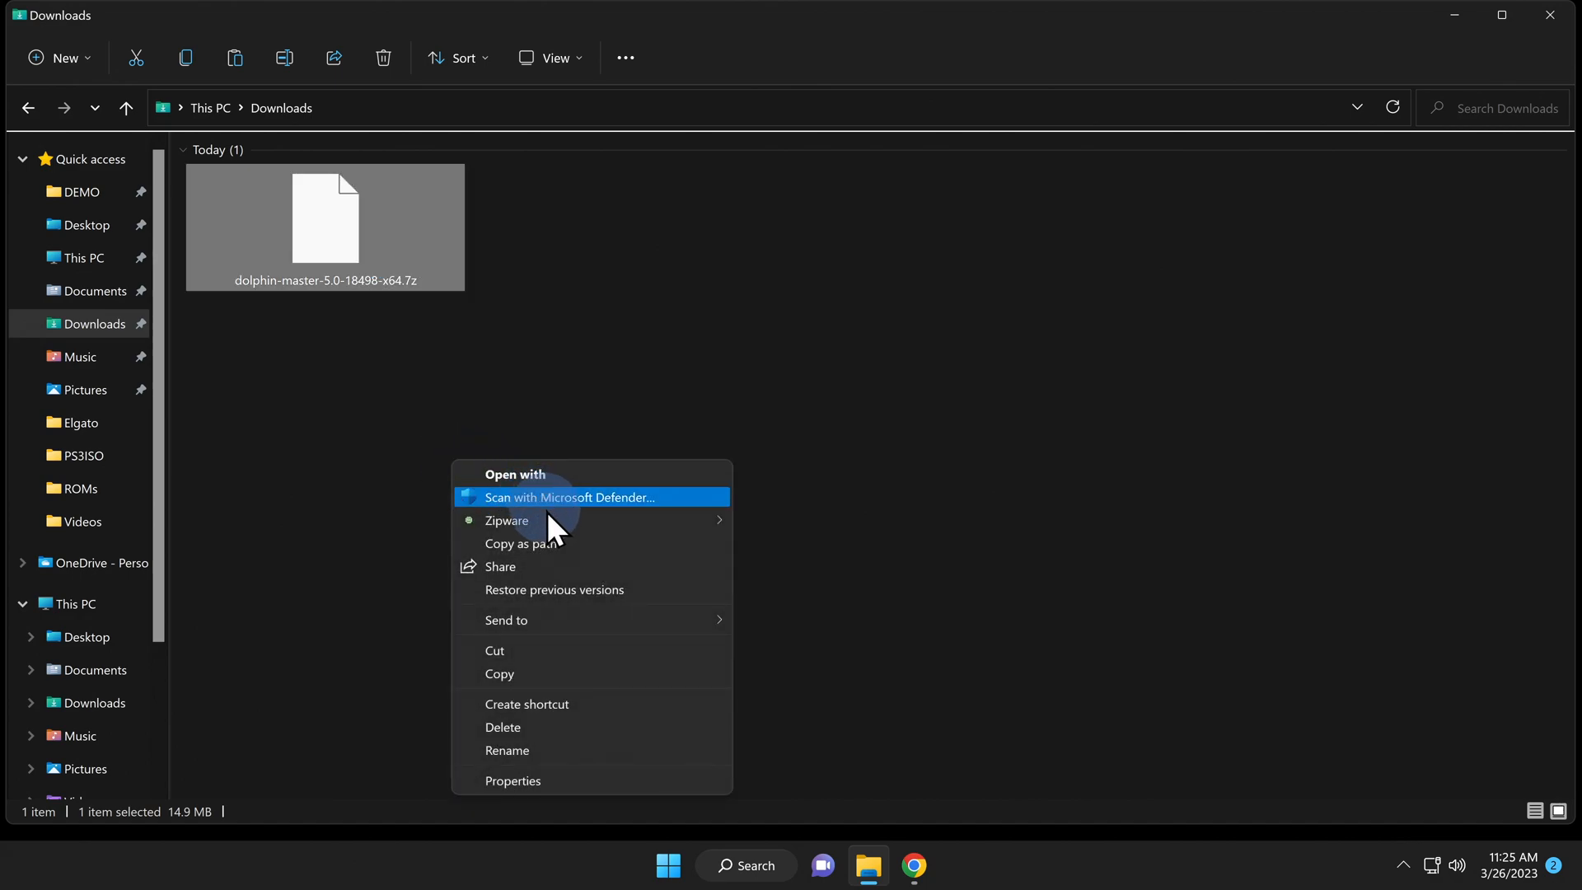
mouse_move(508, 519)
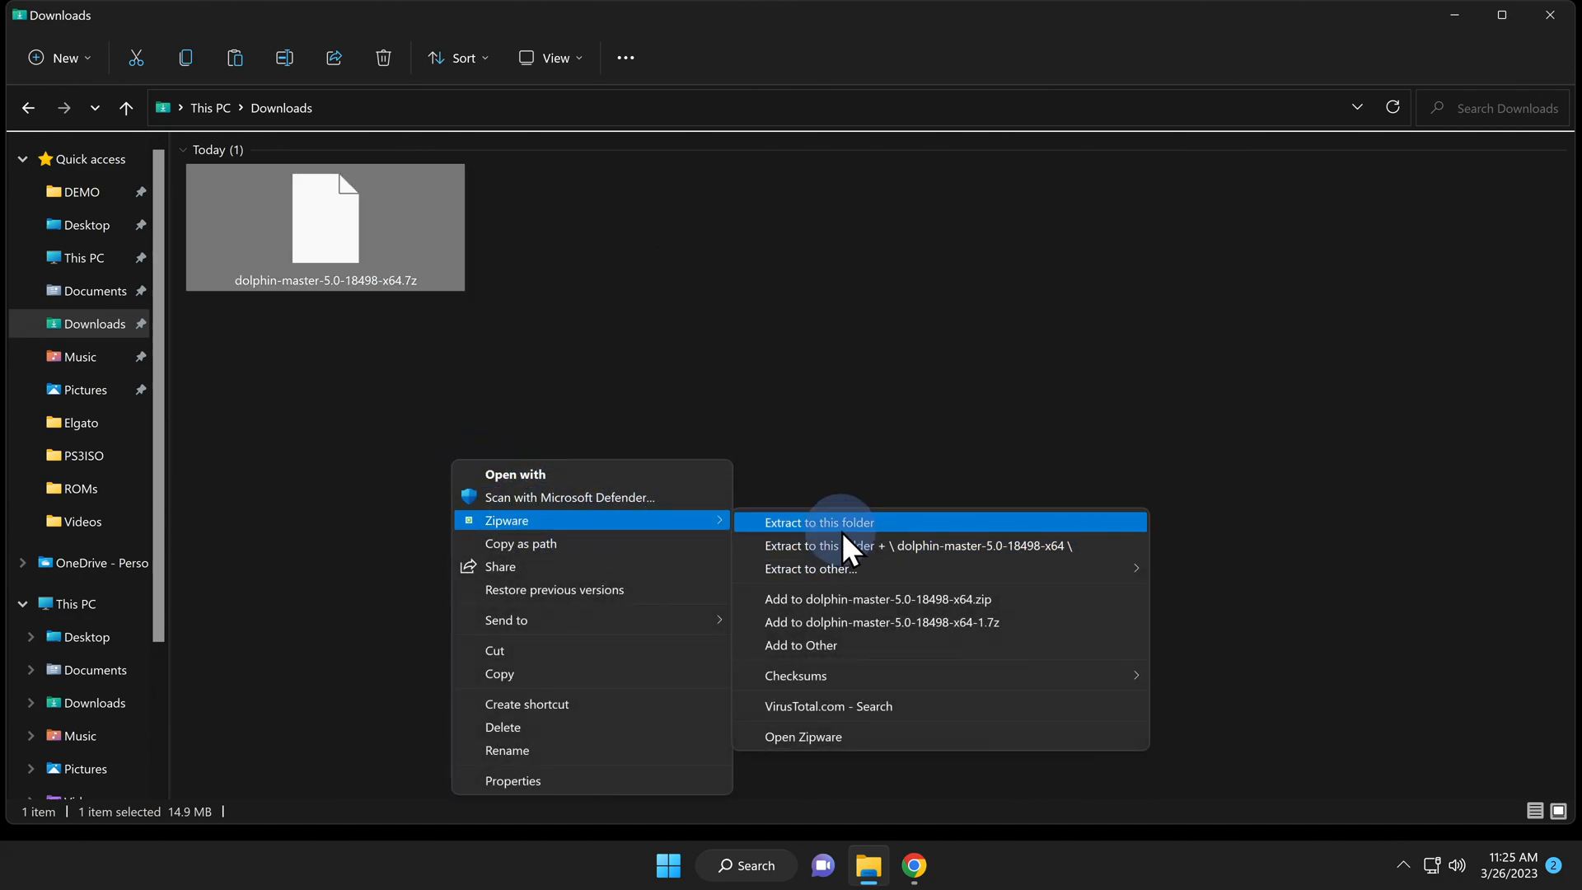
left_click(821, 522)
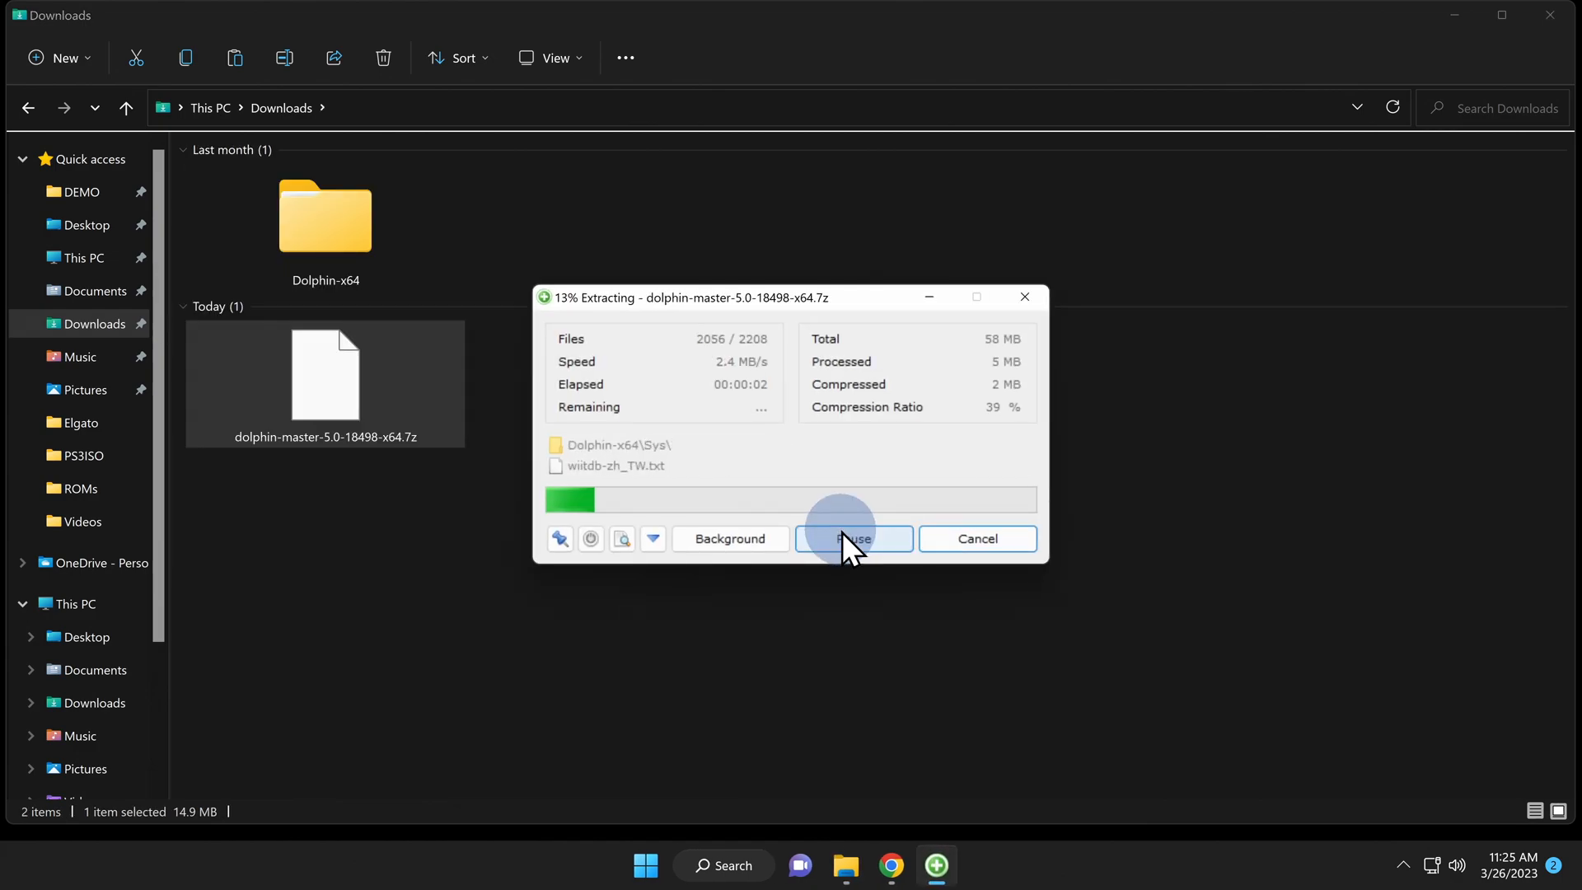
left_click(853, 538)
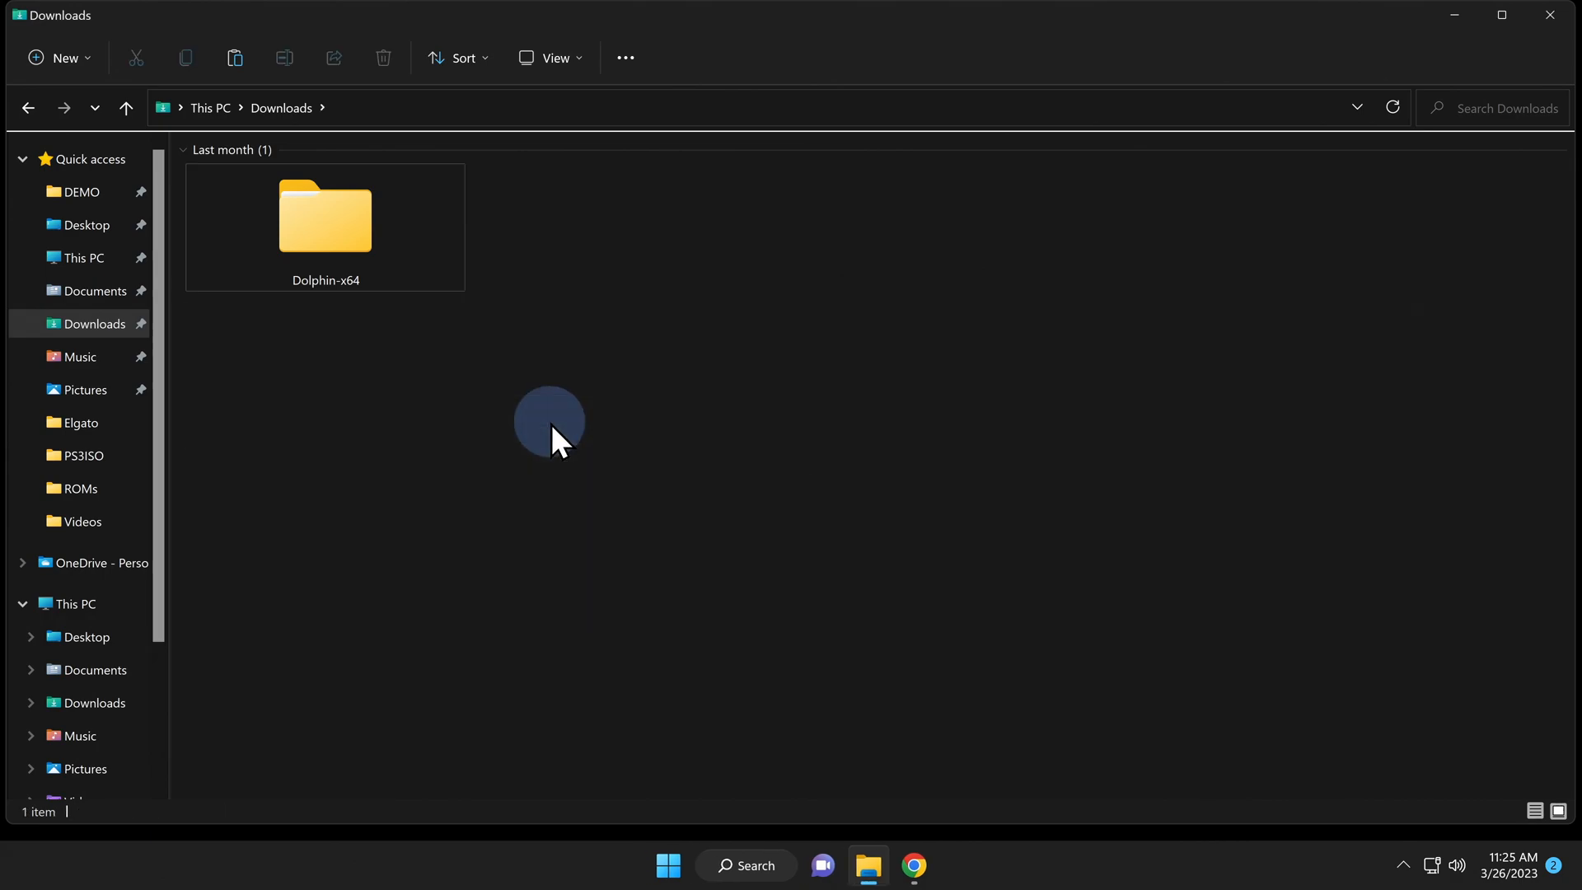
mouse_move(540, 491)
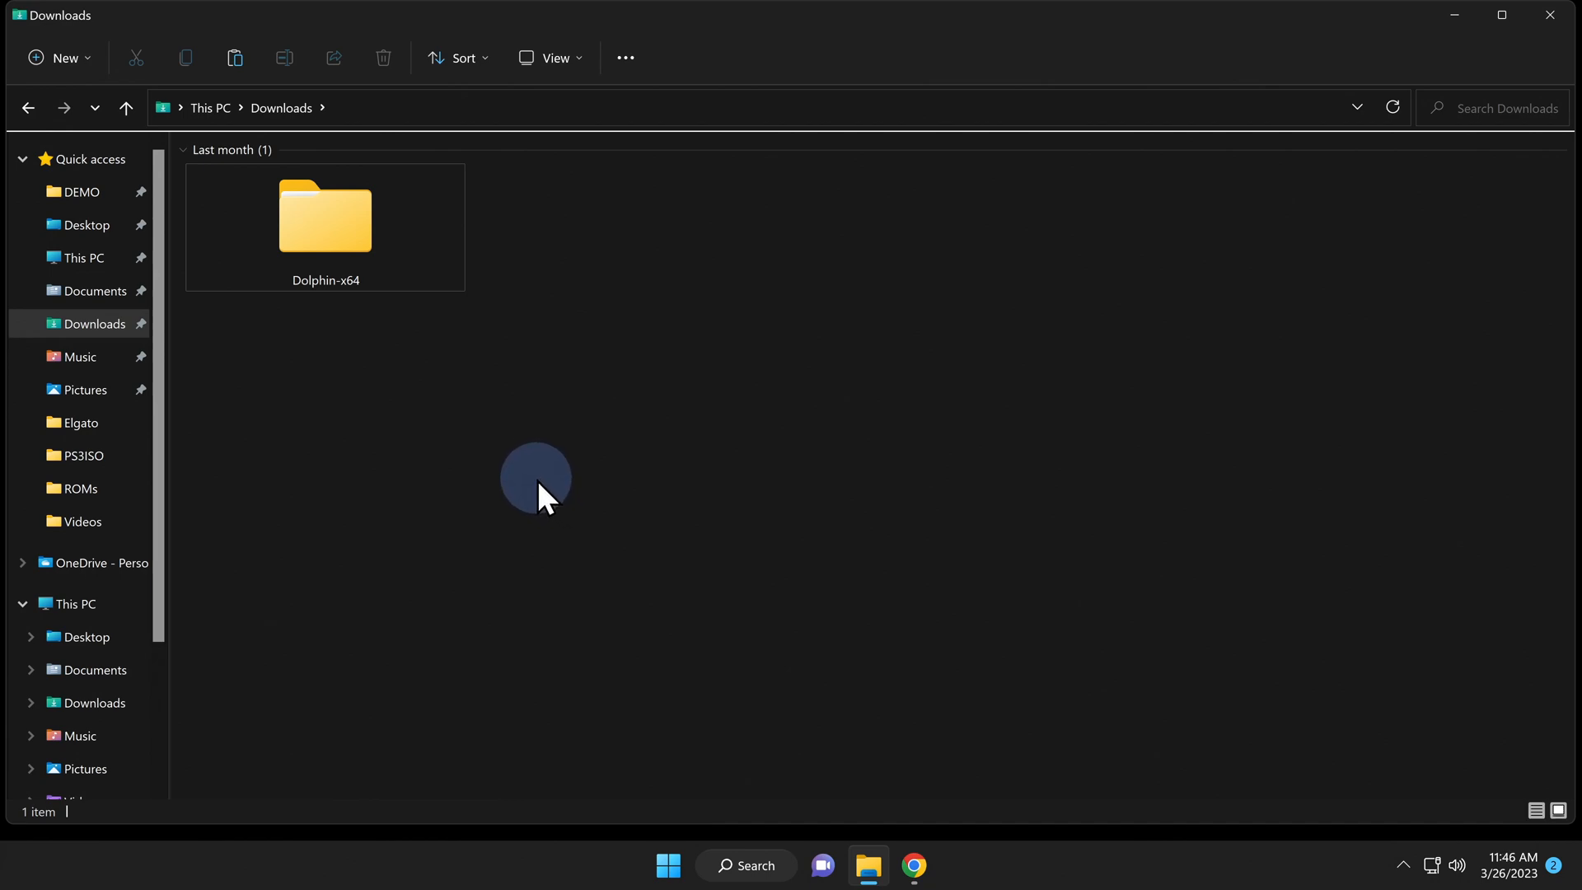
Run Dolphin.exe from the Dolphin-x64 folder and accept the User Account Control prompt
left_click(327, 226)
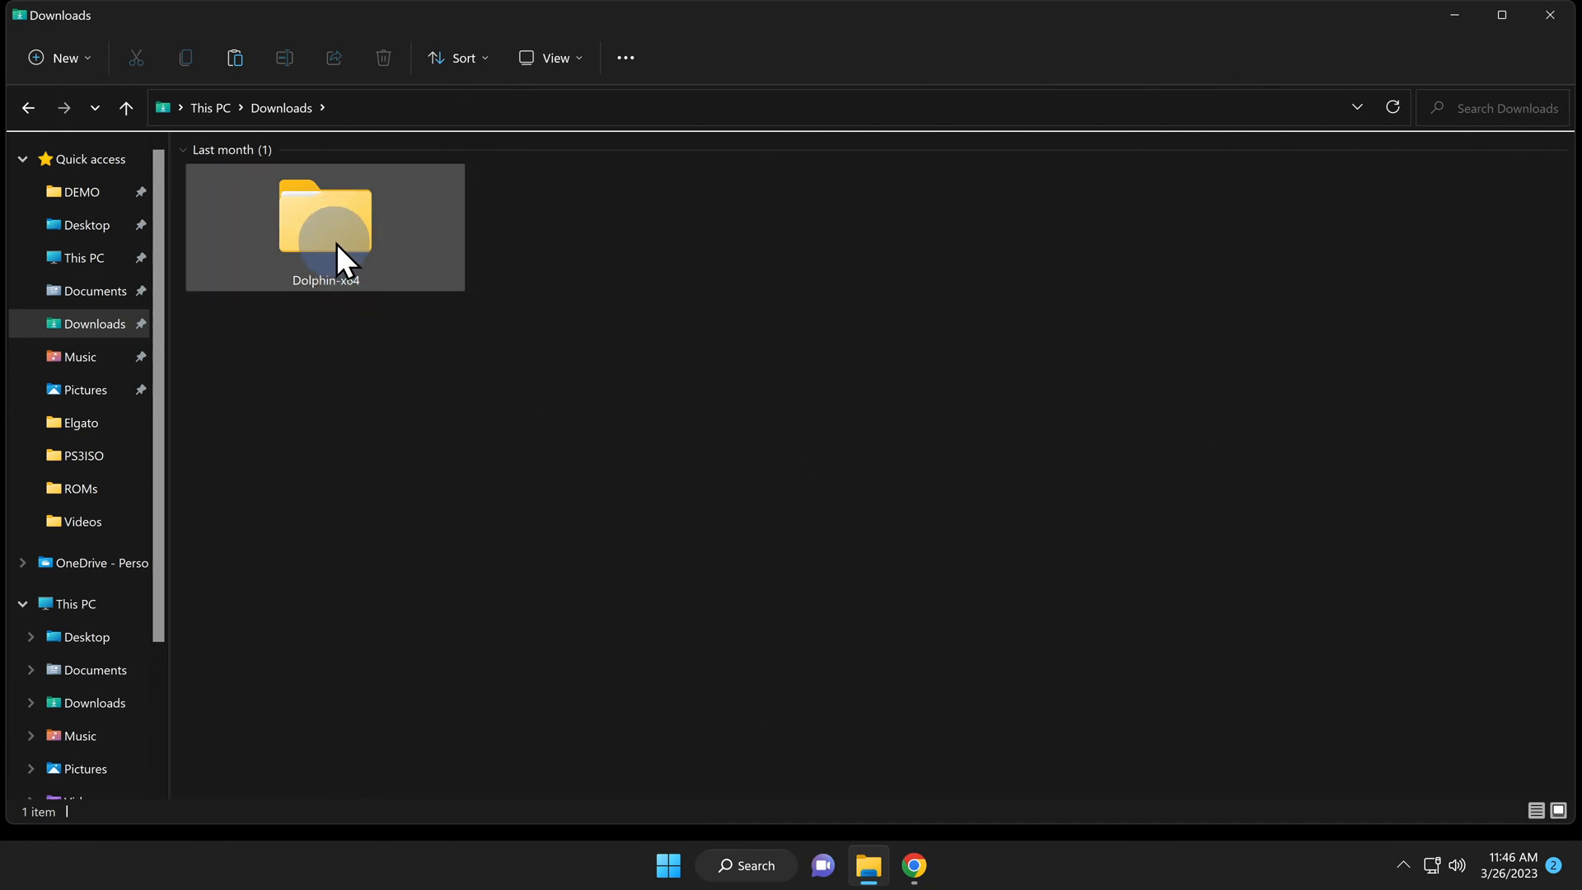
double_click(324, 218)
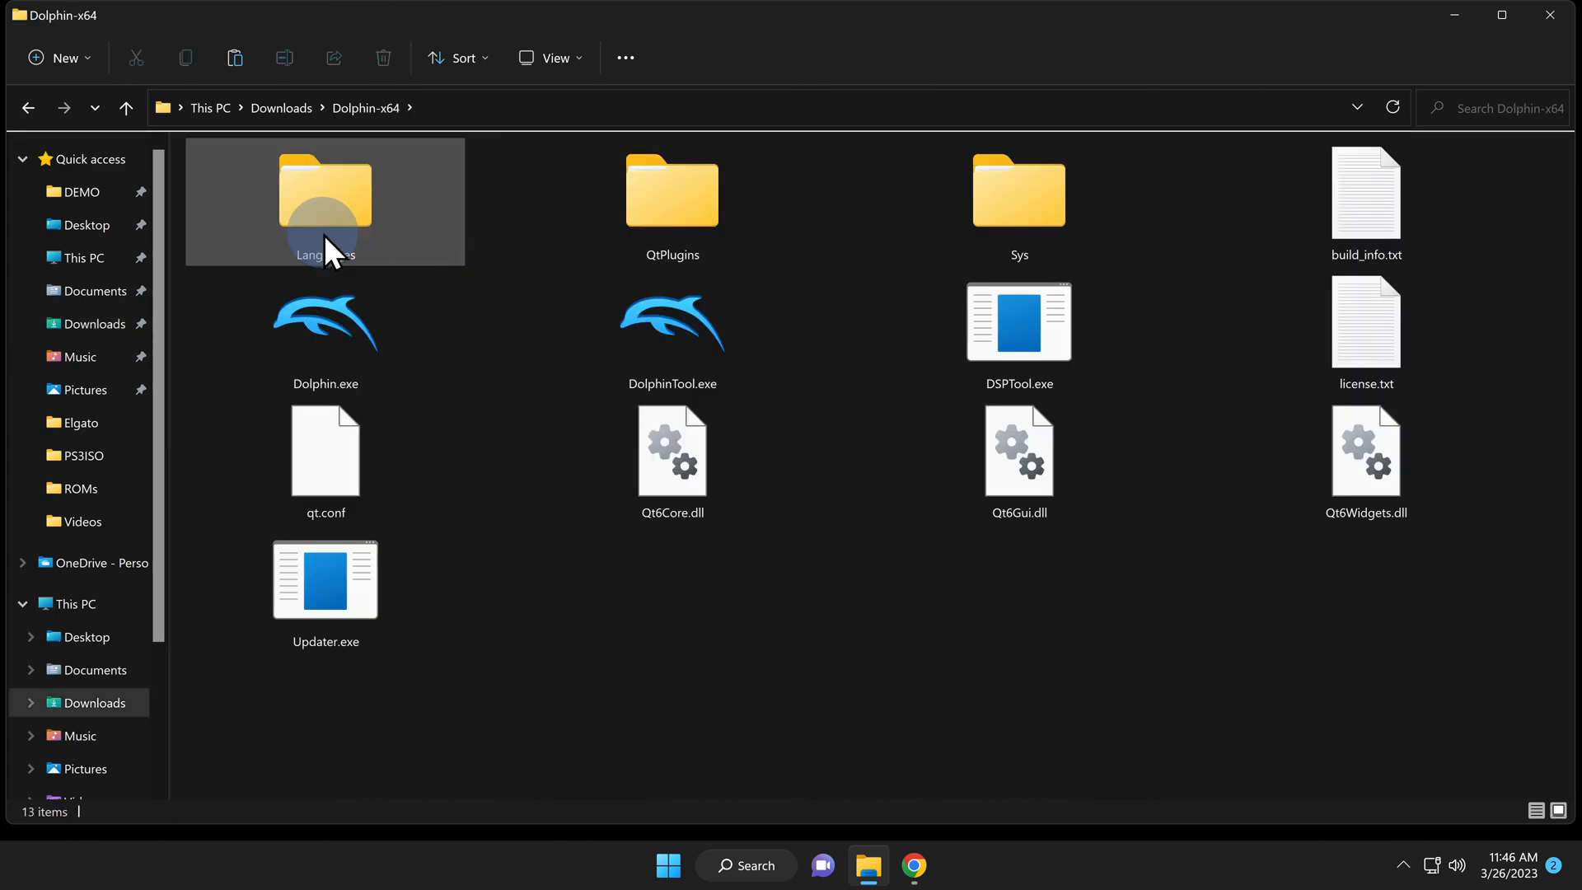
mouse_move(326, 318)
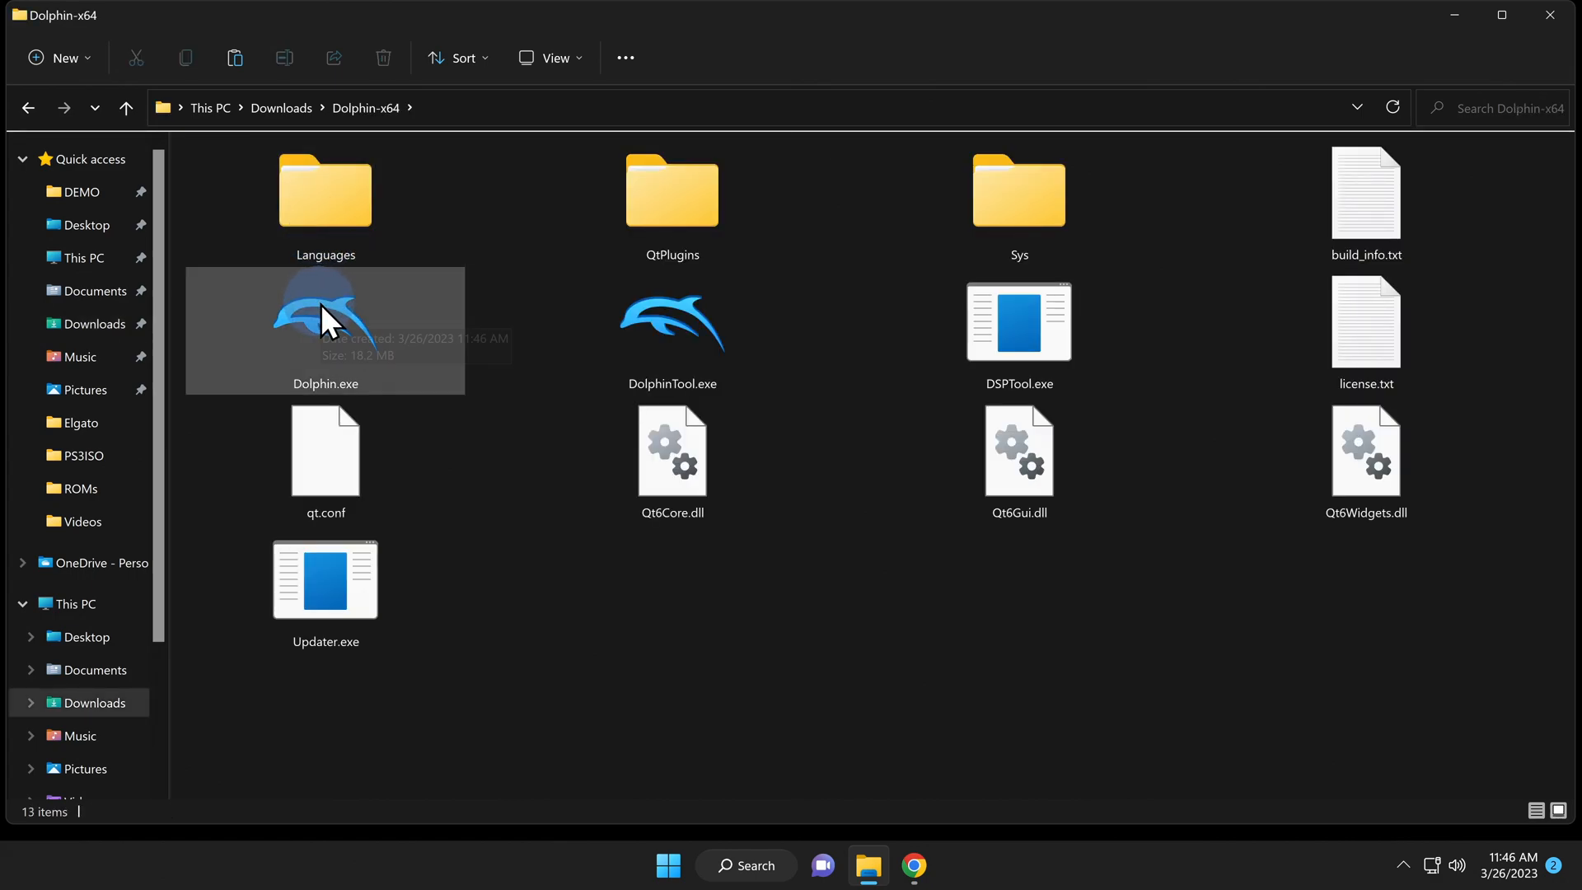
left_click(326, 323)
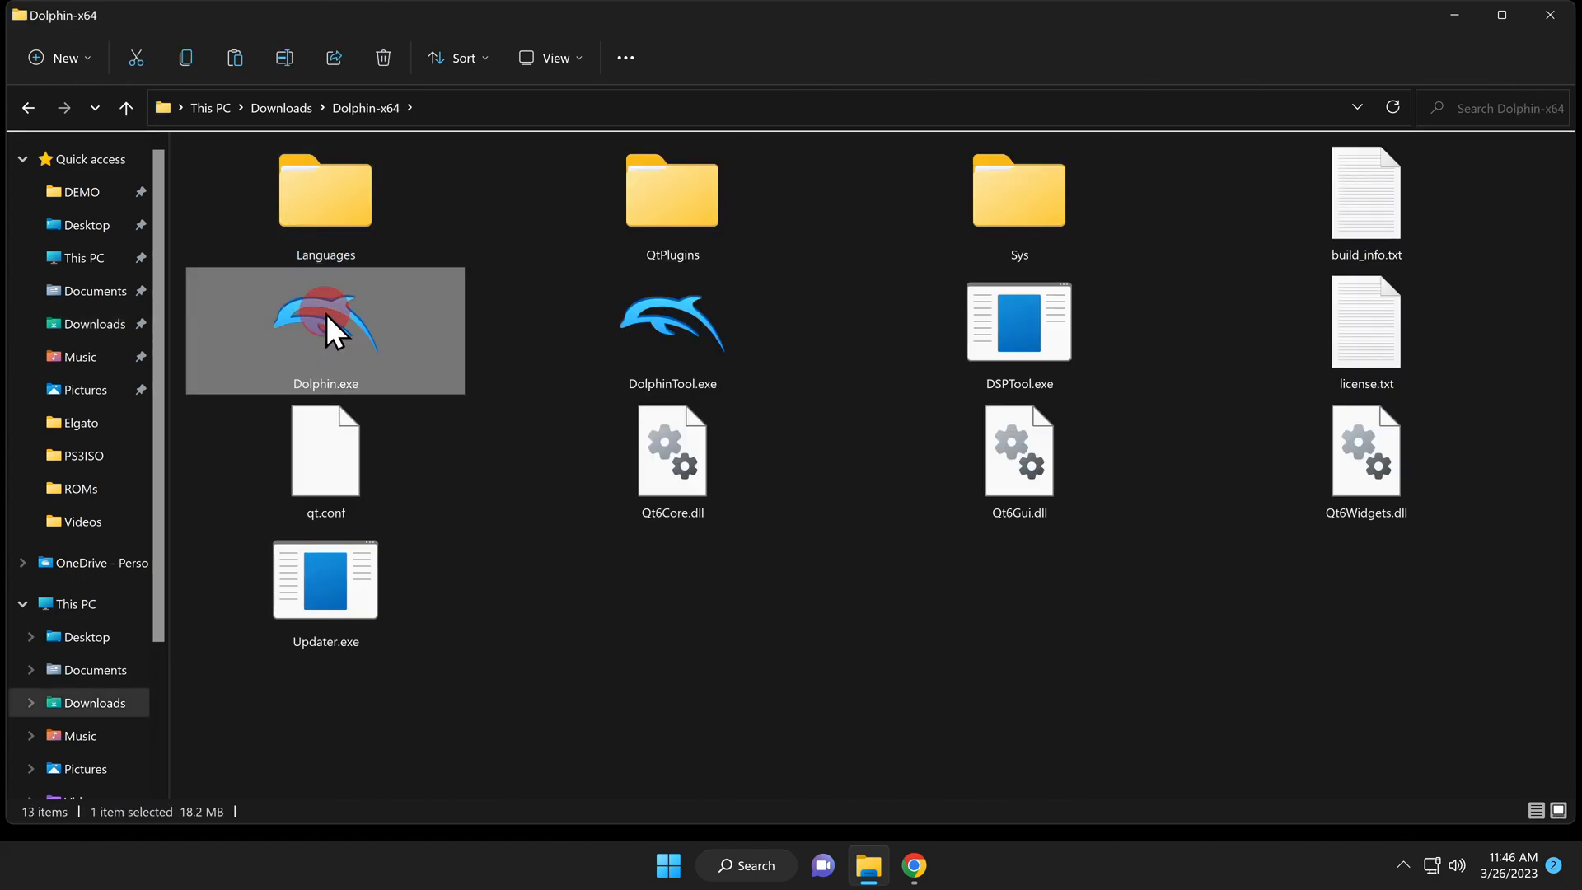
double_click(327, 330)
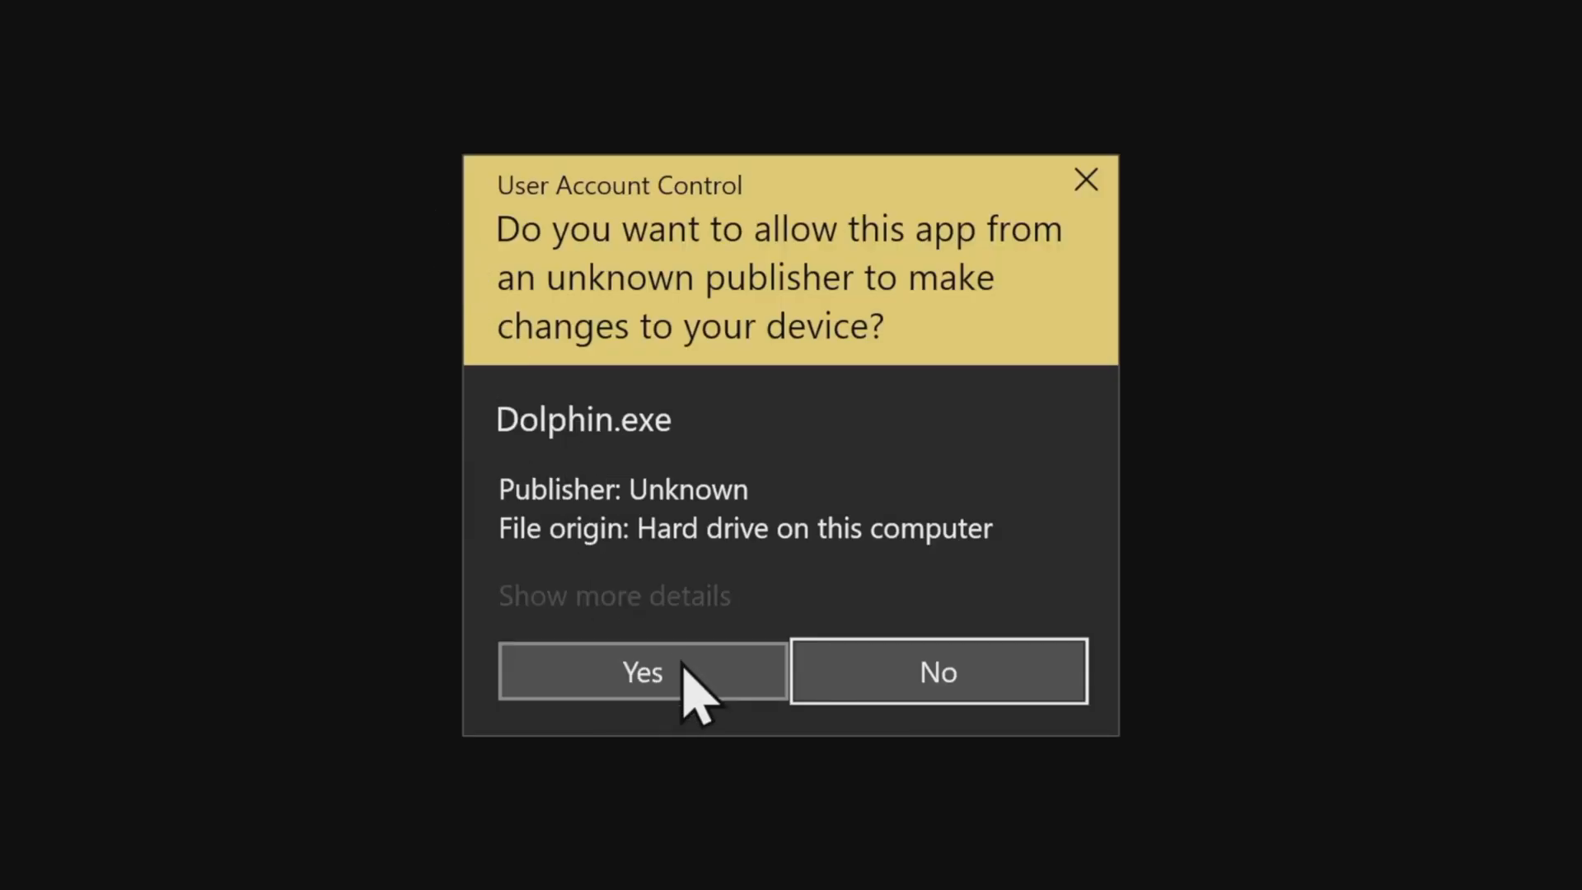
left_click(642, 673)
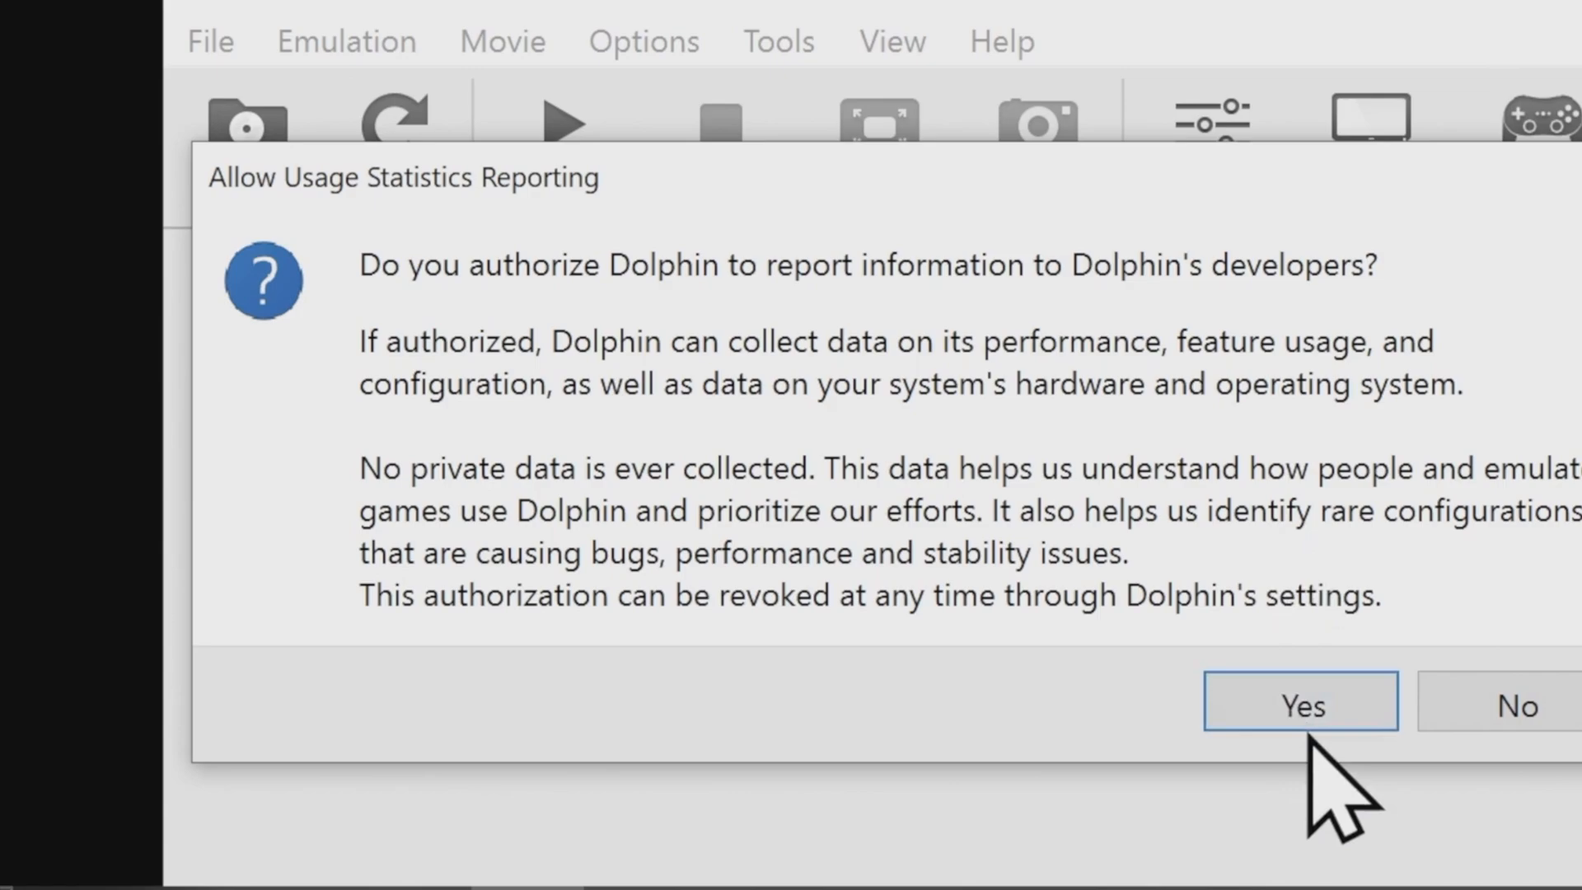
Agree to usage statistics reporting and reach Dolphin's empty main game list
left_click(1300, 702)
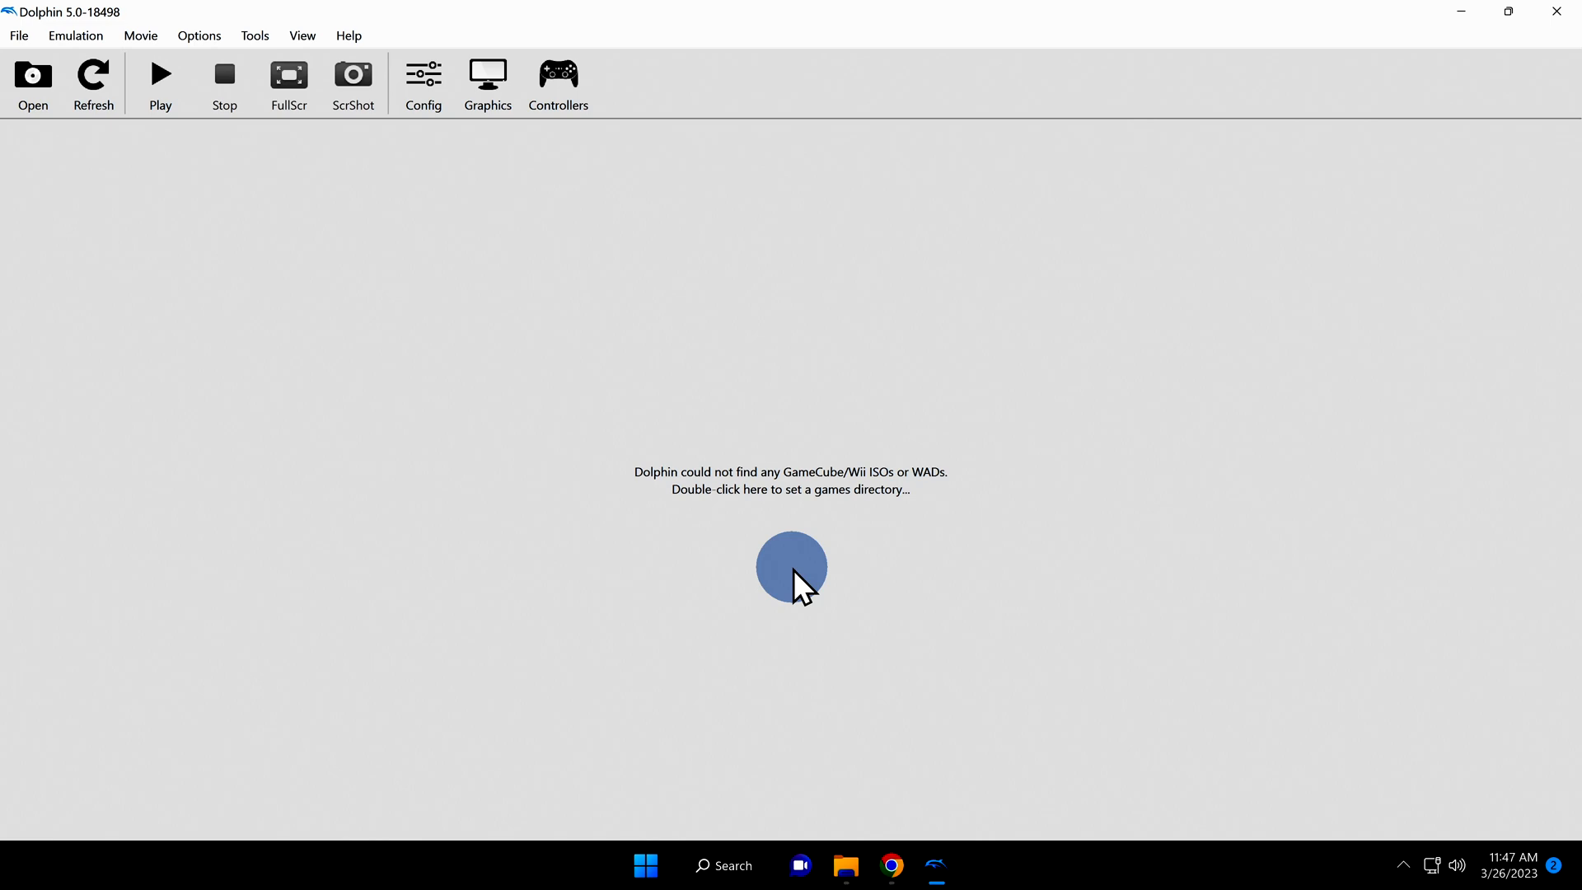
left_click(160, 76)
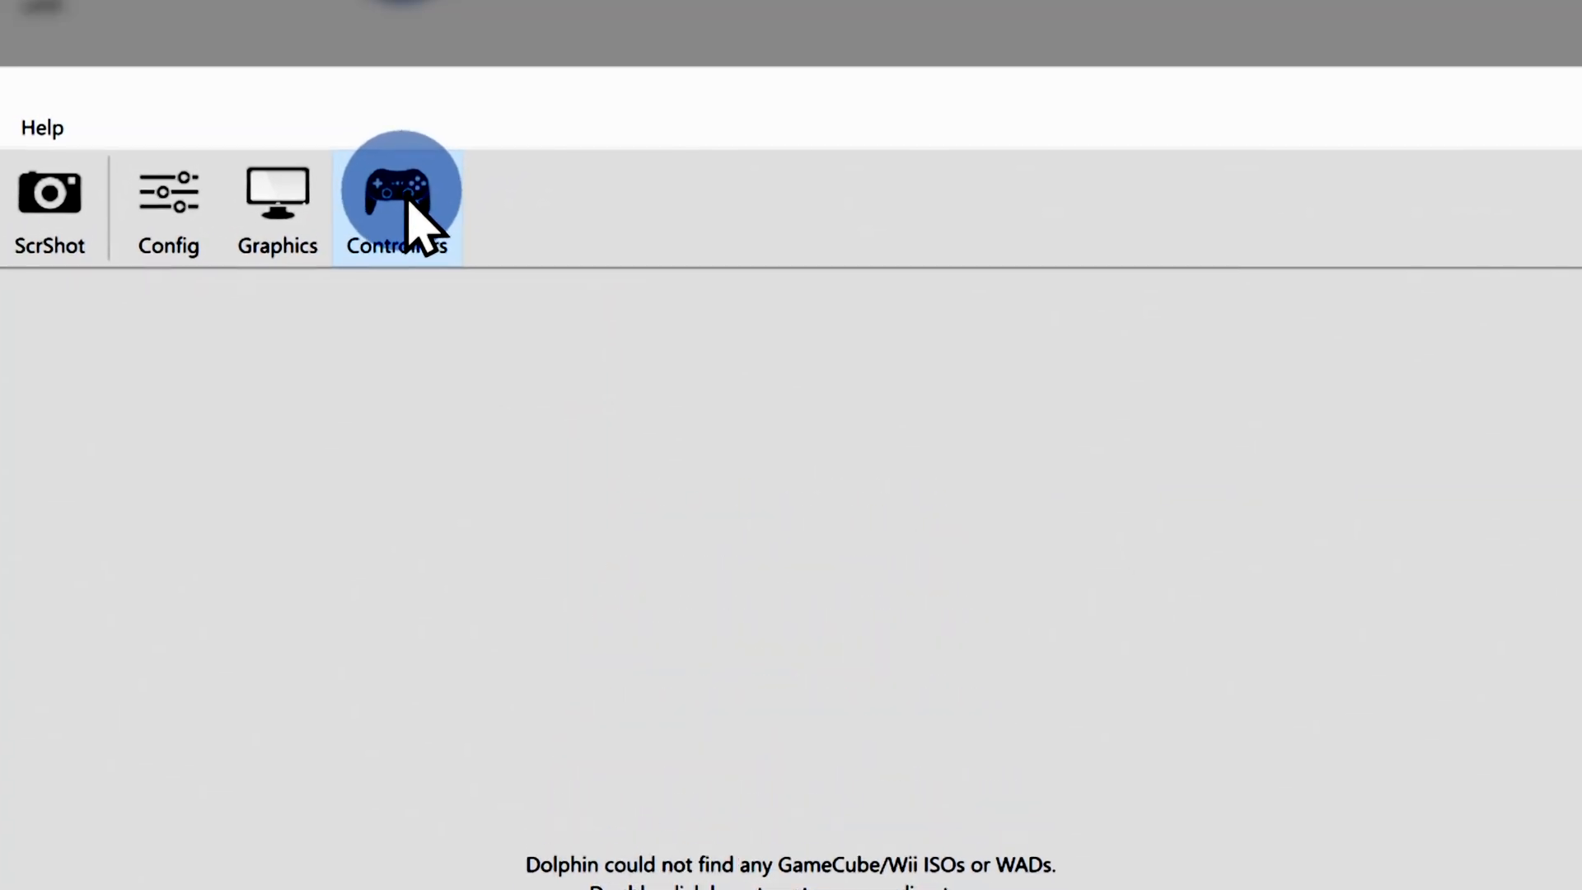
Set GameCube Port 1's device to SDL/0/Core (Plus) Wired Controller in Controller Settings
left_click(397, 190)
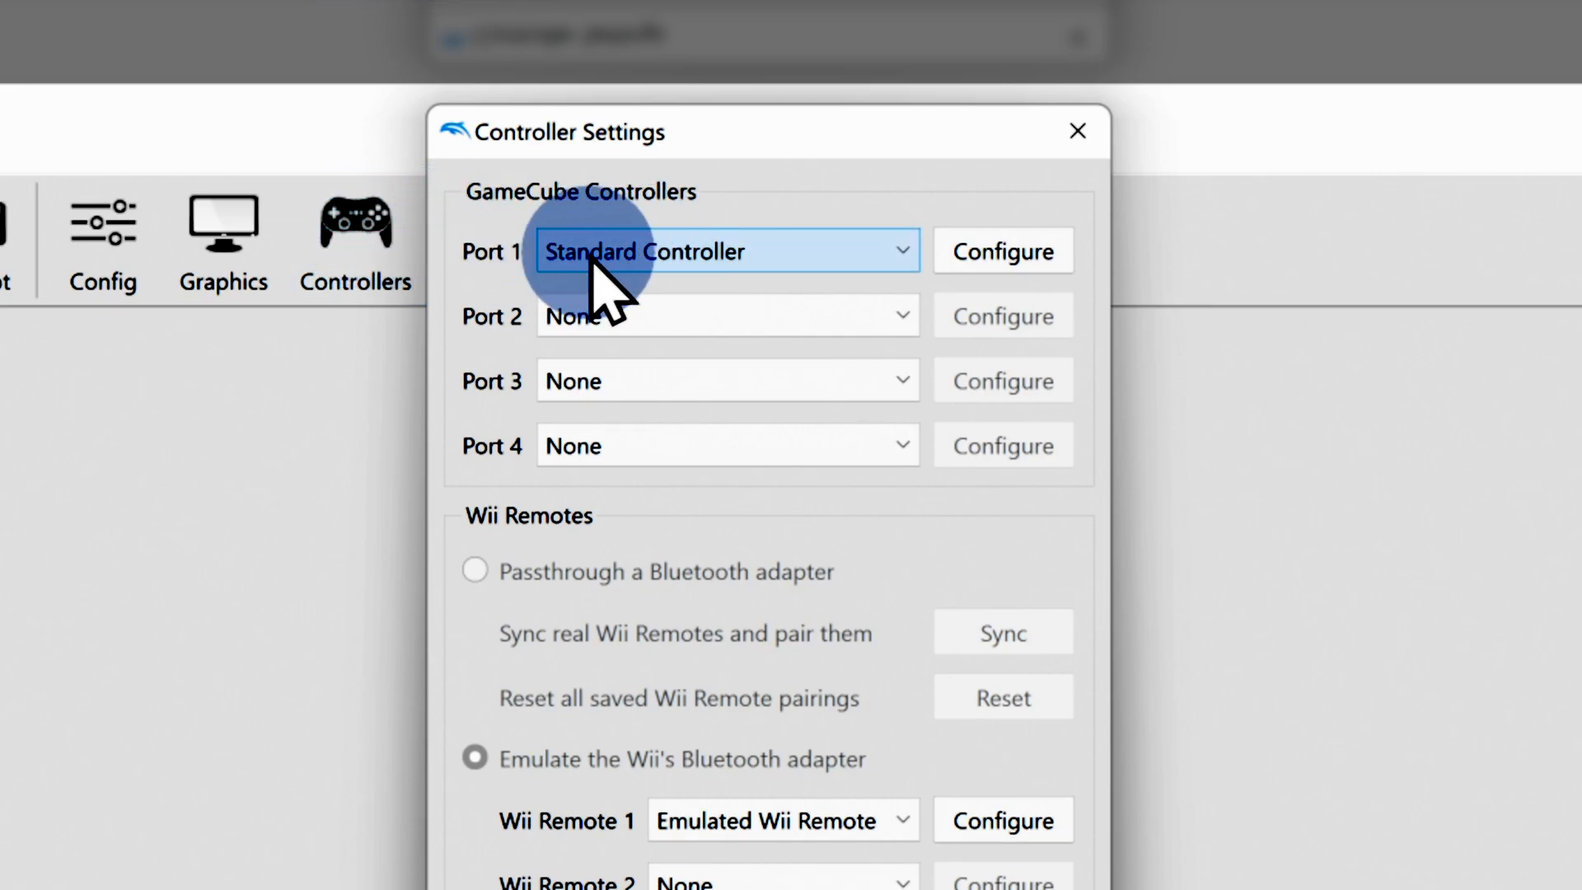
mouse_move(818, 305)
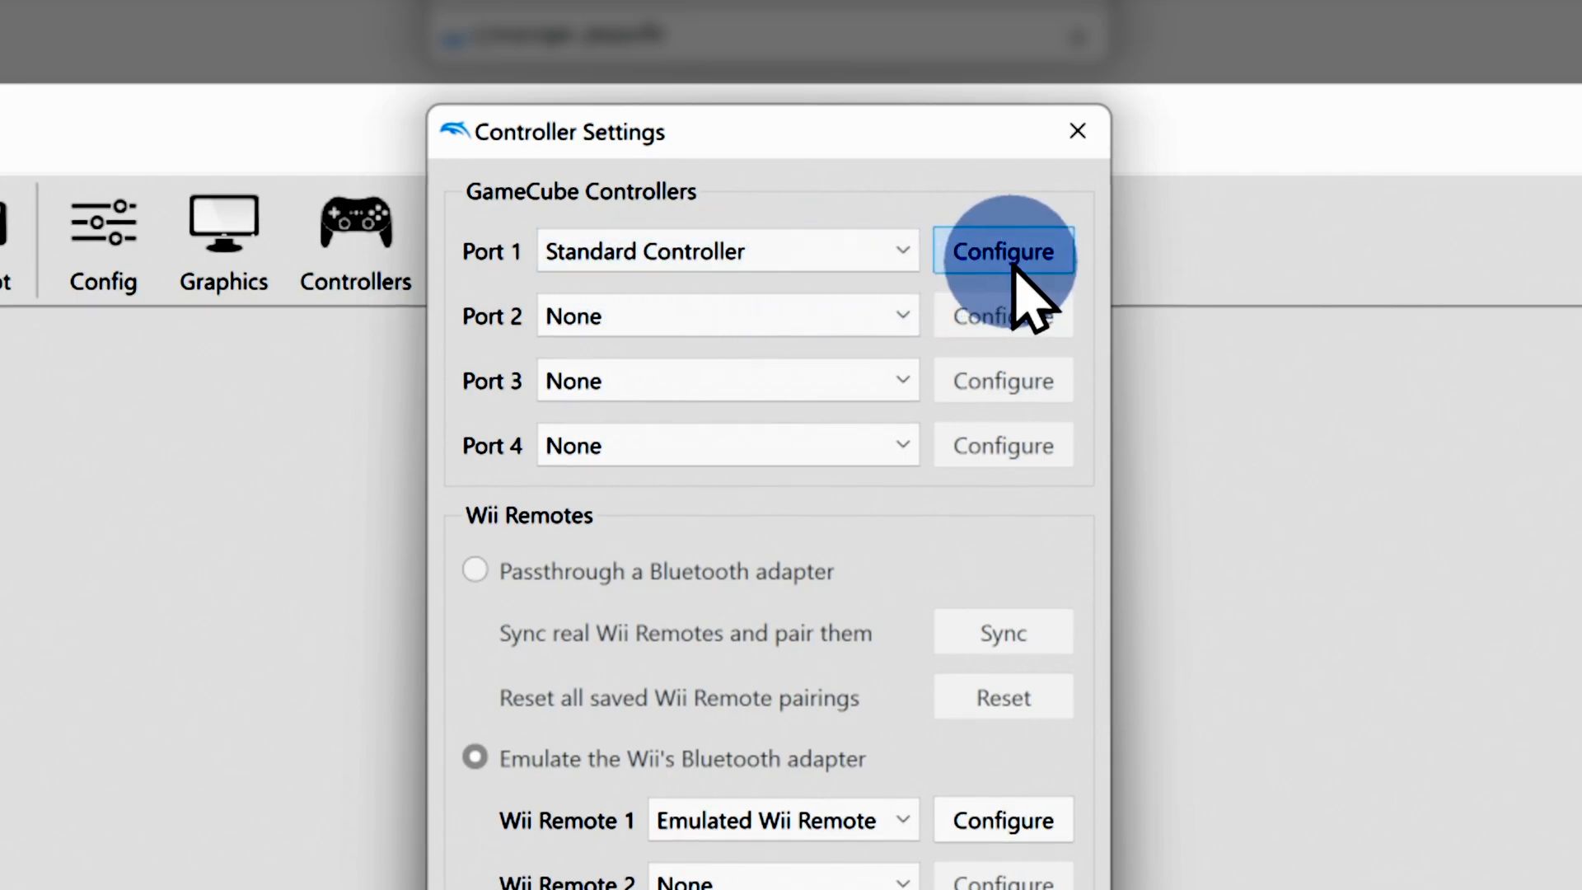
left_click(1004, 251)
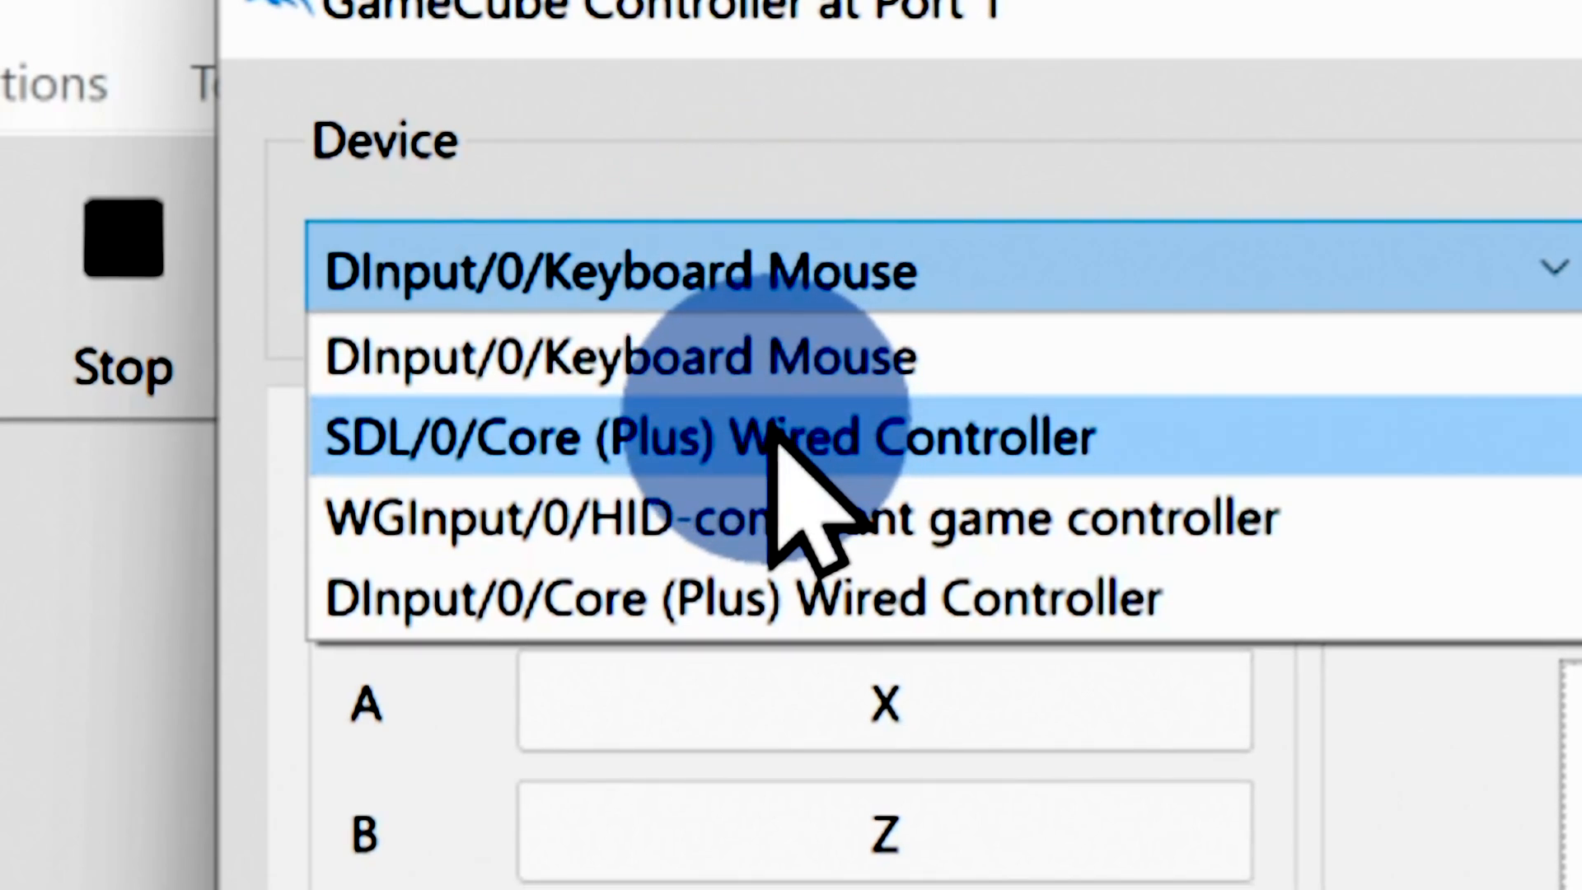
left_click(739, 435)
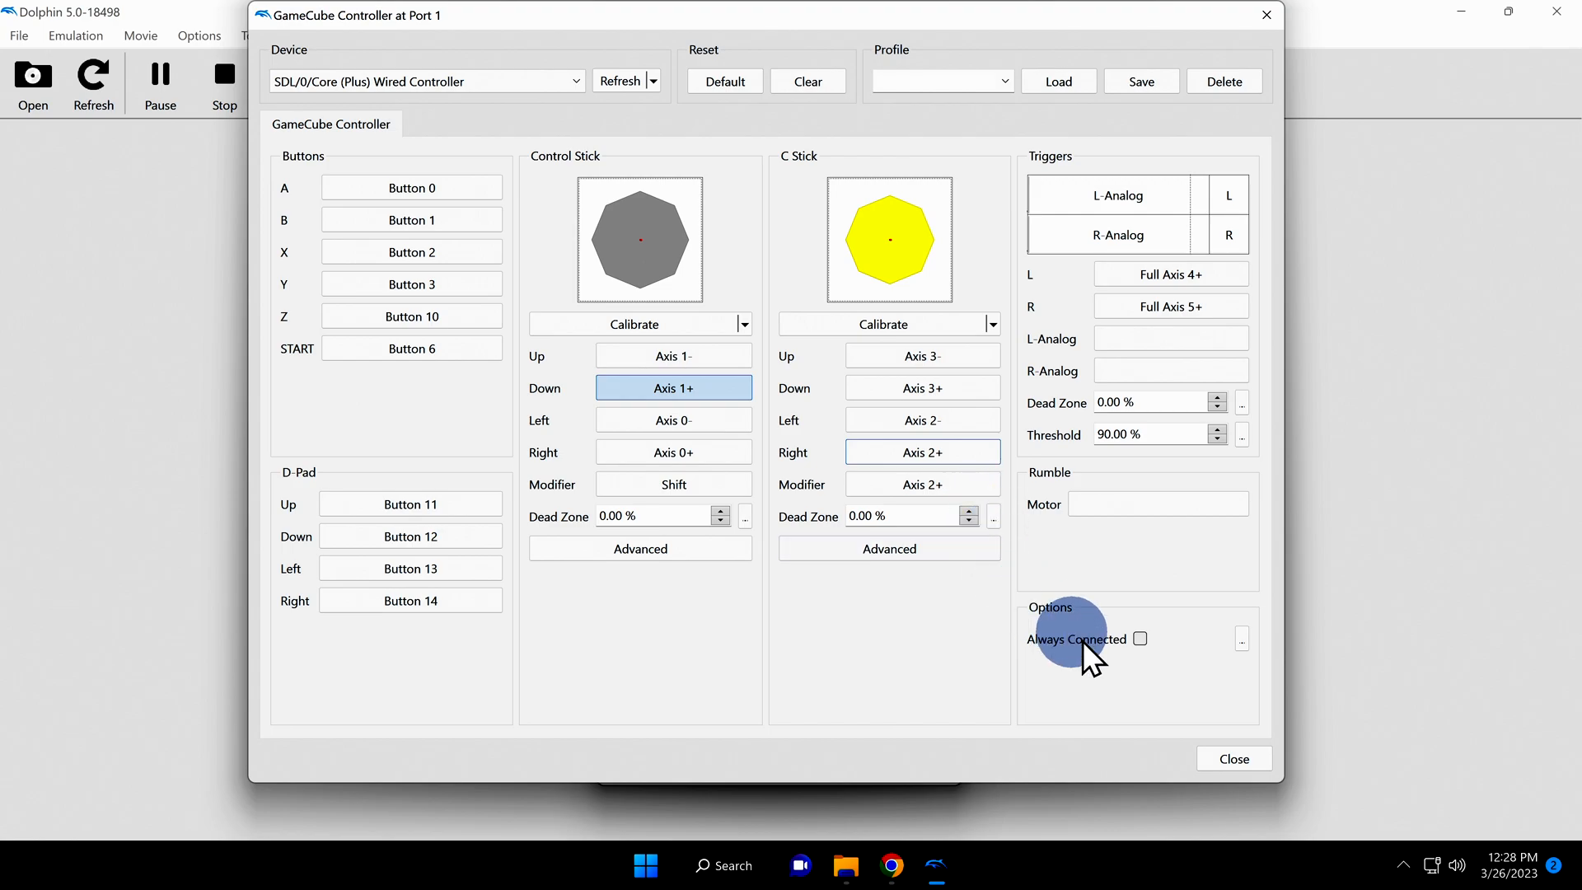
Keep the wired controller's button and axis mappings and close the controller settings
left_click(1235, 758)
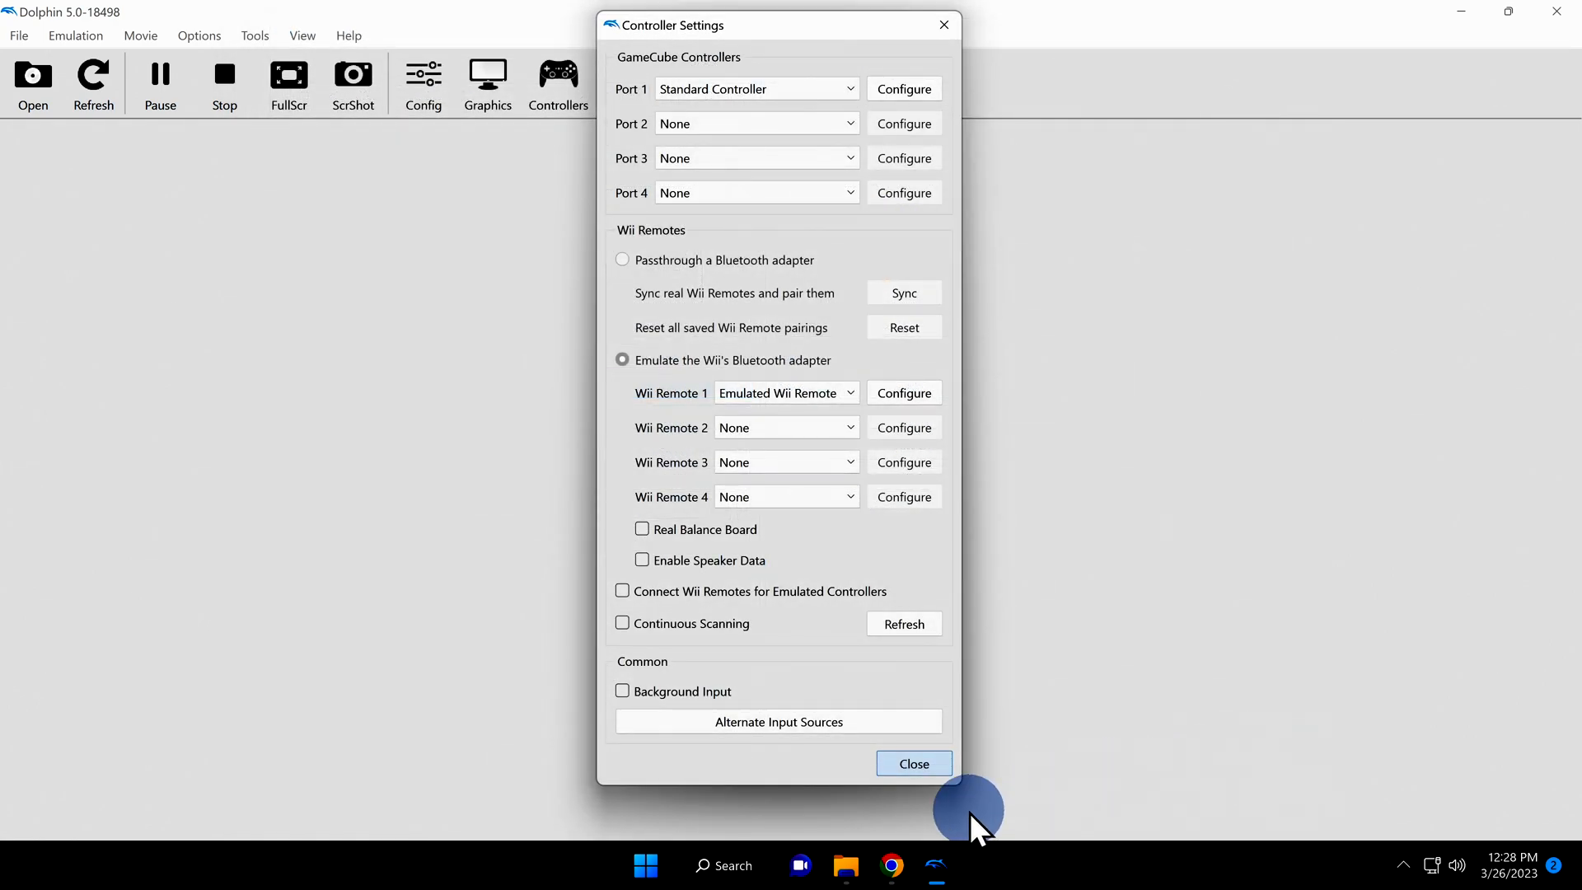
left_click(913, 763)
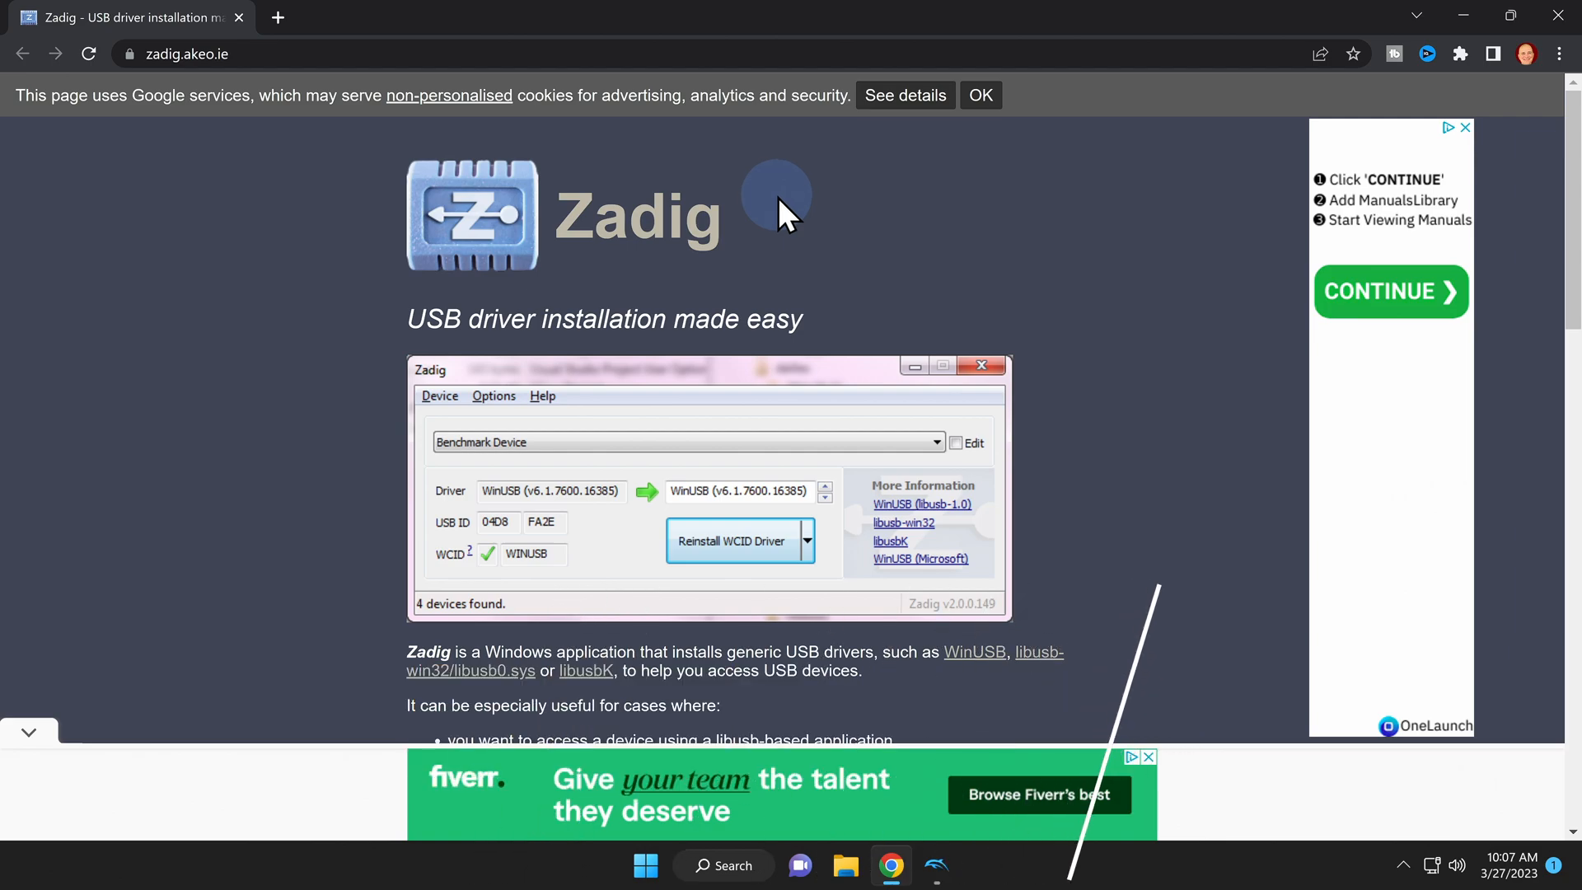
Download Zadig 2.8 from the Download section of zadig.akeo.ie
scroll("down", 3)
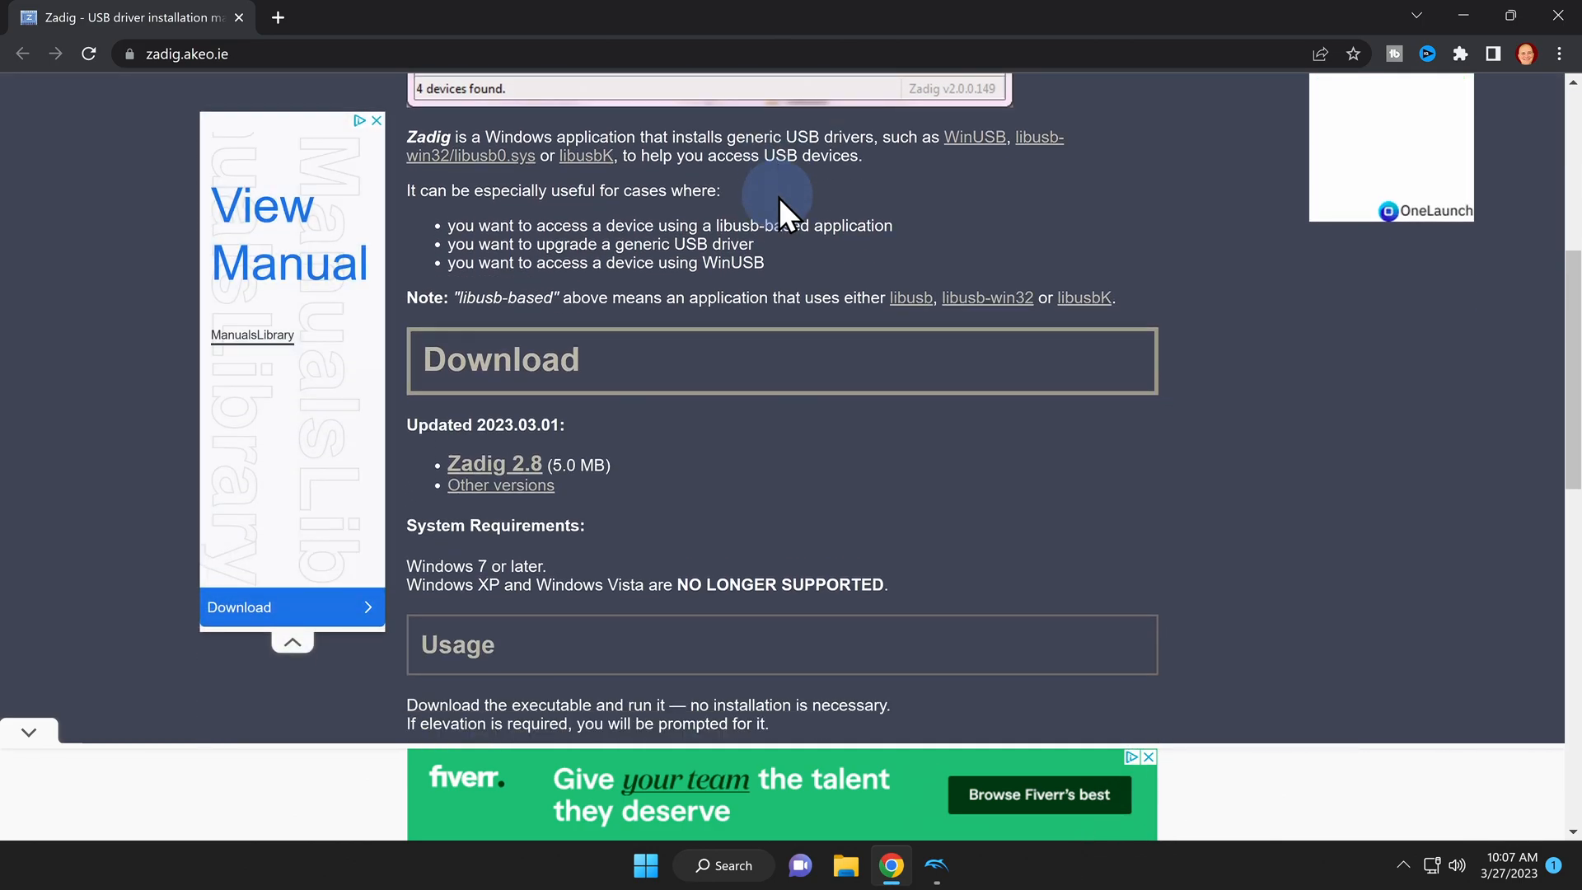
mouse_move(776, 239)
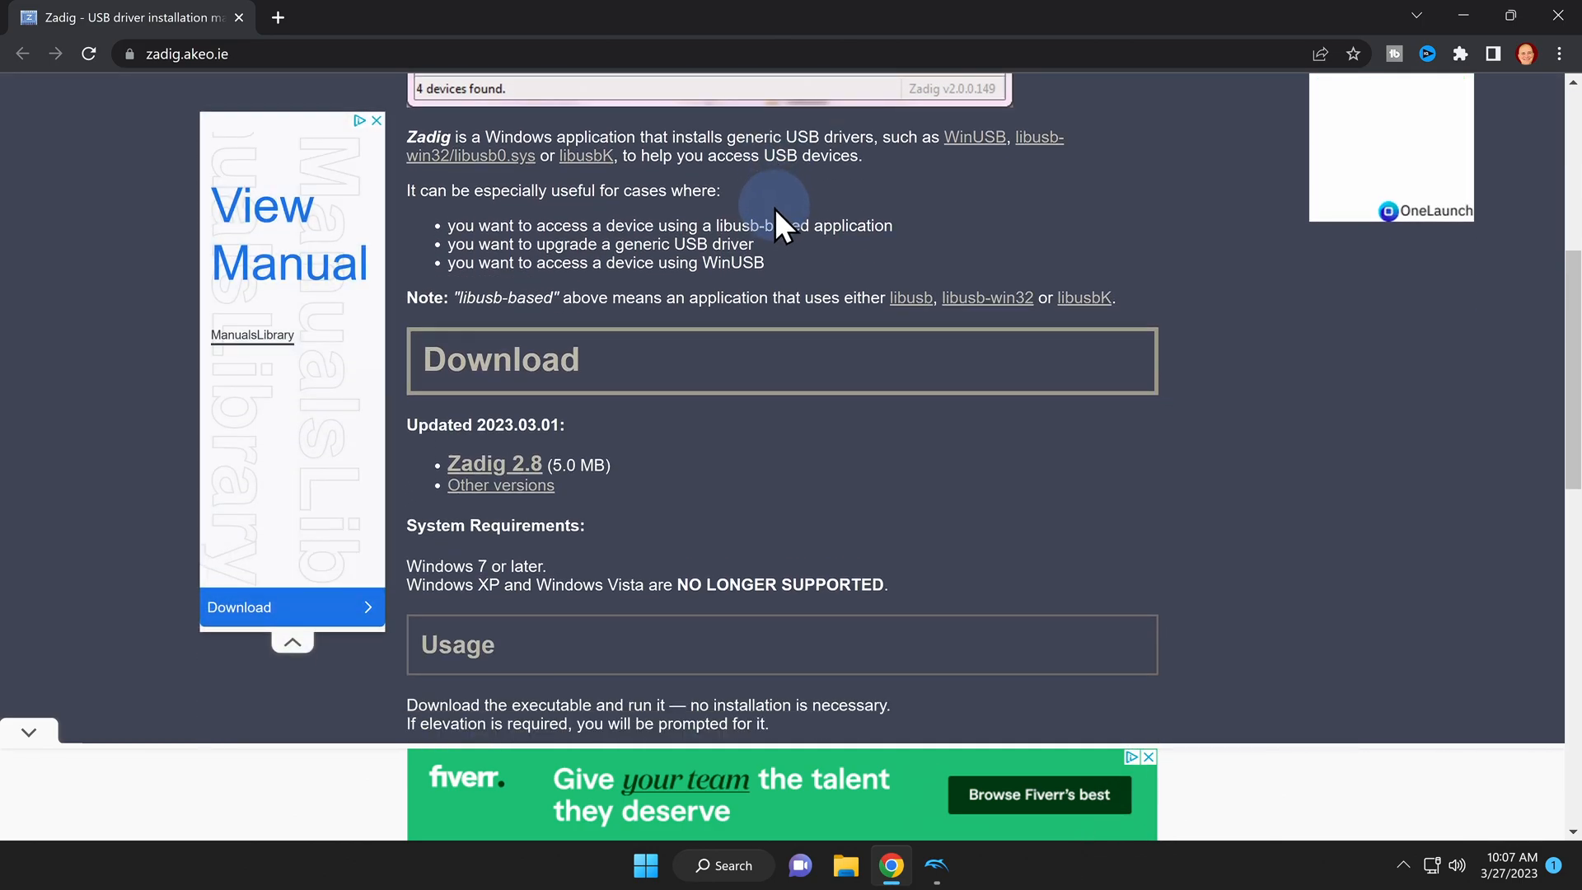
mouse_move(517, 481)
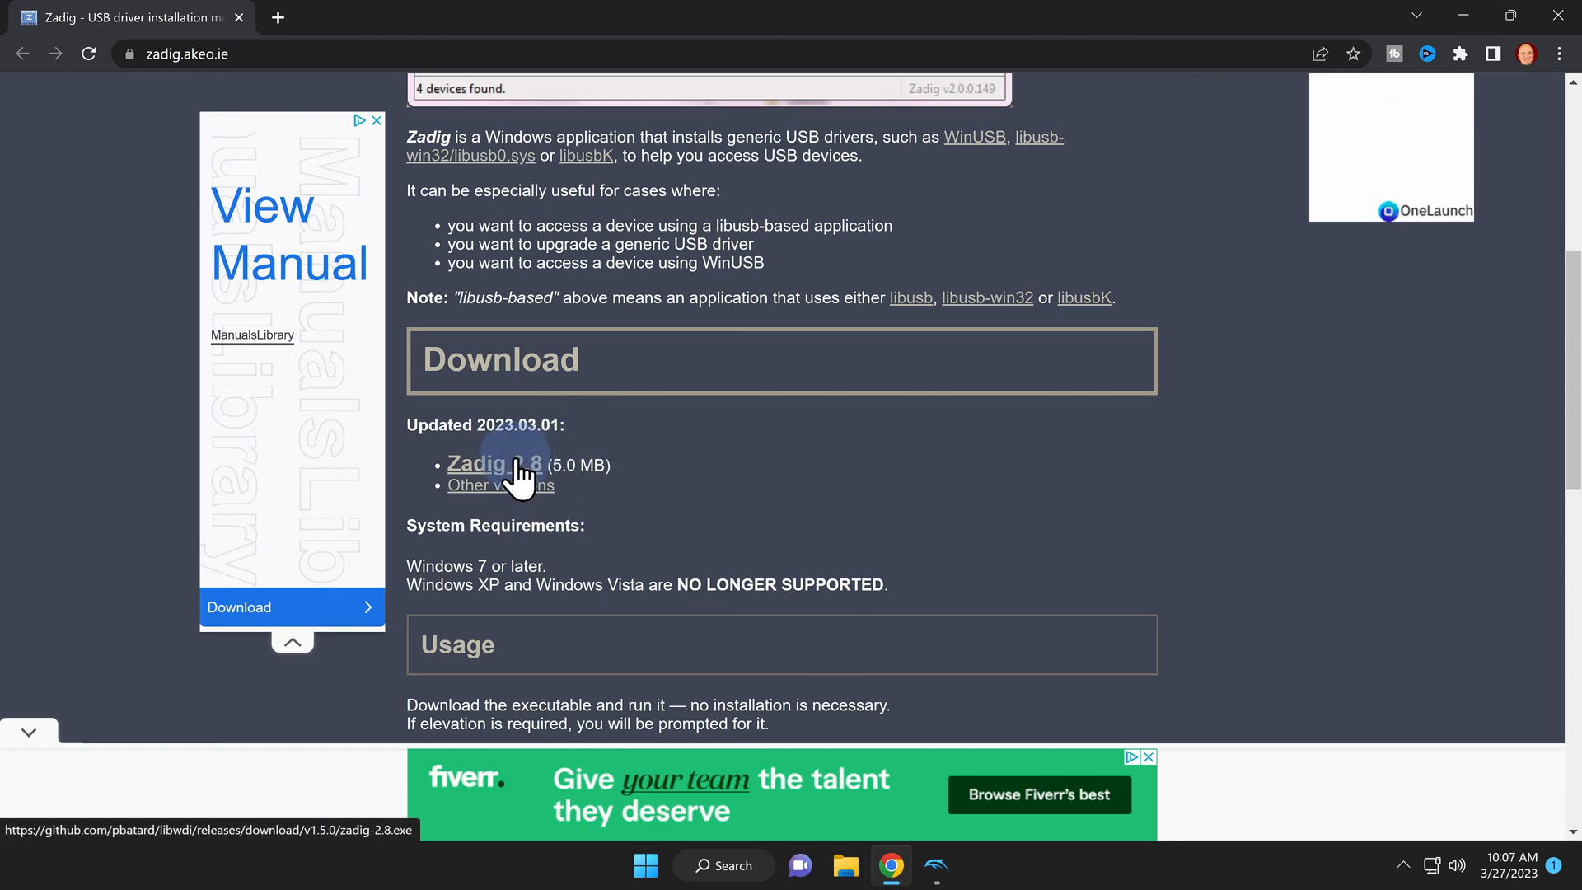
left_click(494, 465)
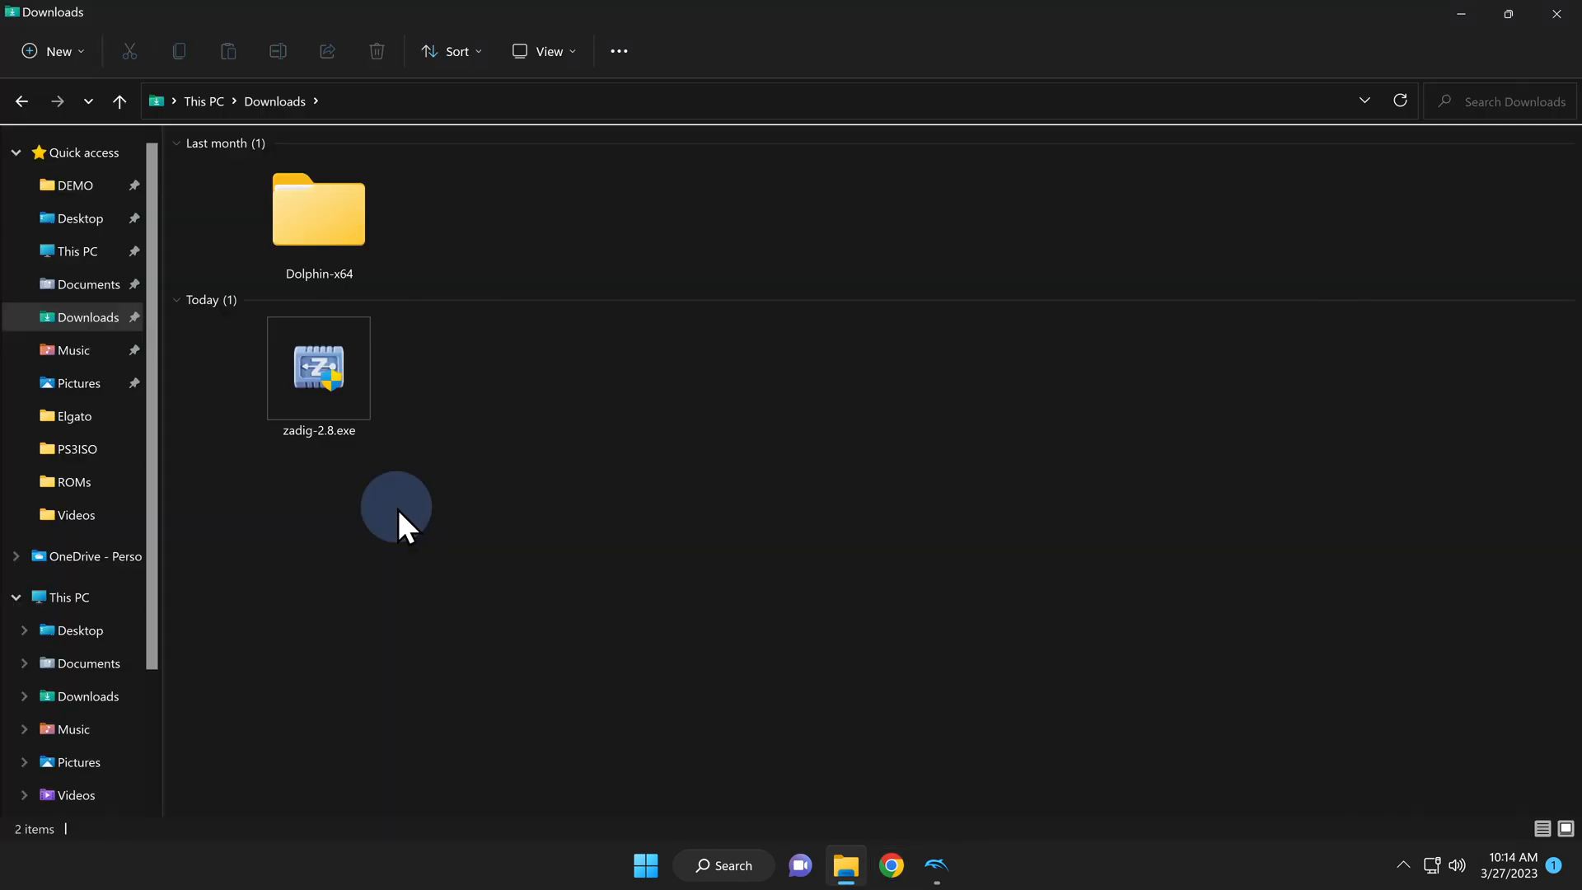
mouse_move(333, 388)
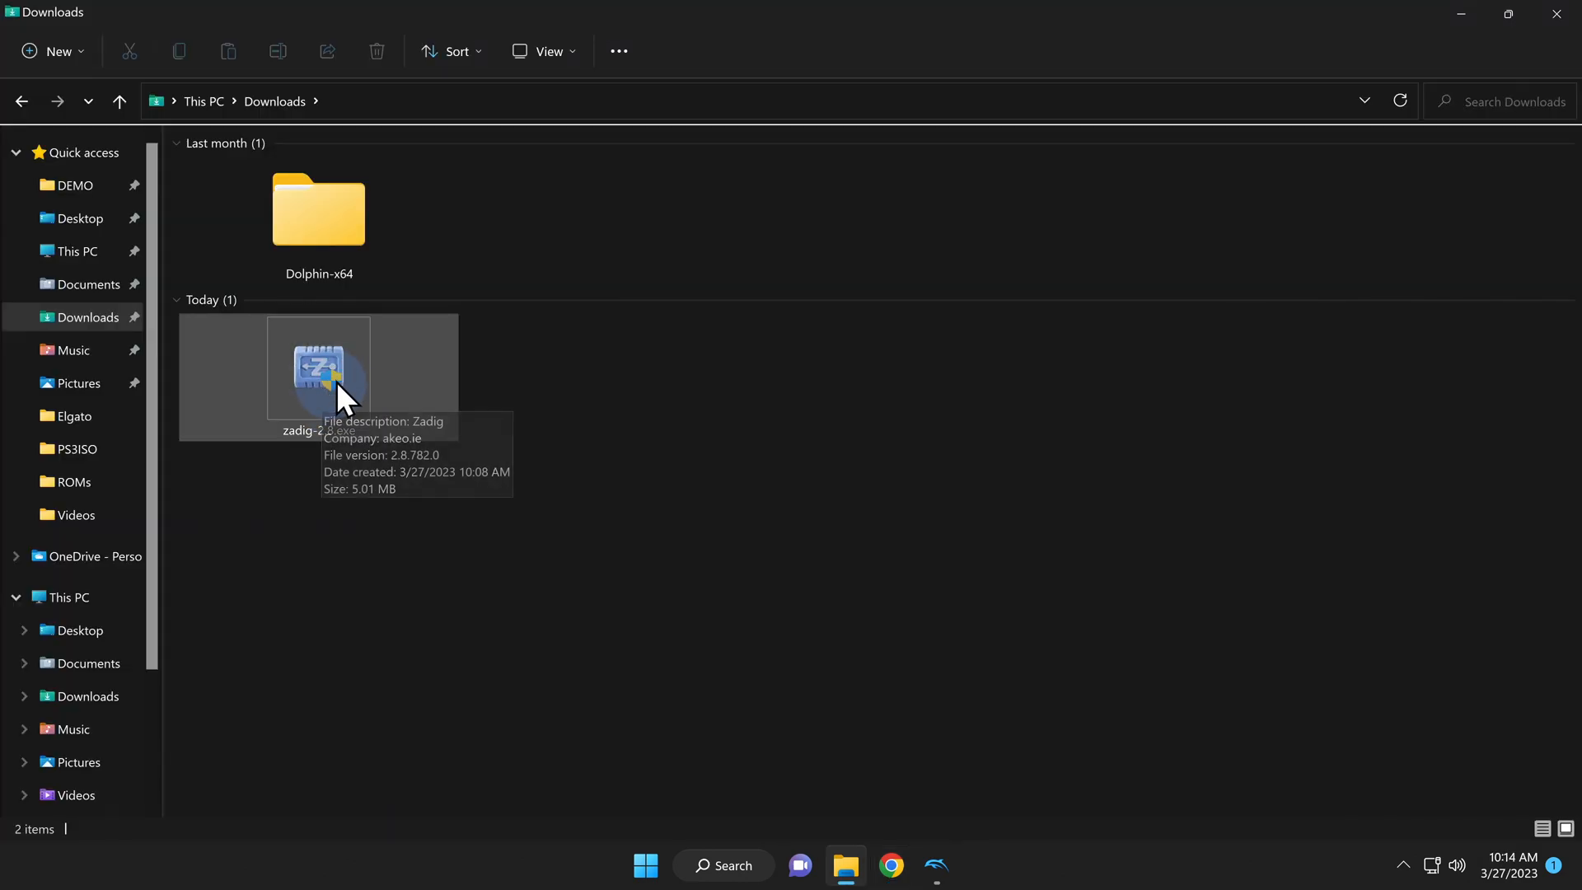
Launch zadig-2.8.exe, accept its permission prompt and allow online update checks
double_click(320, 369)
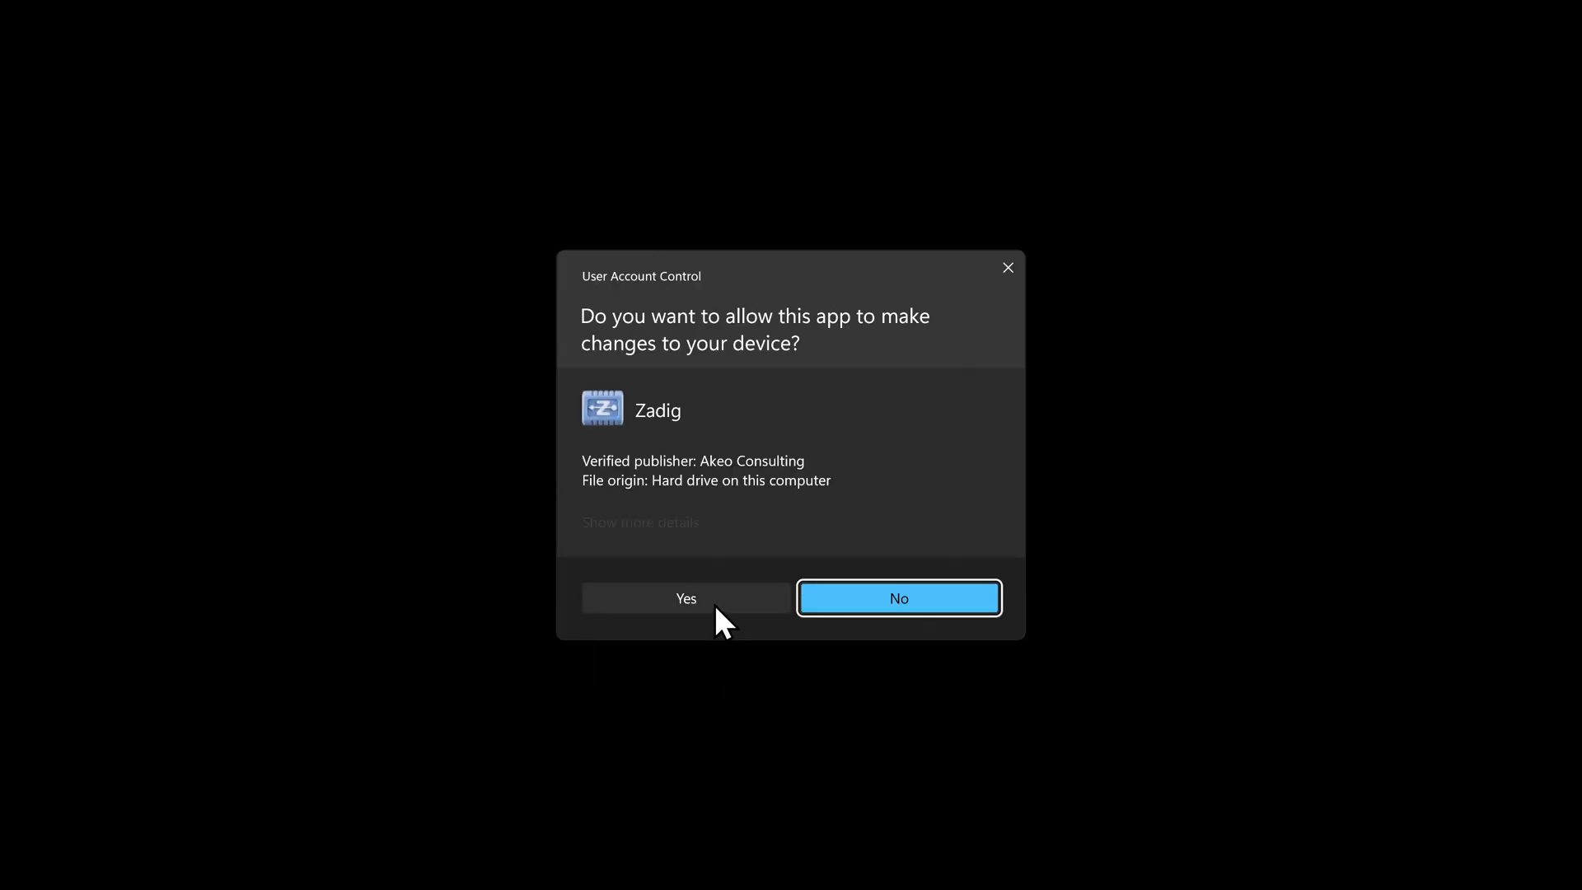
left_click(685, 598)
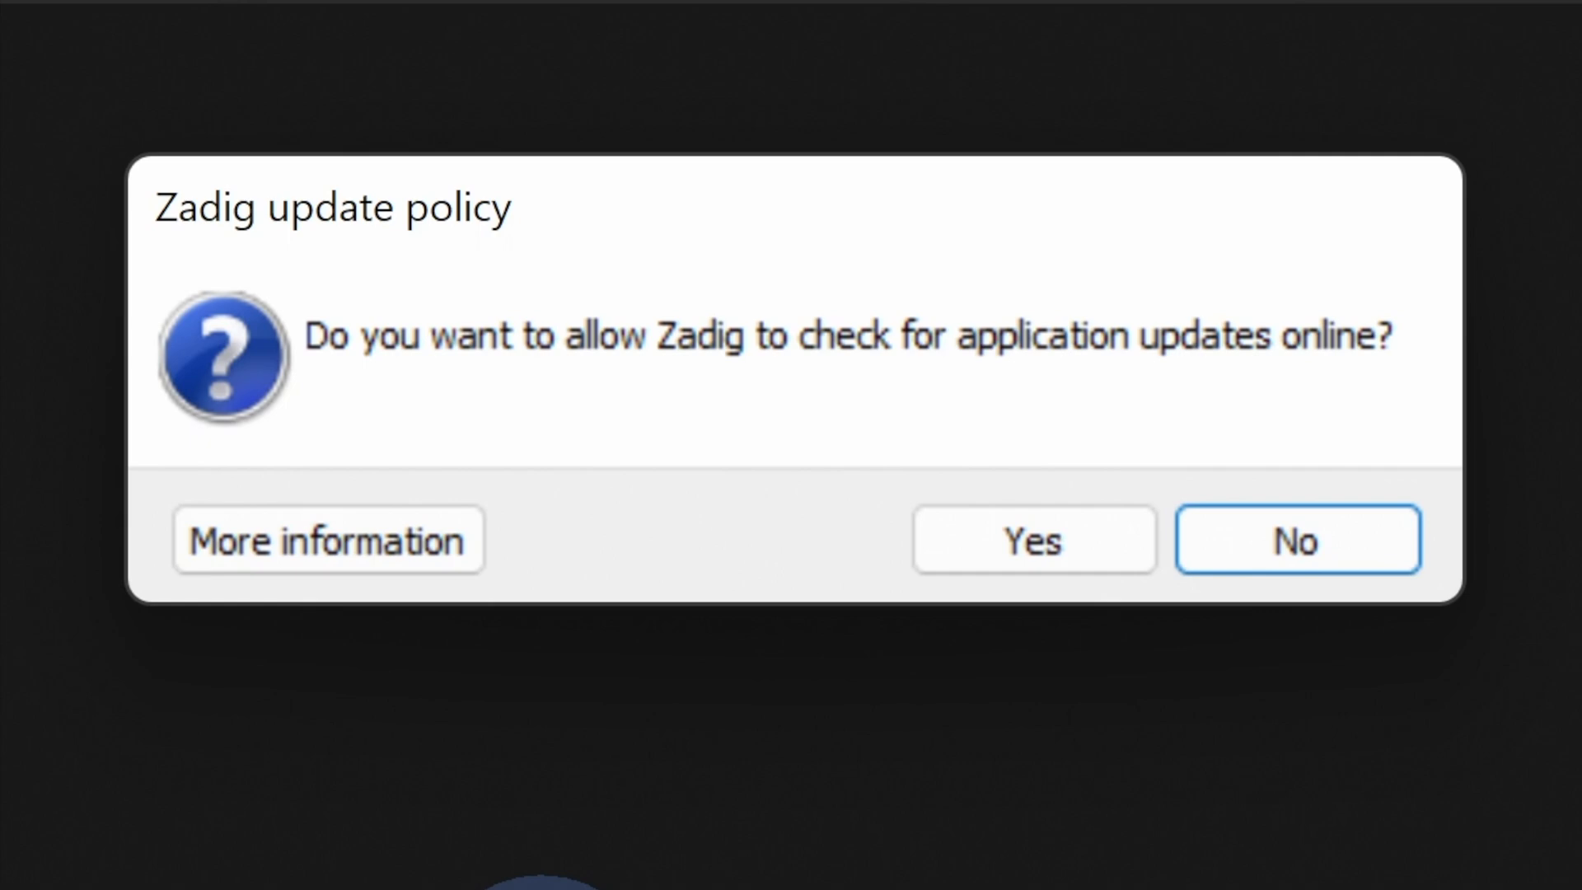
left_click(1033, 540)
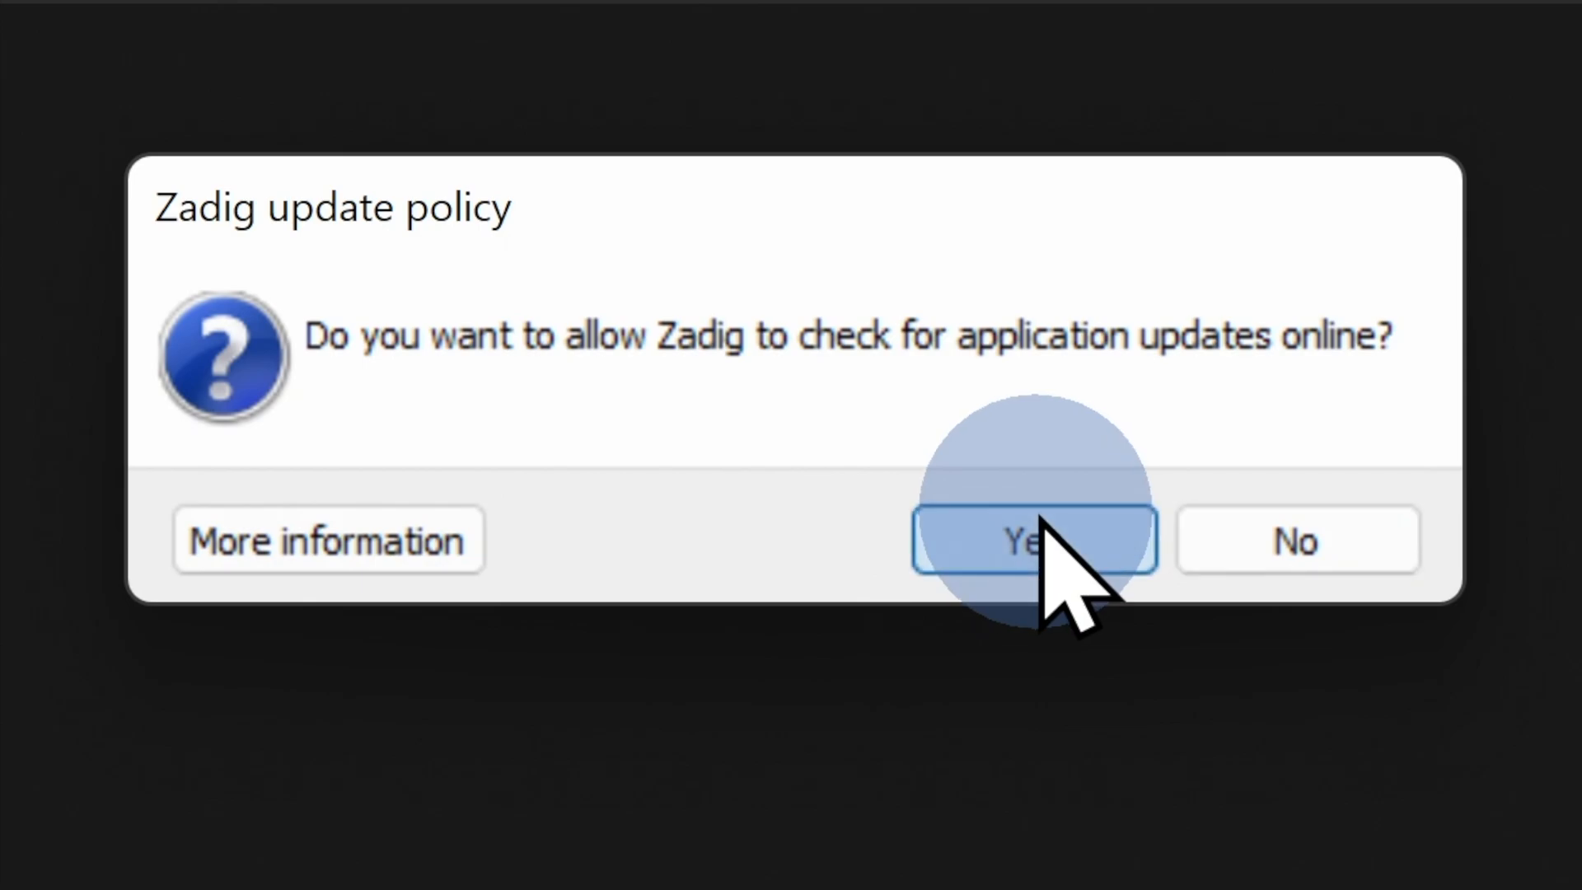
left_click(1032, 539)
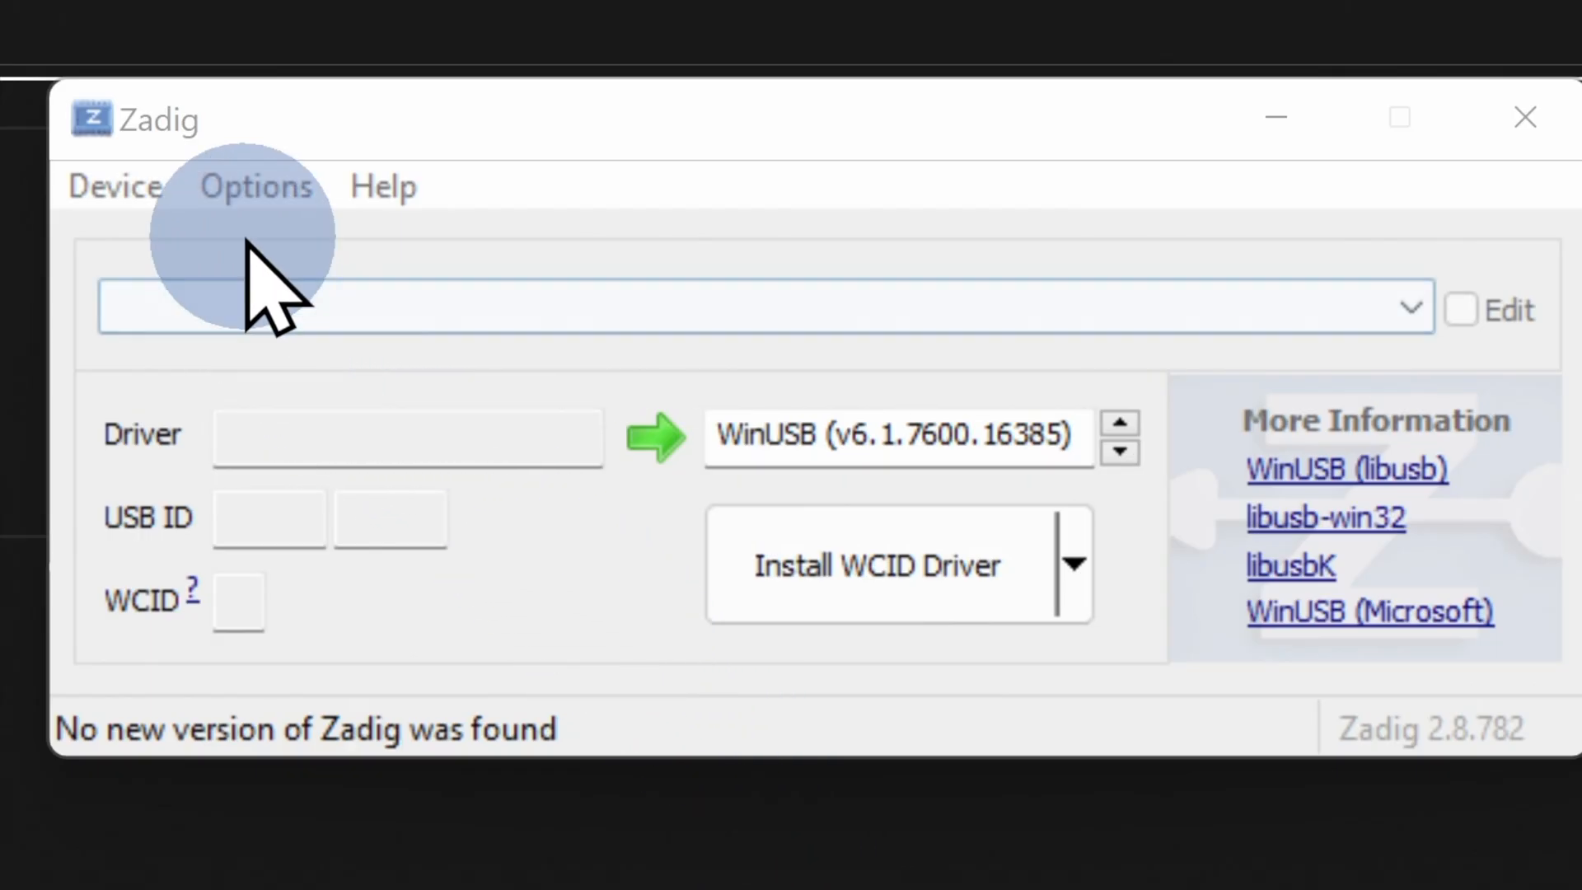
Enable List All Devices in Zadig's Options and select GameCube For Switch as the target device
left_click(256, 186)
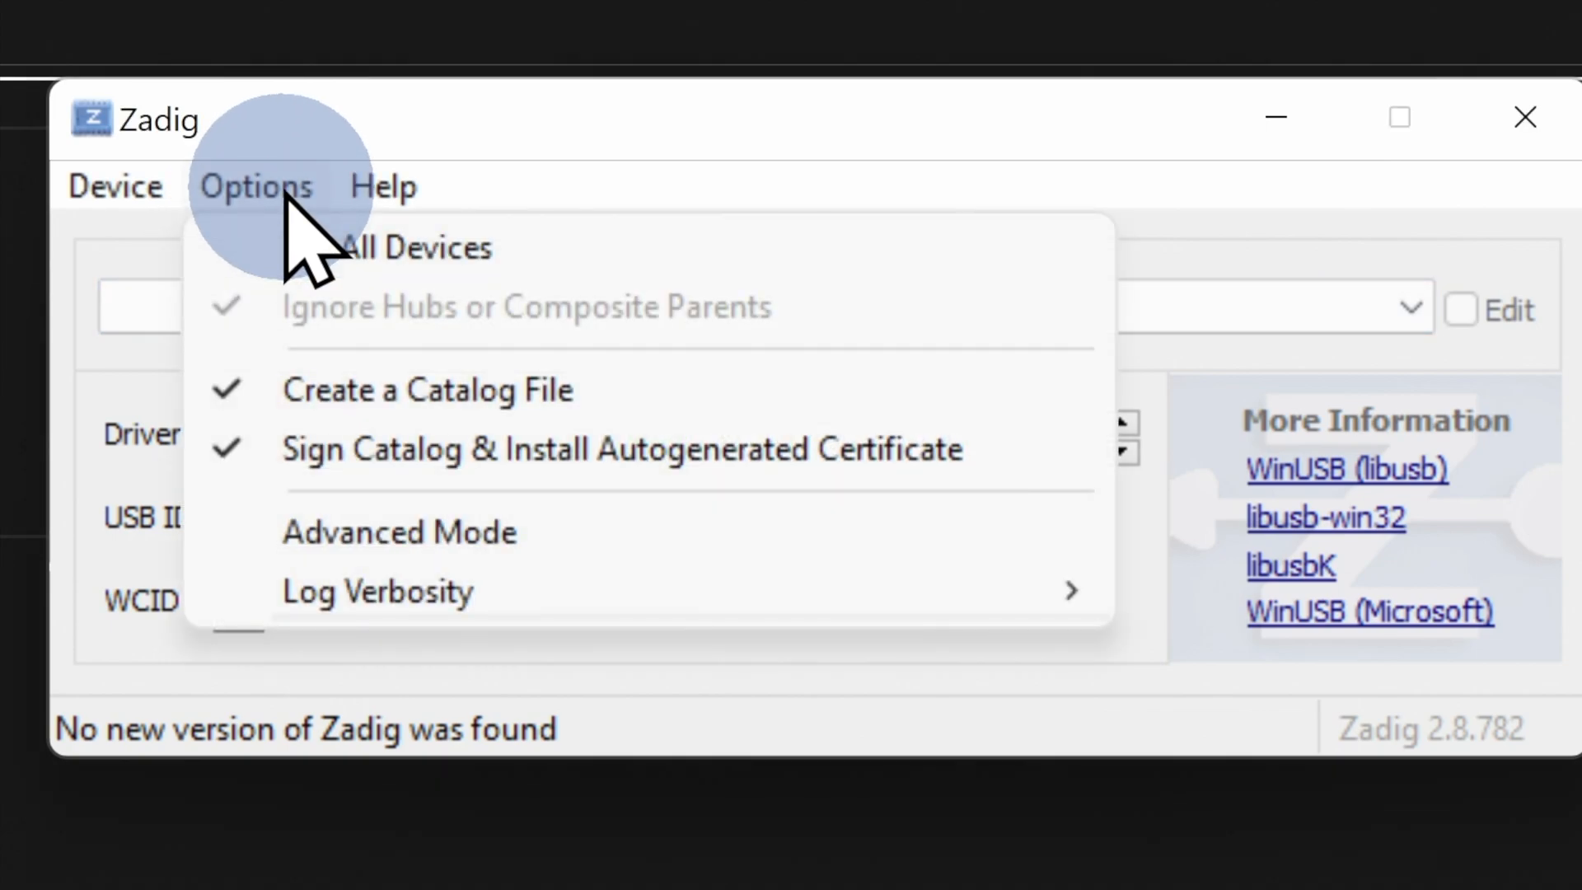
left_click(383, 187)
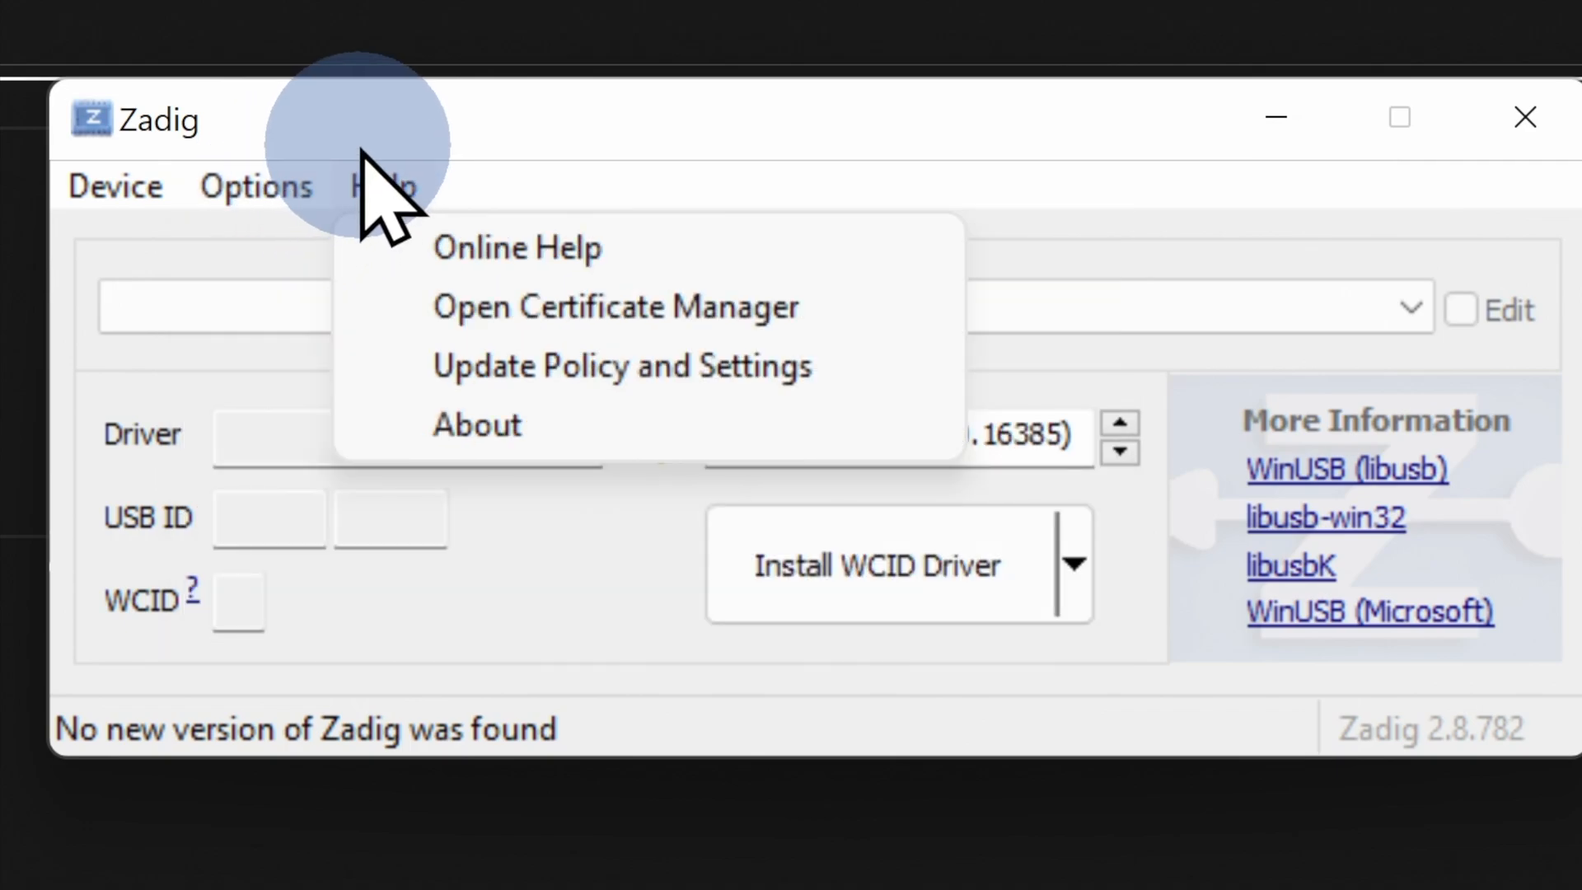
left_click(256, 186)
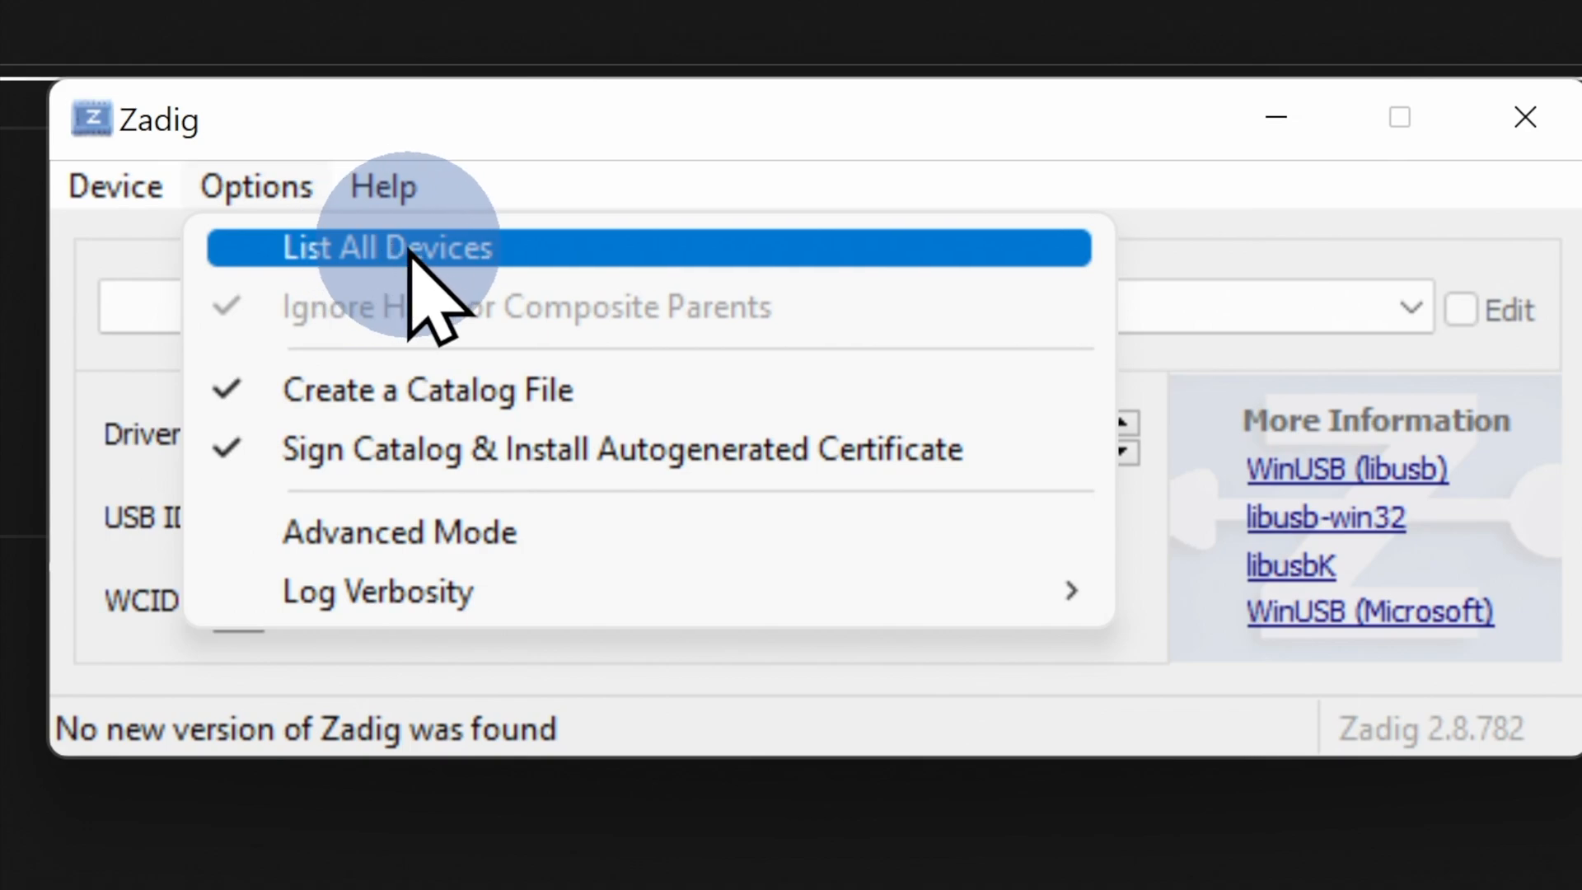
left_click(385, 248)
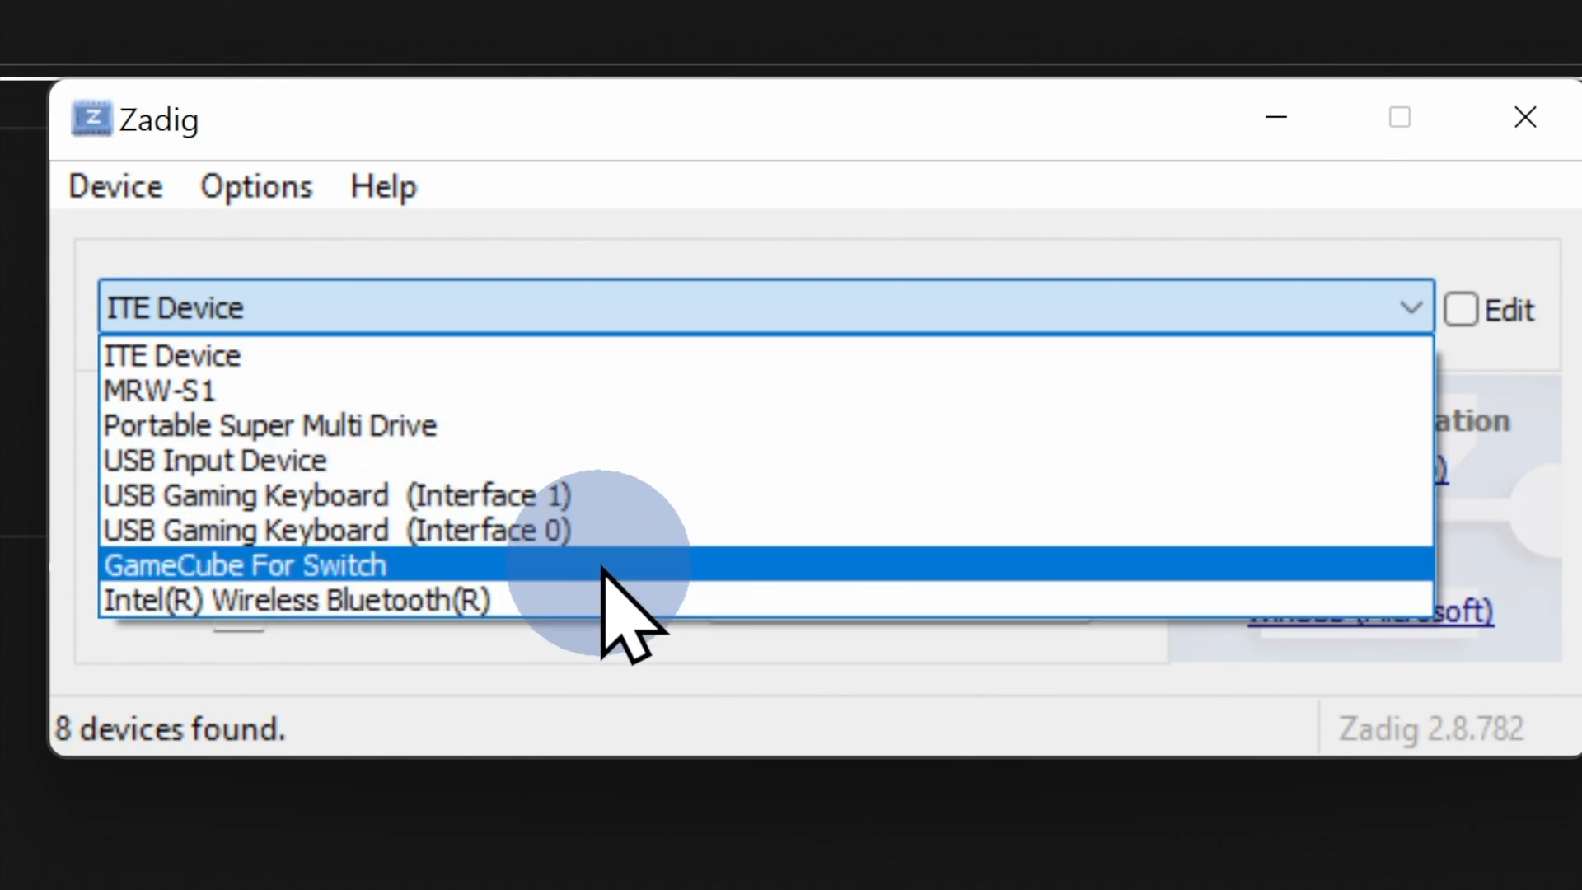
left_click(234, 565)
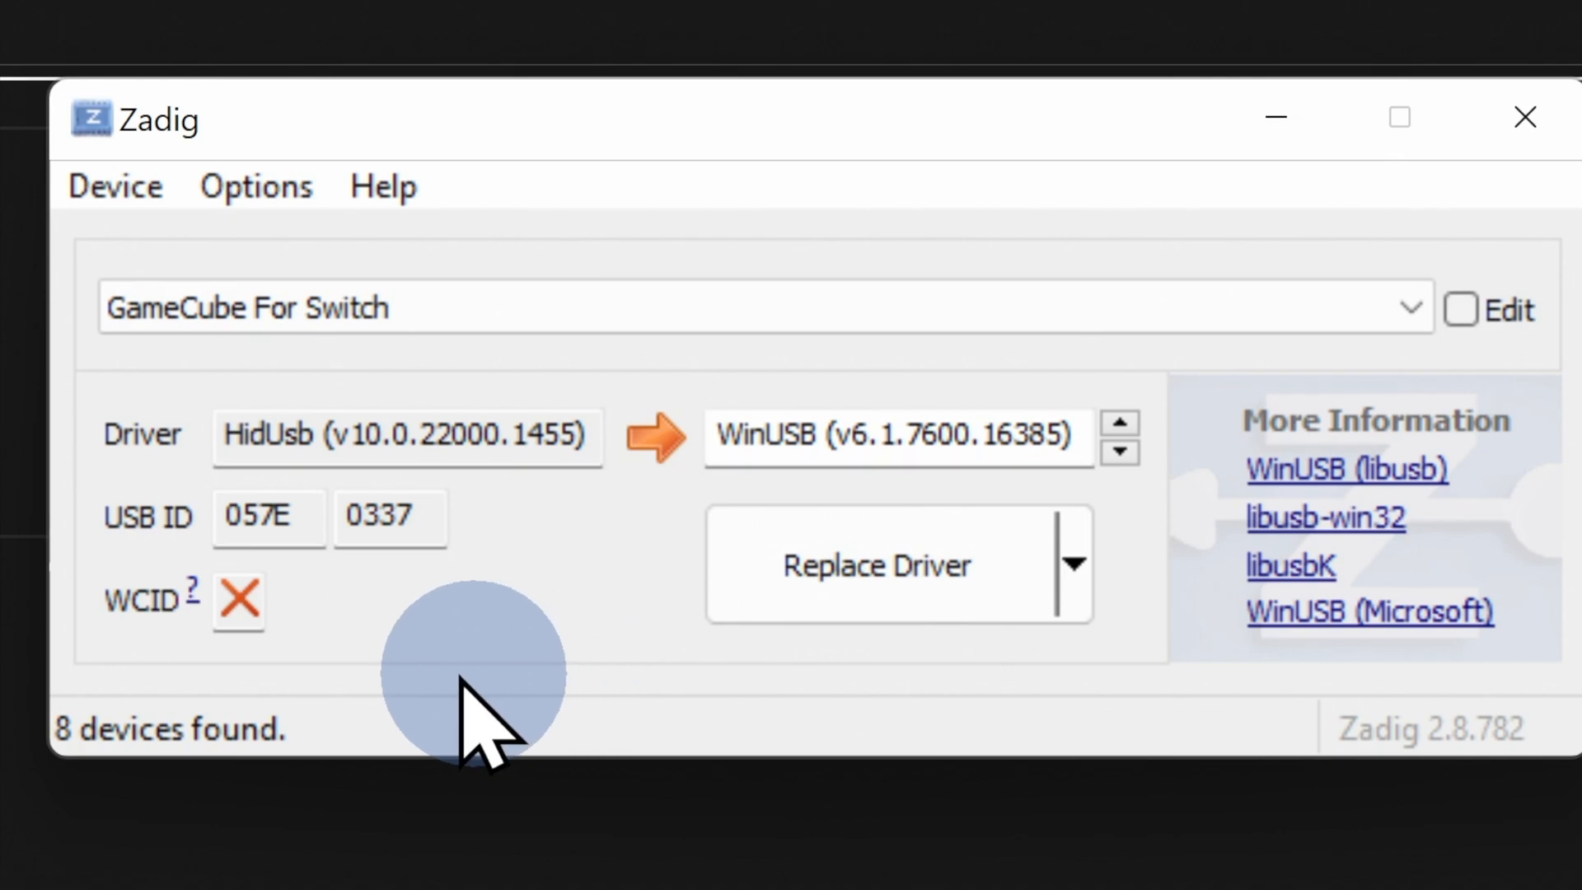
mouse_move(323, 685)
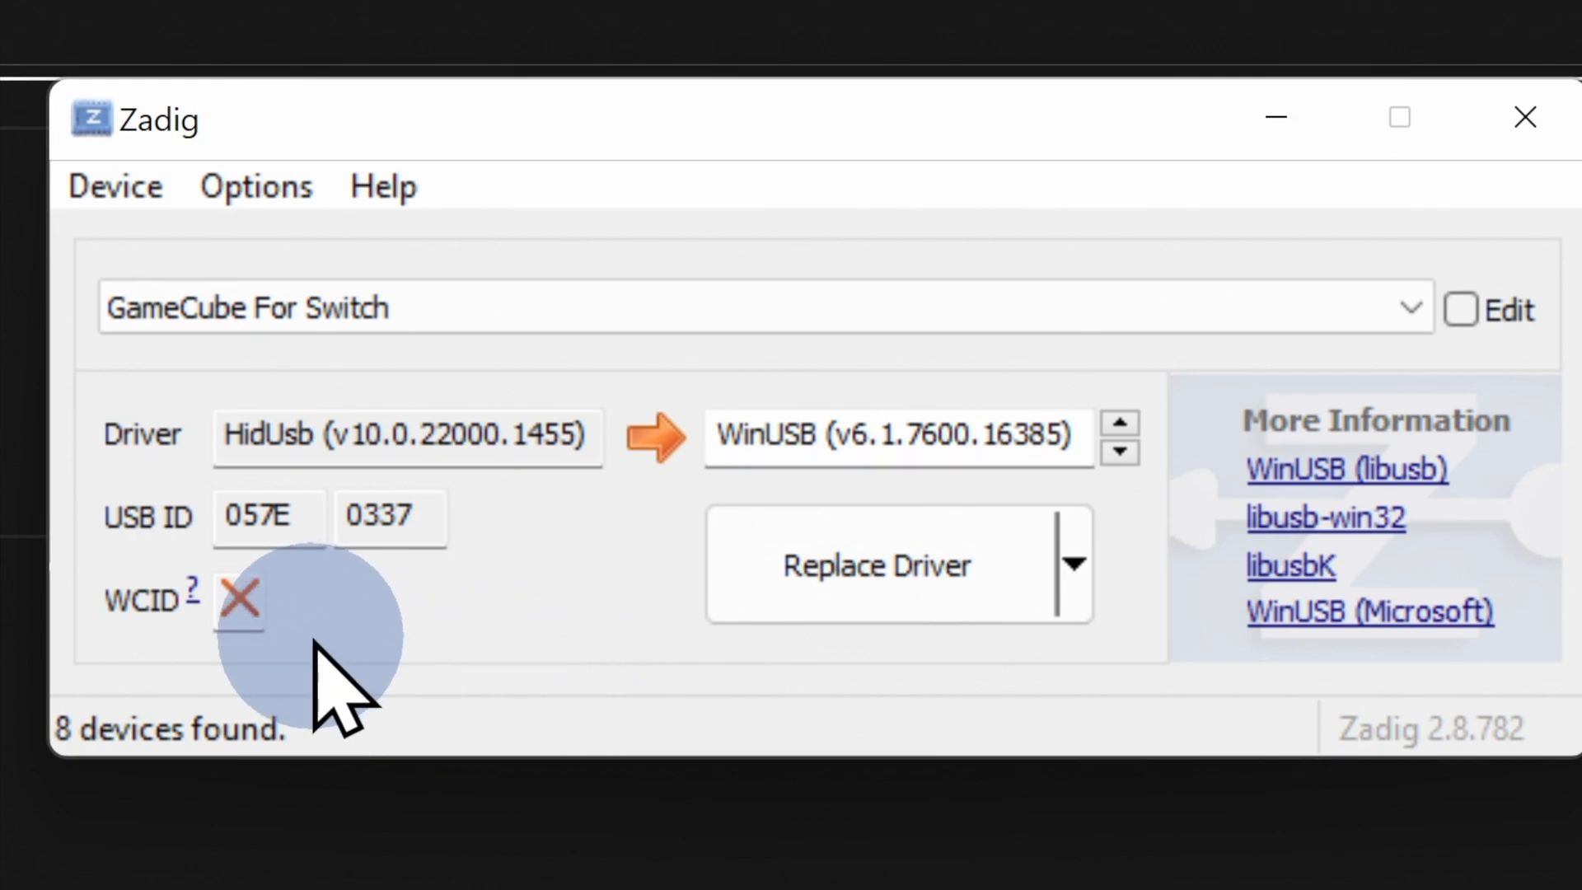
mouse_move(455, 657)
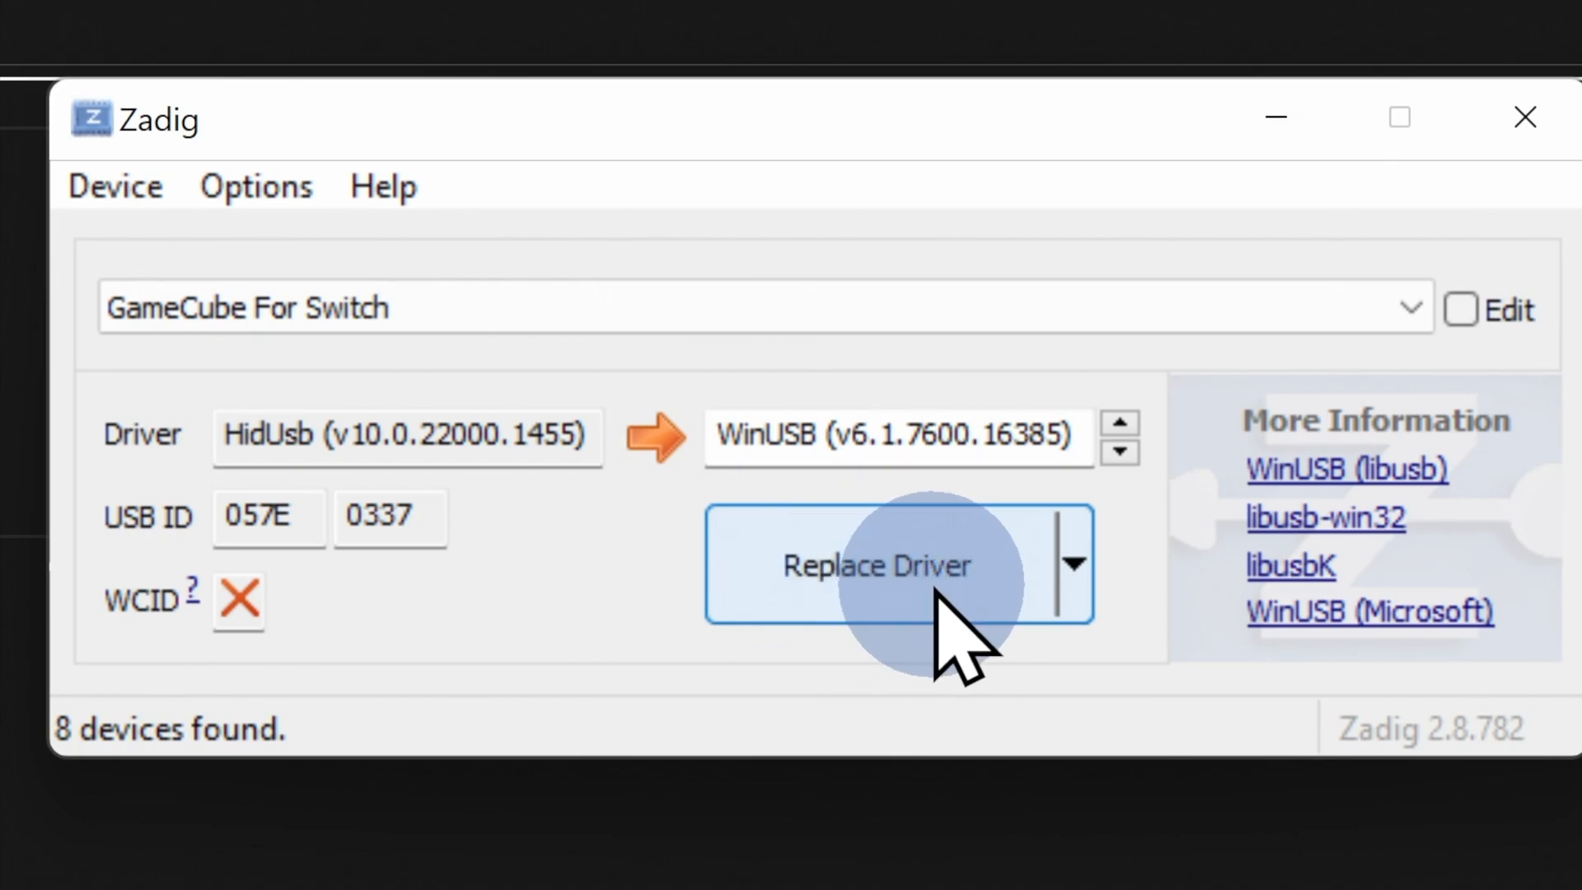
Replace GameCube For Switch's HidUsb driver with WinUSB, confirm success and close Zadig
left_click(877, 564)
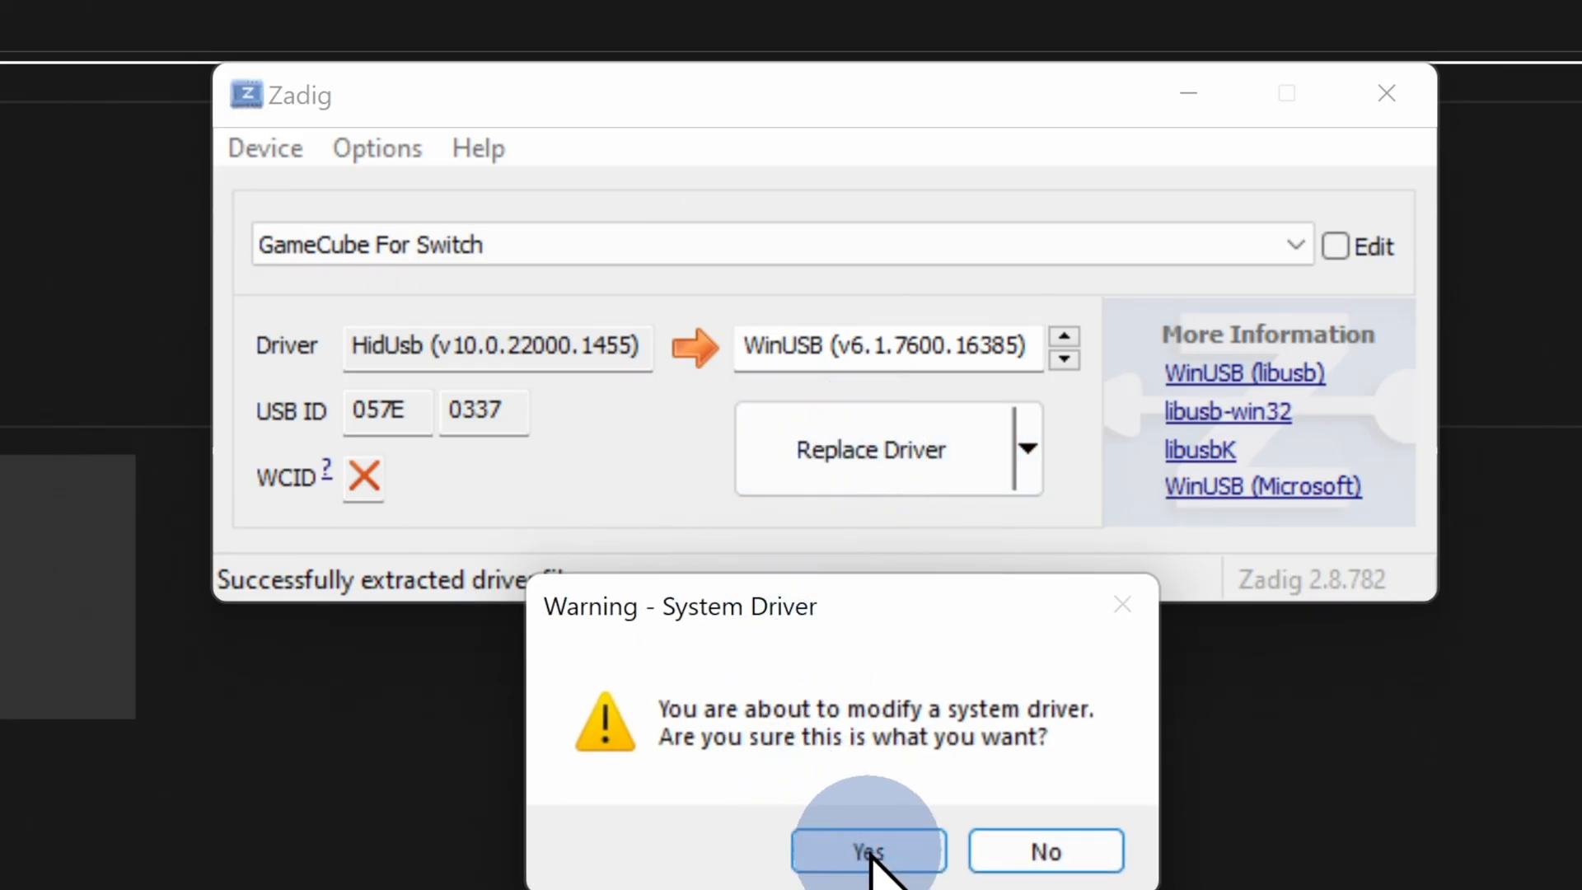
left_click(870, 851)
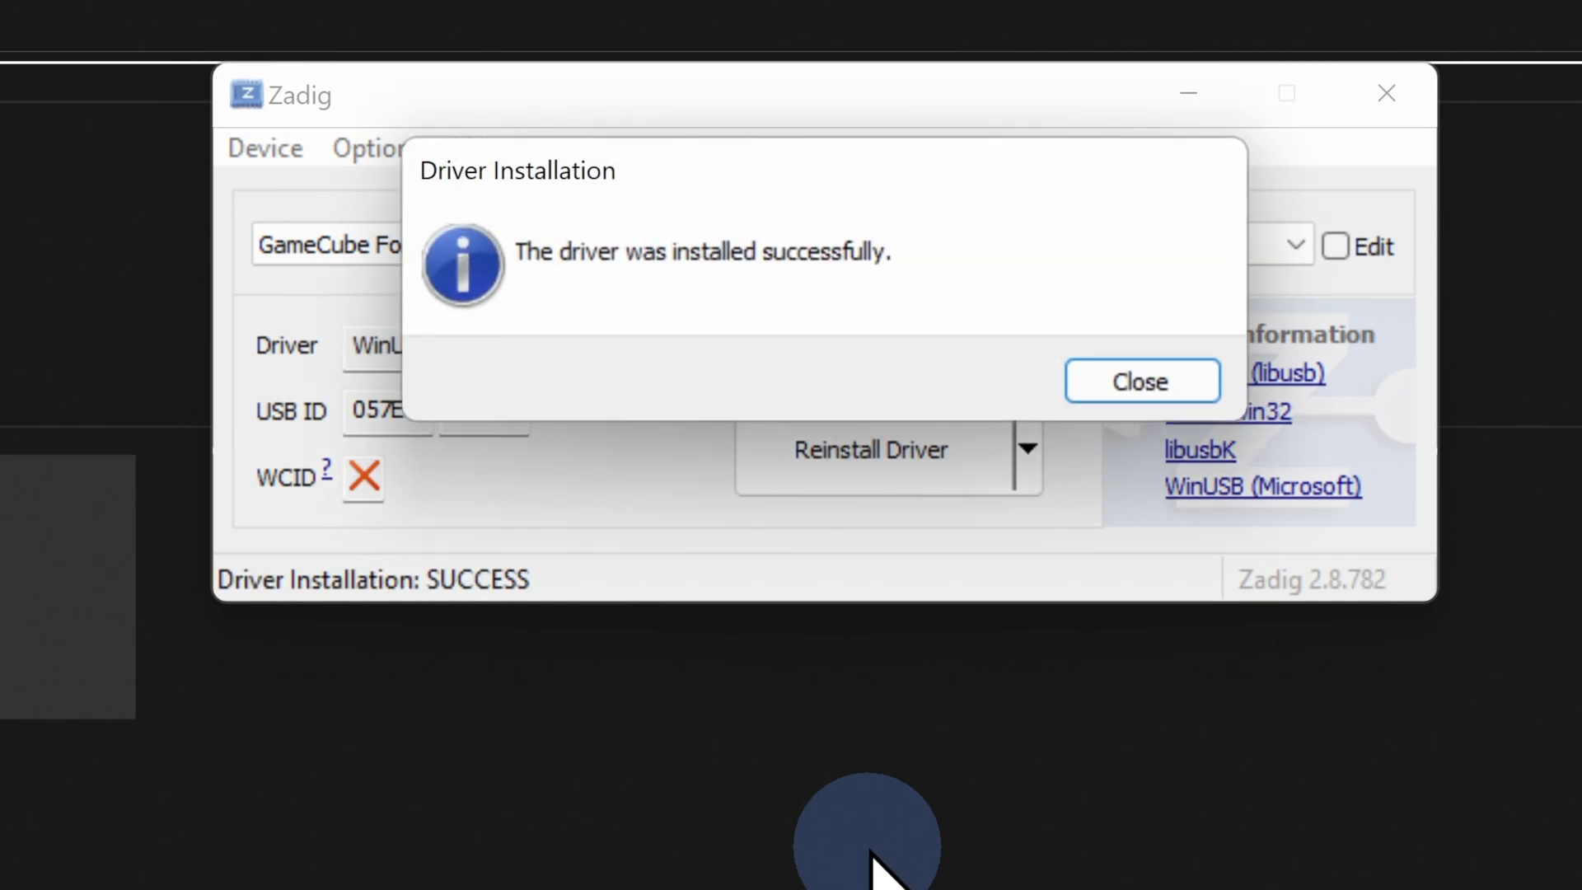
left_click(1141, 381)
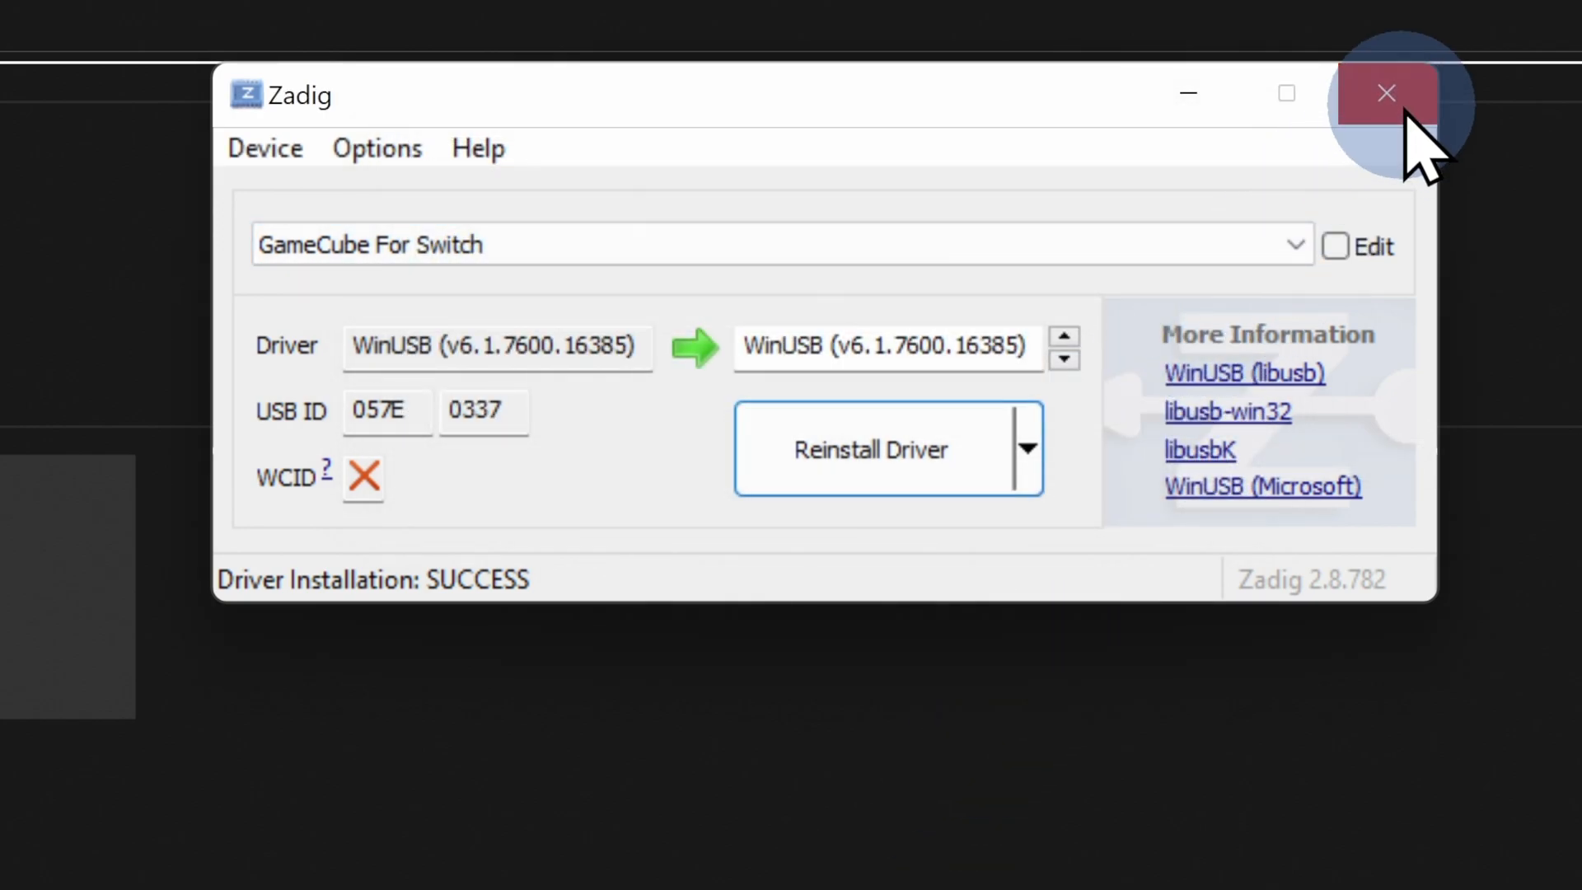
left_click(1388, 92)
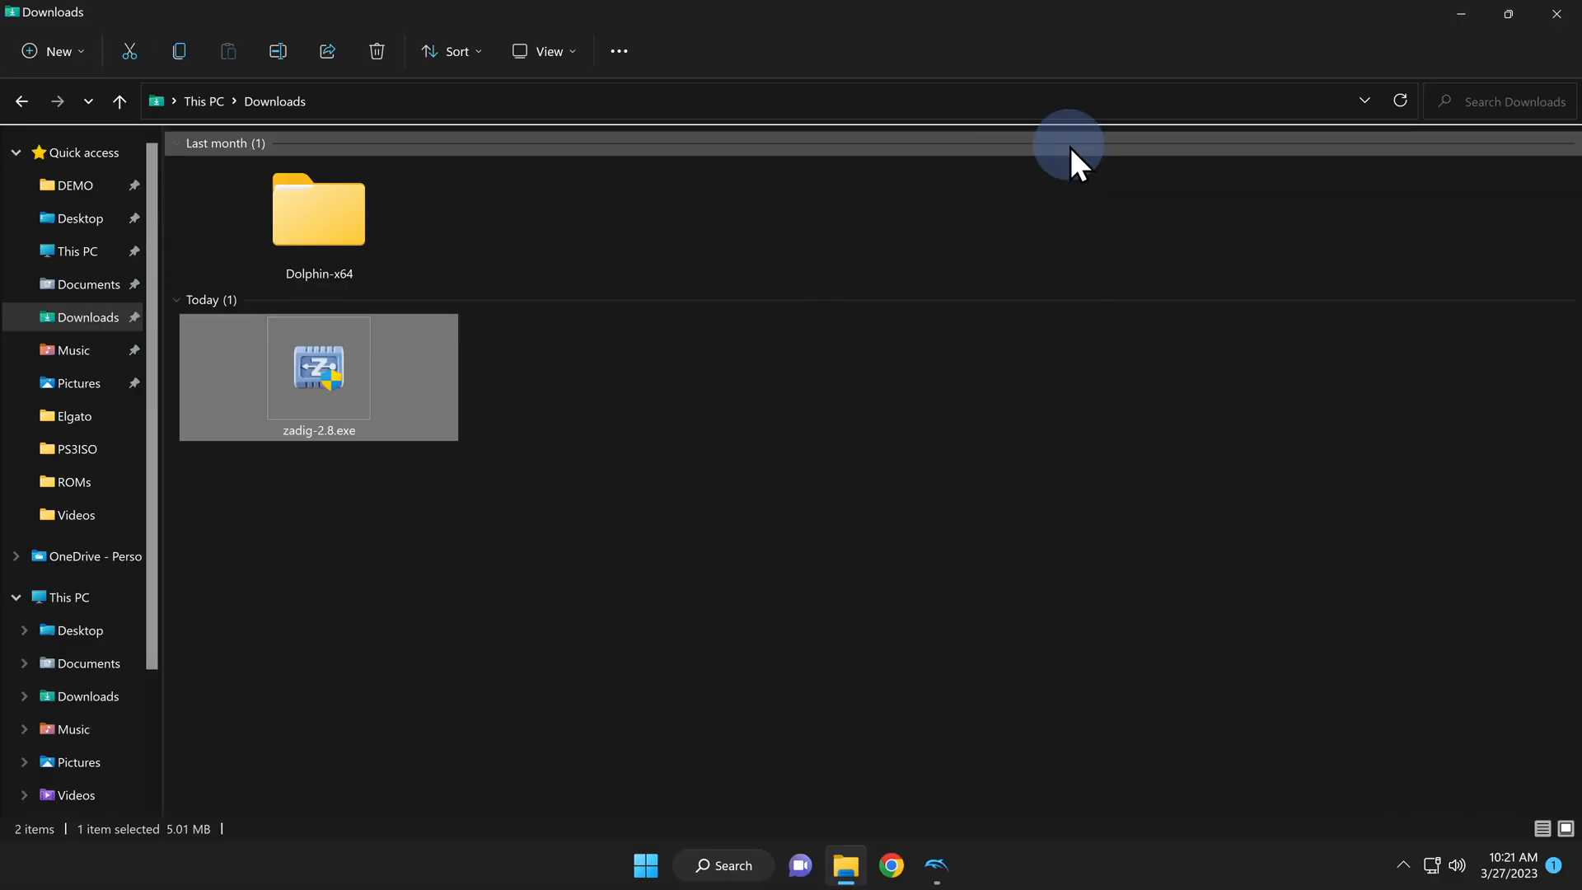
Relaunch Dolphin.exe from the Dolphin-x64 folder in Downloads
double_click(318, 209)
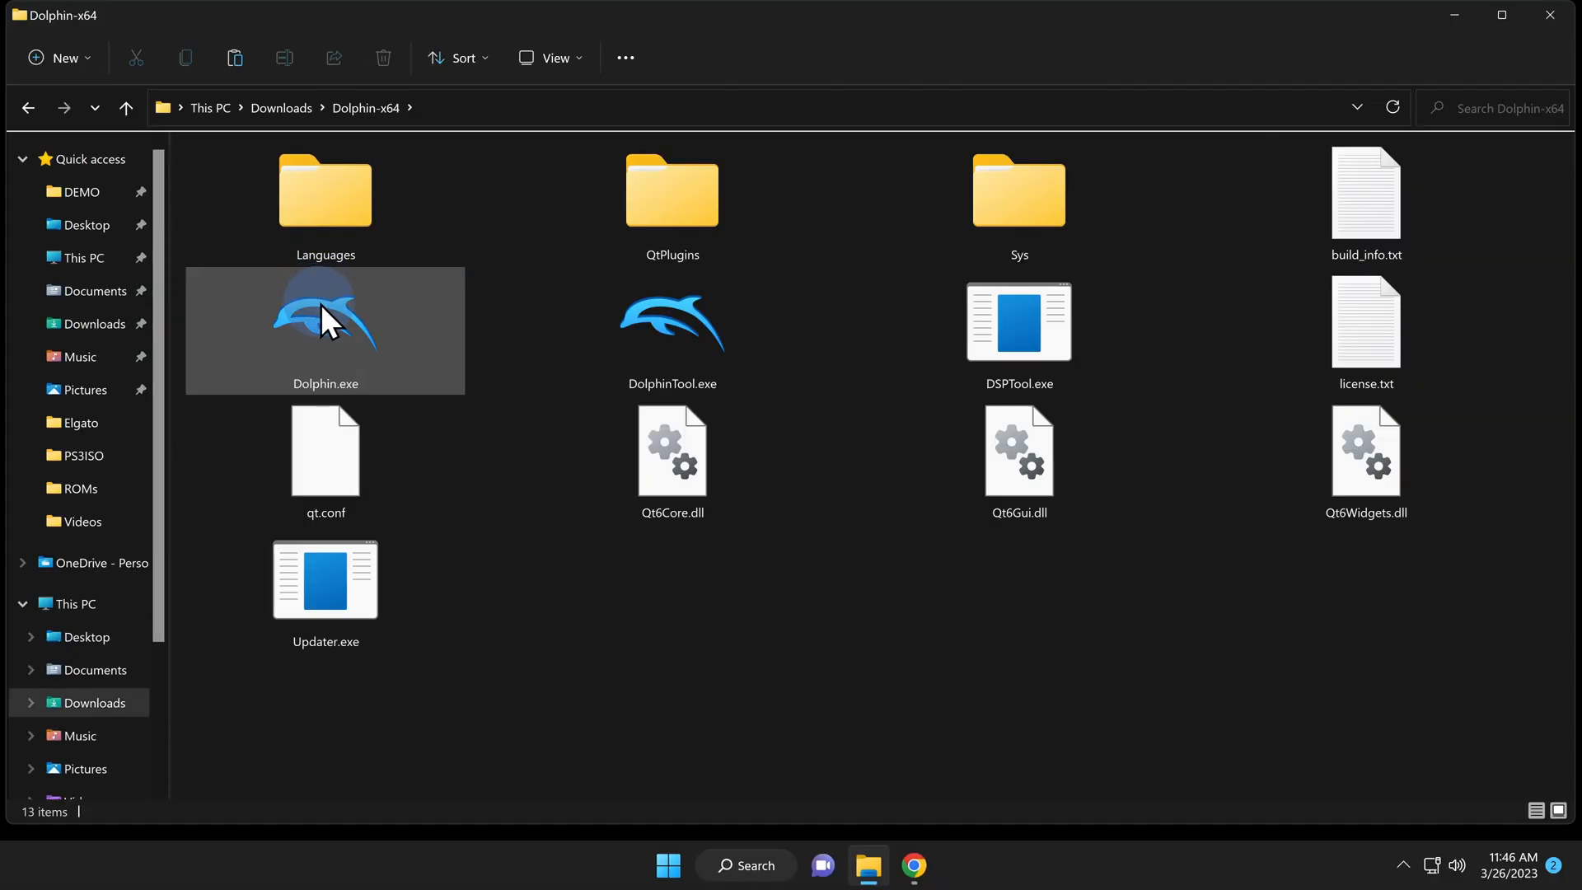
mouse_move(331, 323)
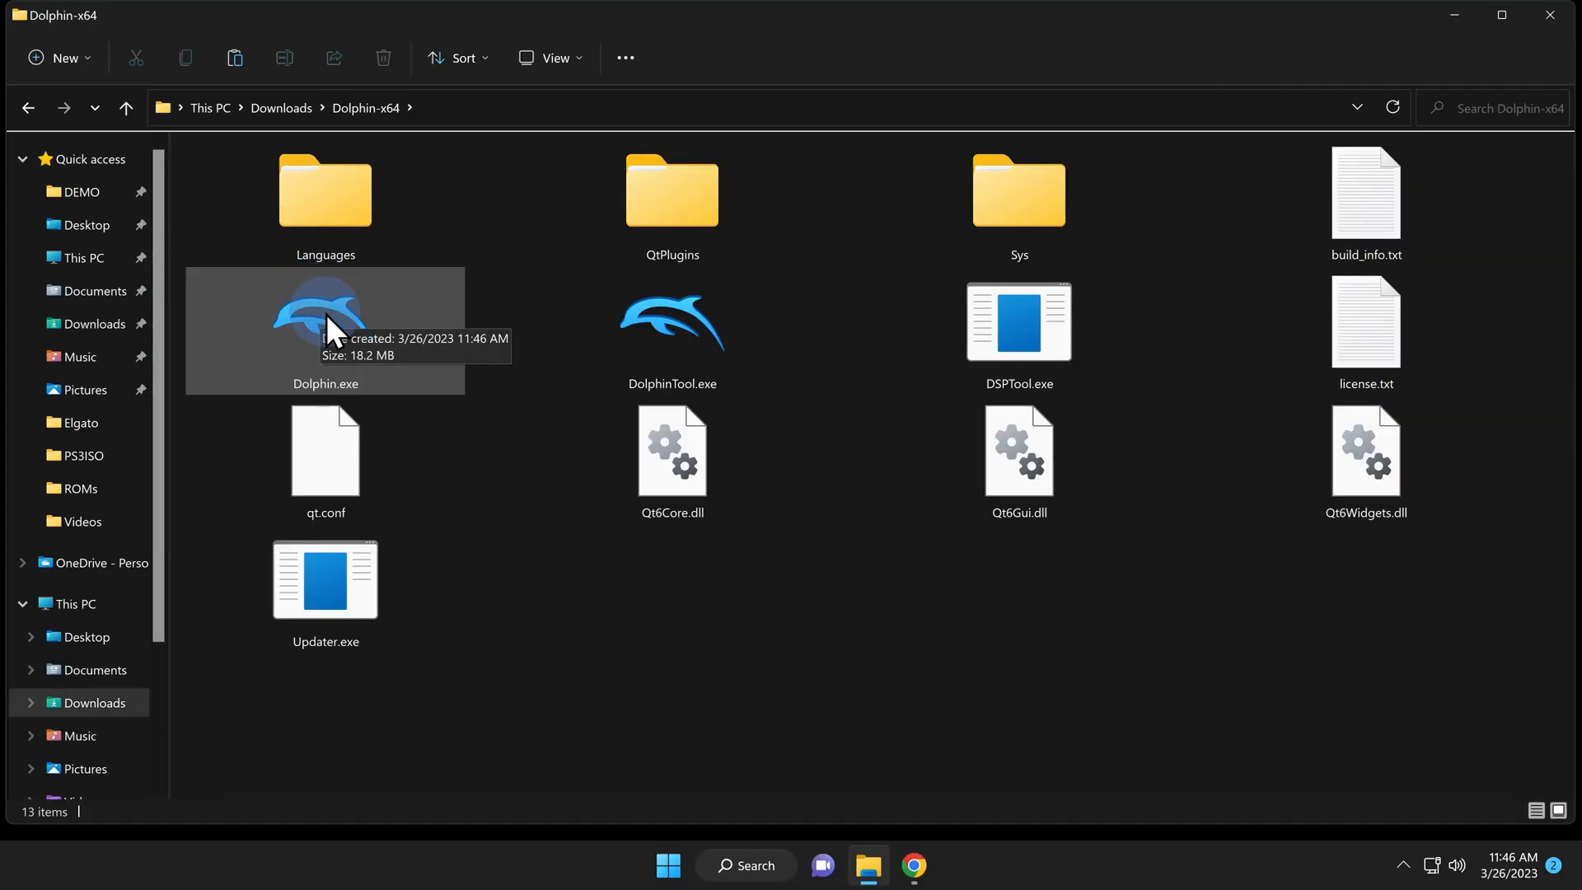
double_click(326, 323)
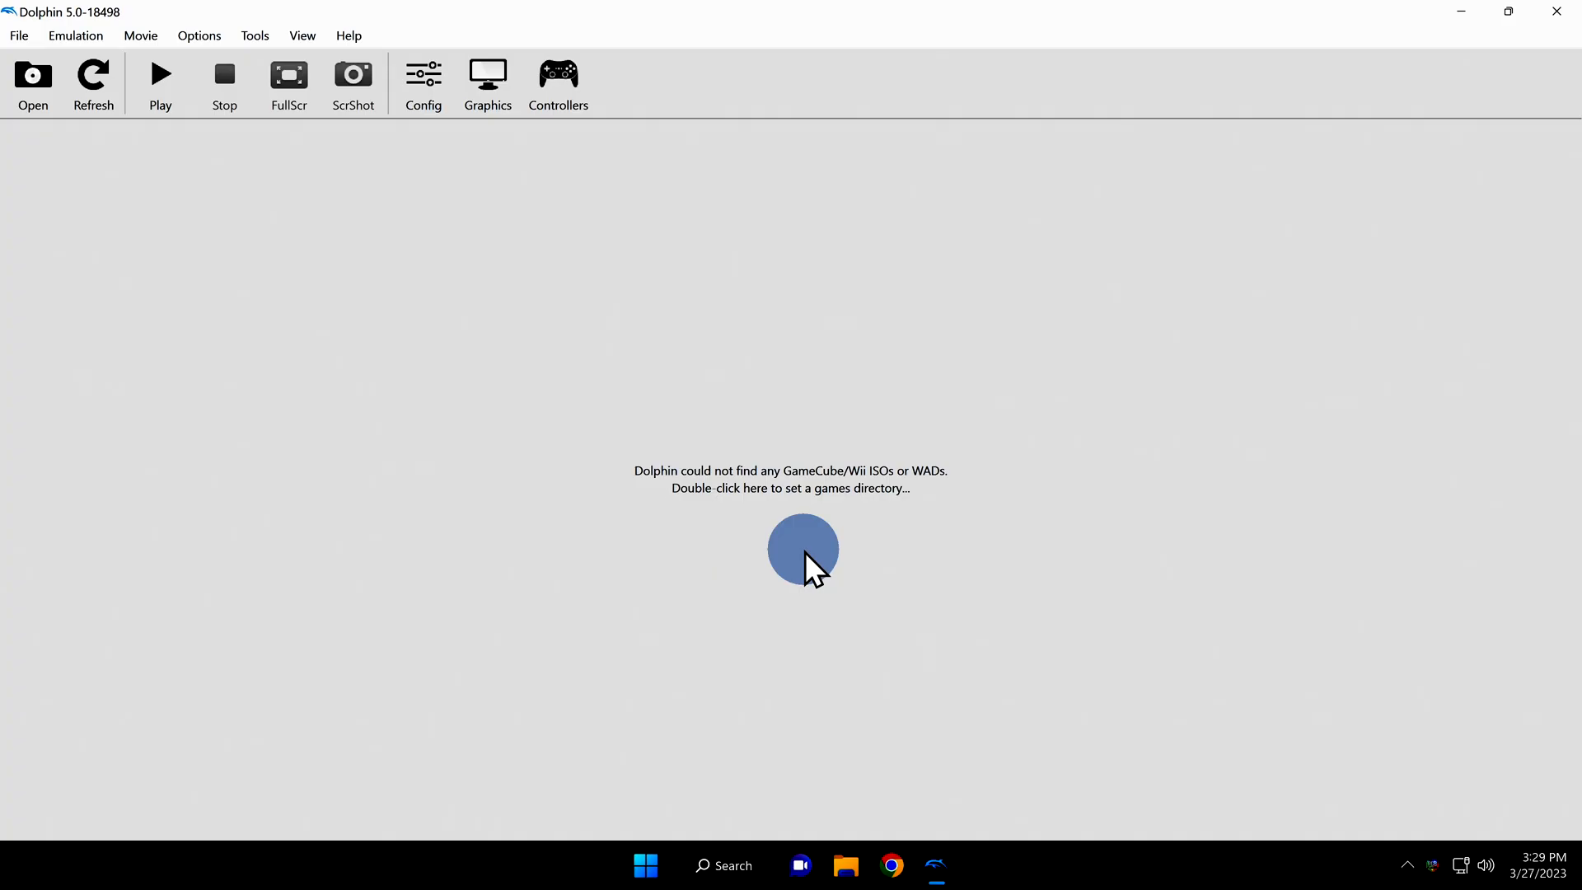
Set GameCube Port 1 to the GameCube Adapter for Wii U and confirm it is detected with rumble
left_click(559, 74)
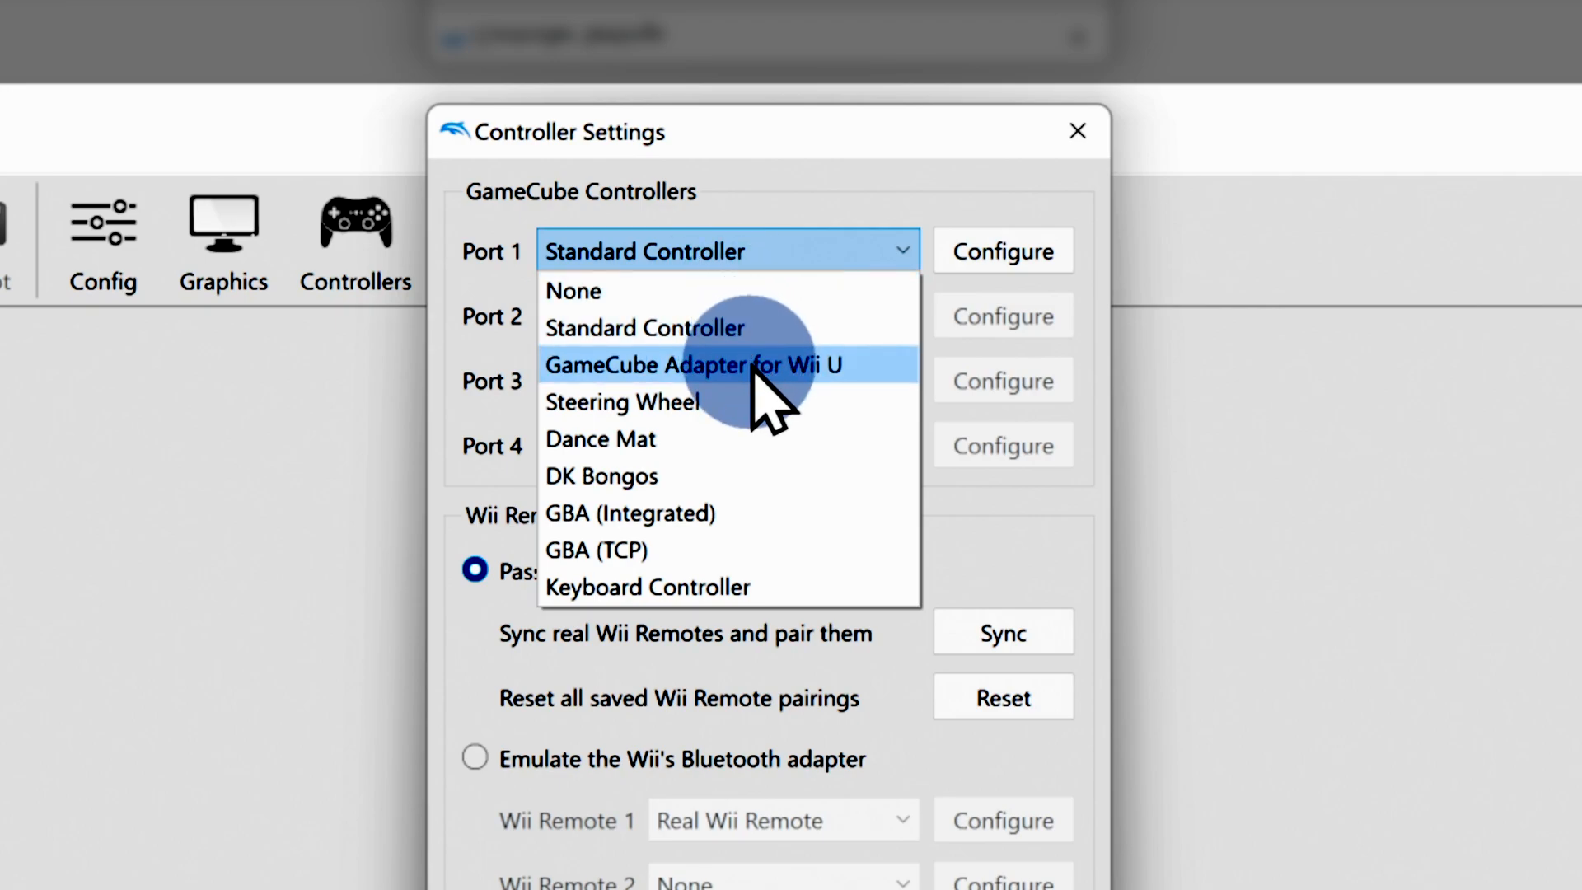
left_click(691, 365)
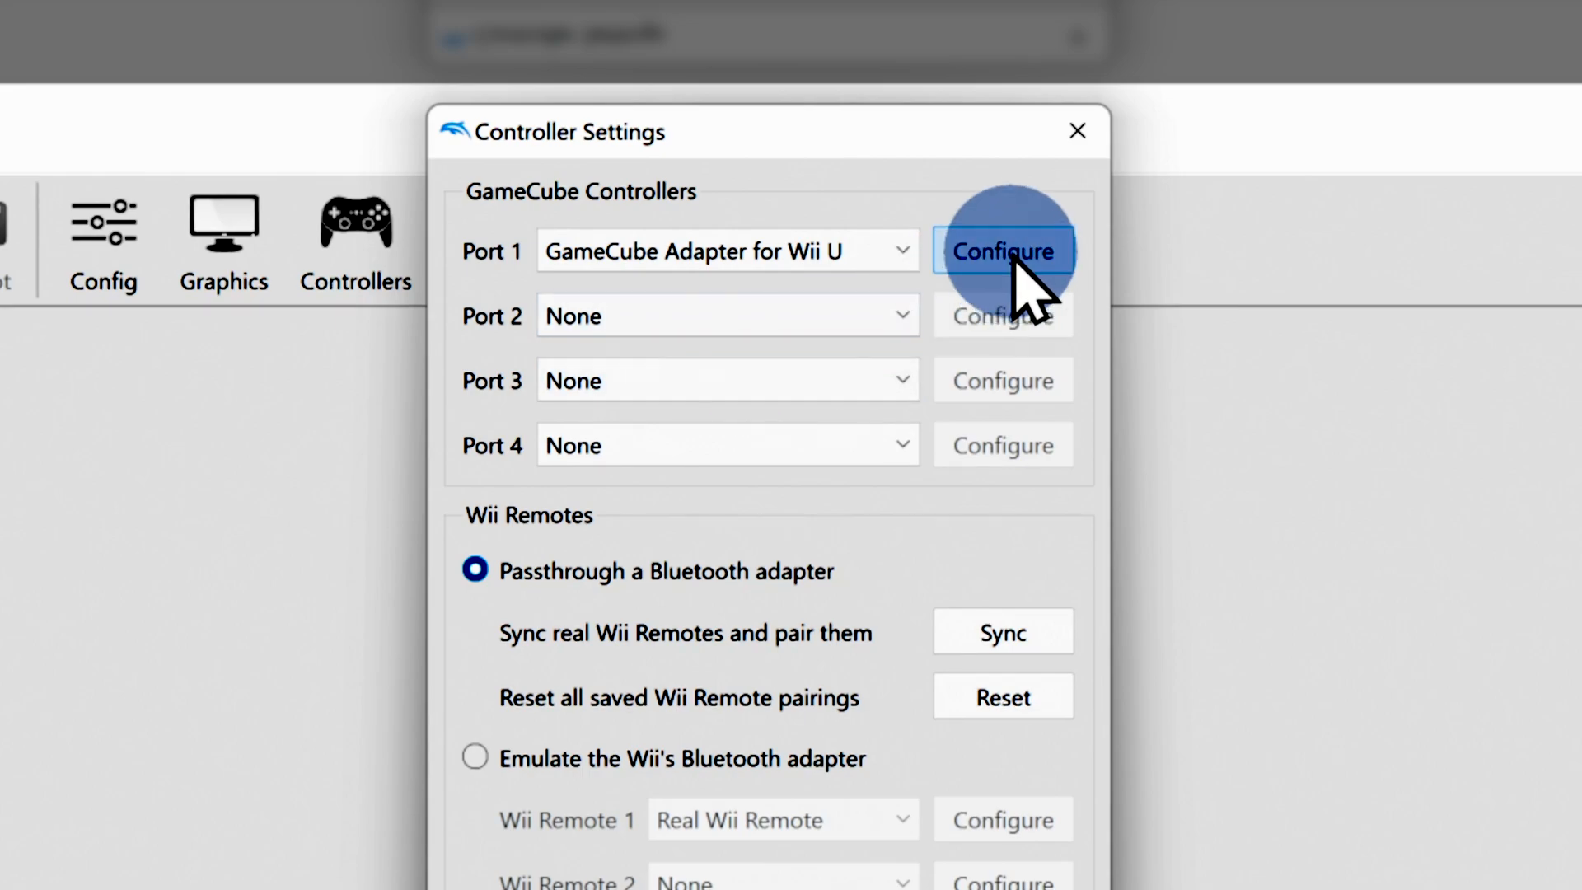
left_click(1002, 251)
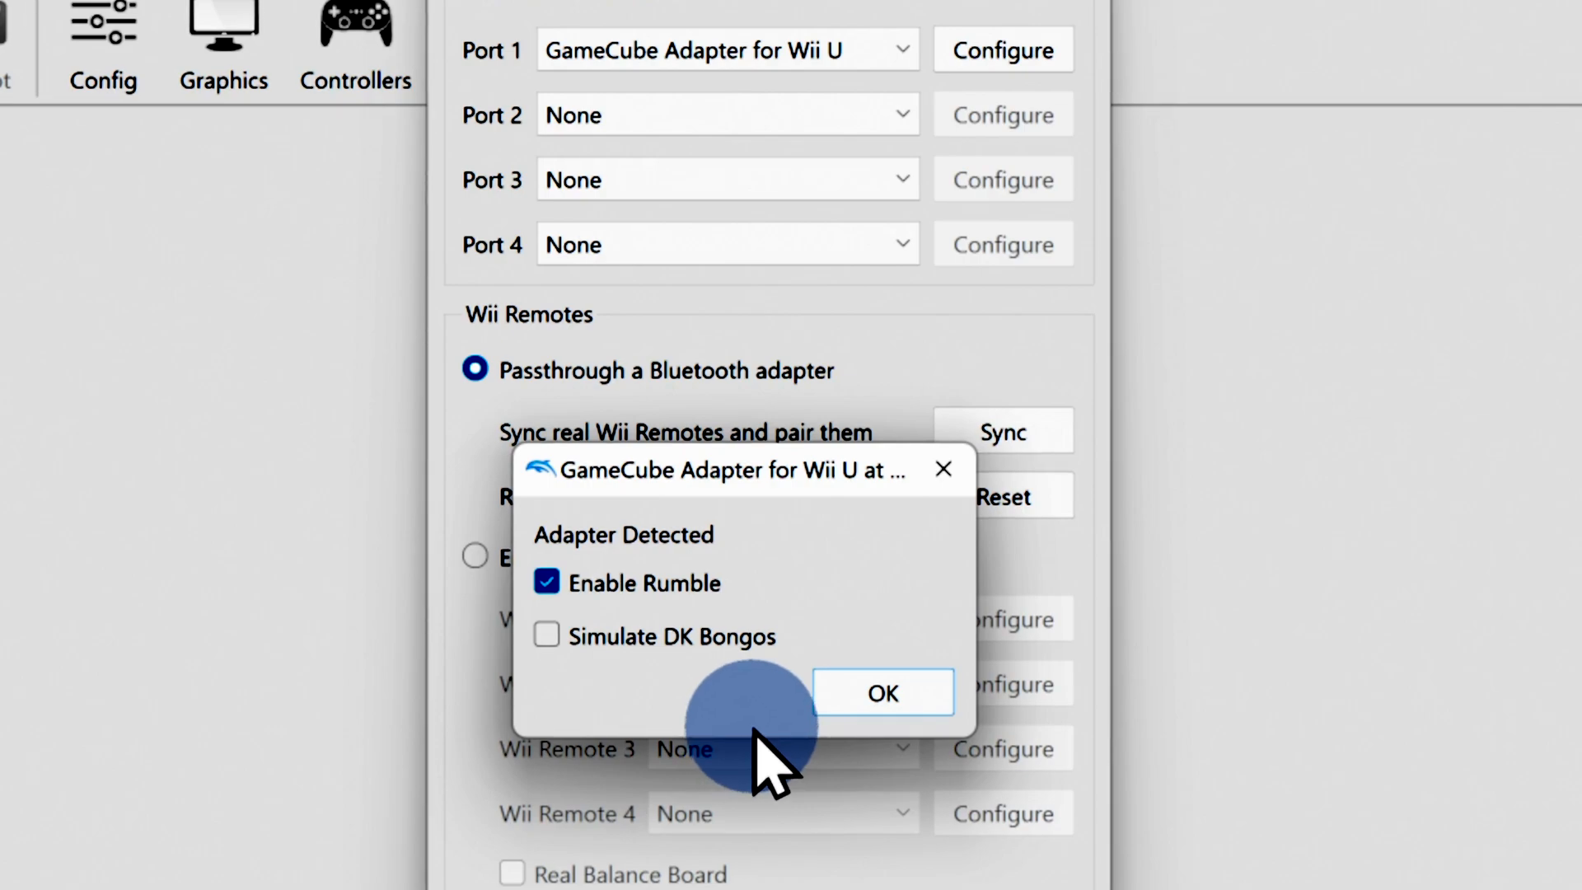
left_click(884, 690)
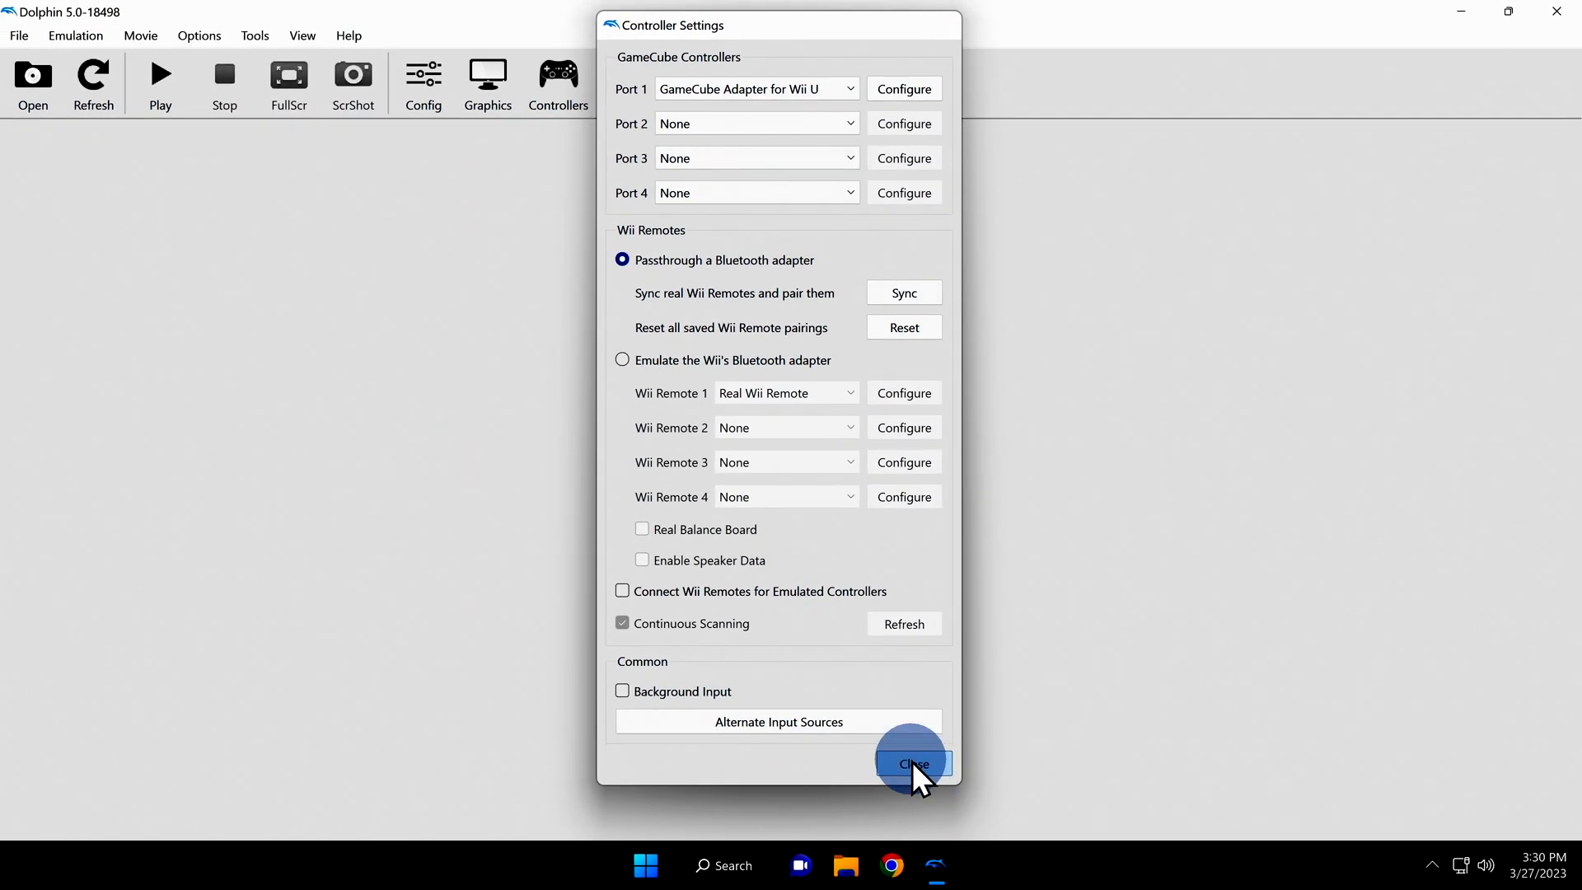
left_click(913, 765)
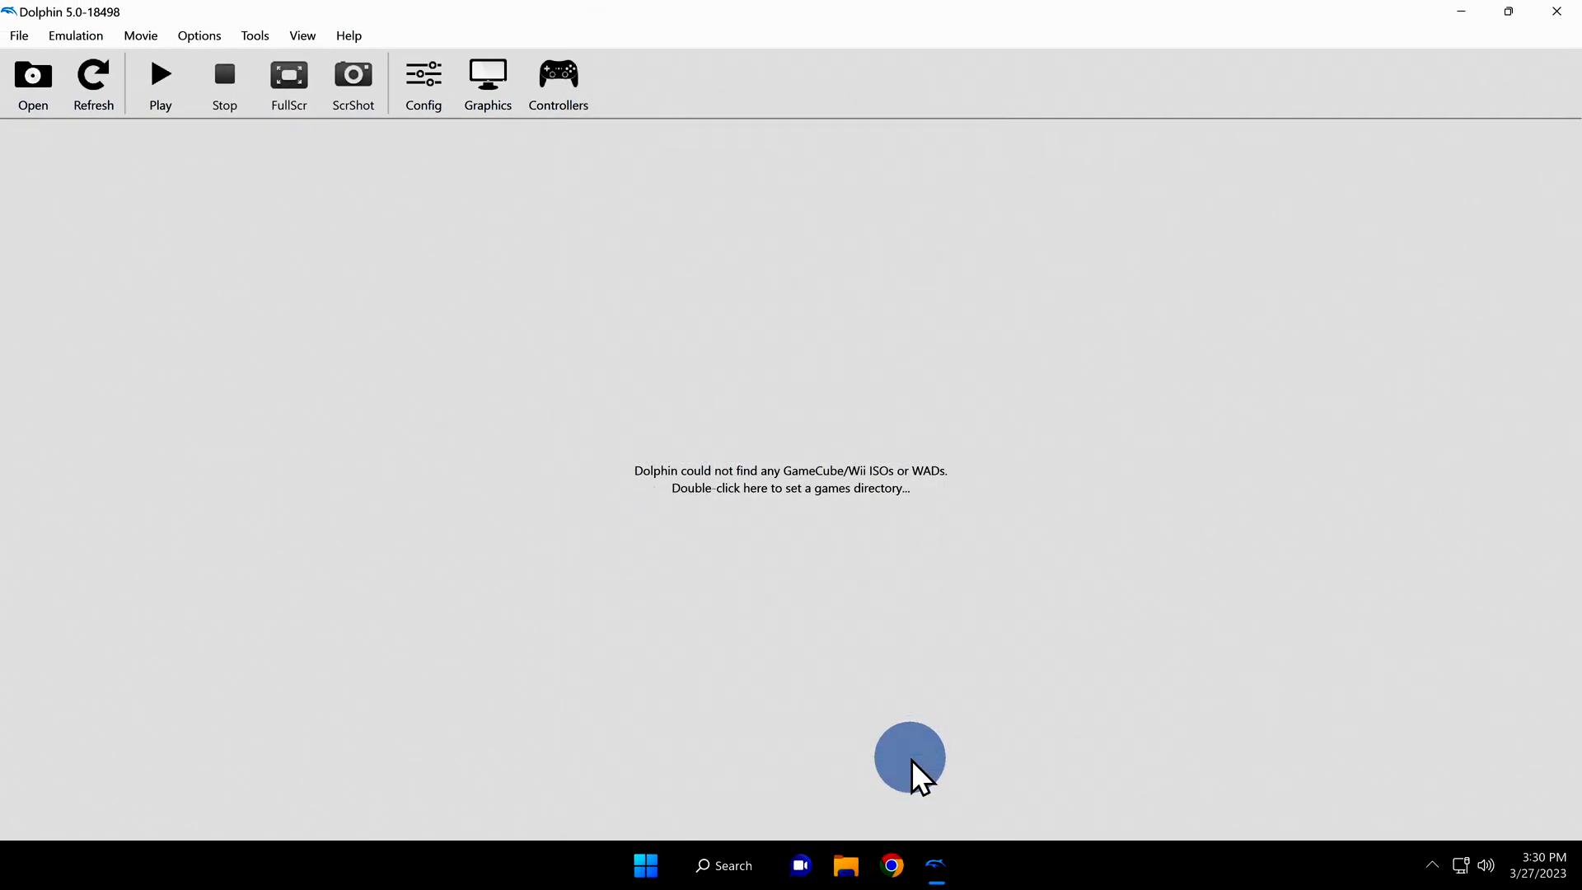
mouse_move(563, 99)
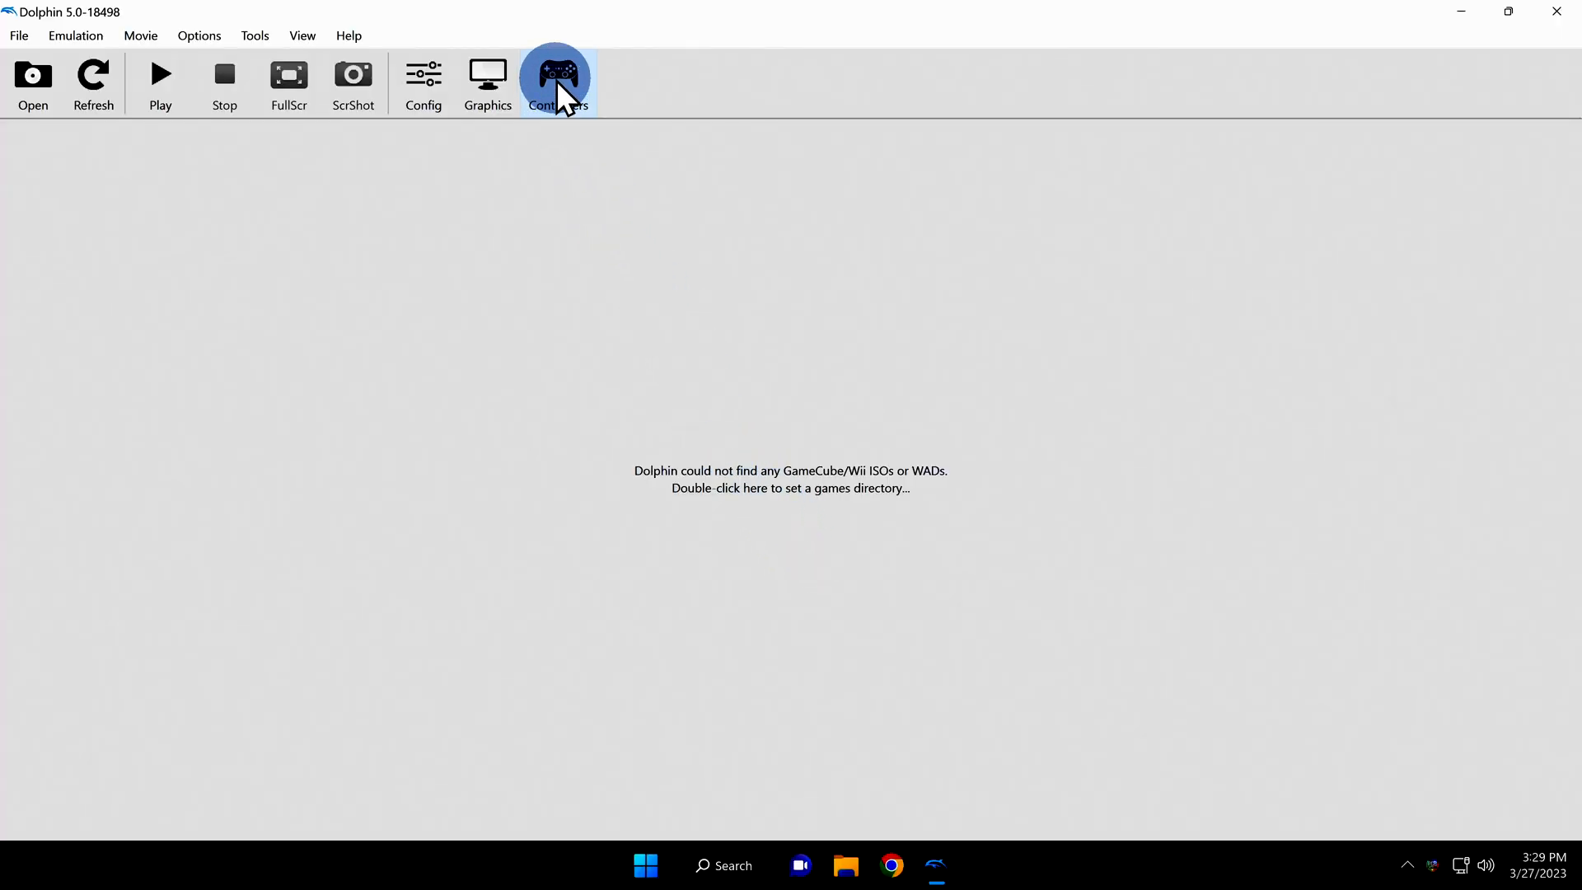
Set Wii Remote 1 to Real Wii Remote with Continuous Scanning enabled in Controllers
left_click(557, 76)
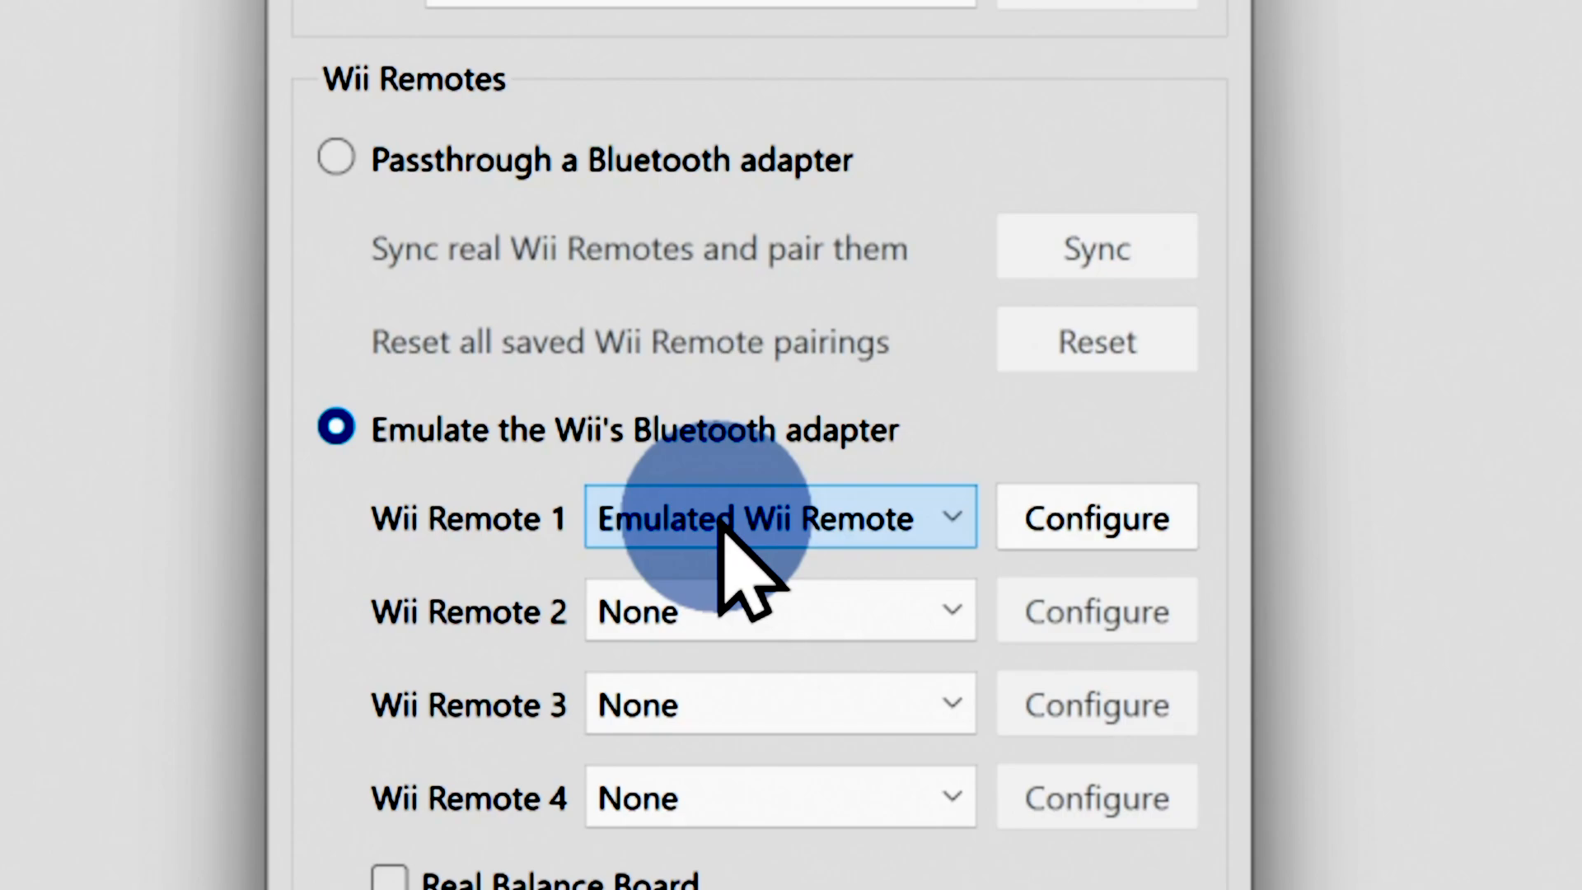
left_click(779, 517)
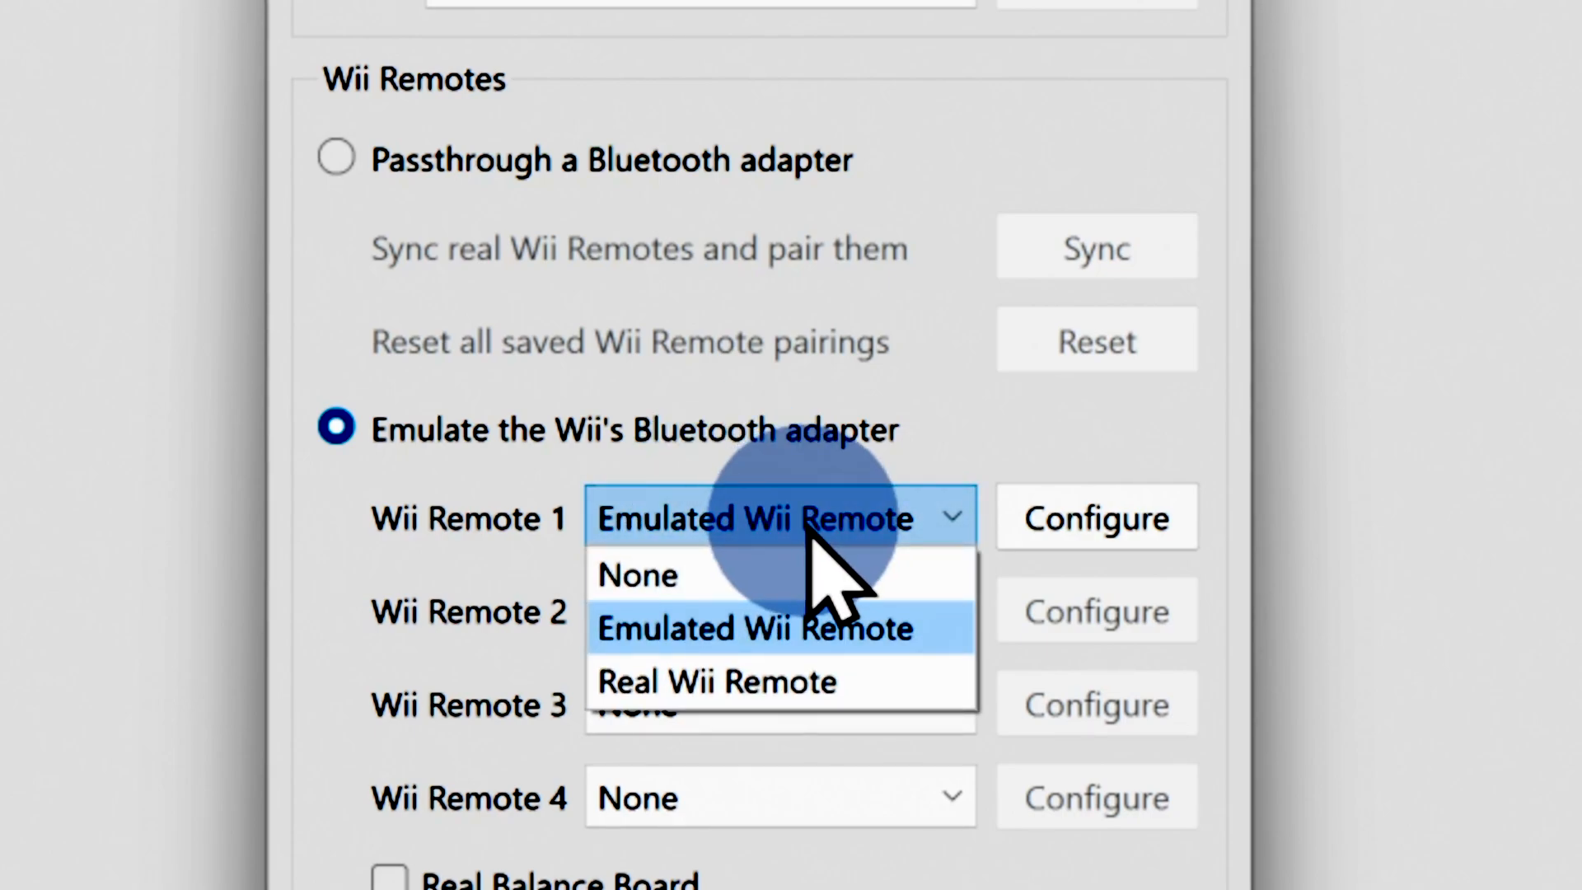
left_click(718, 683)
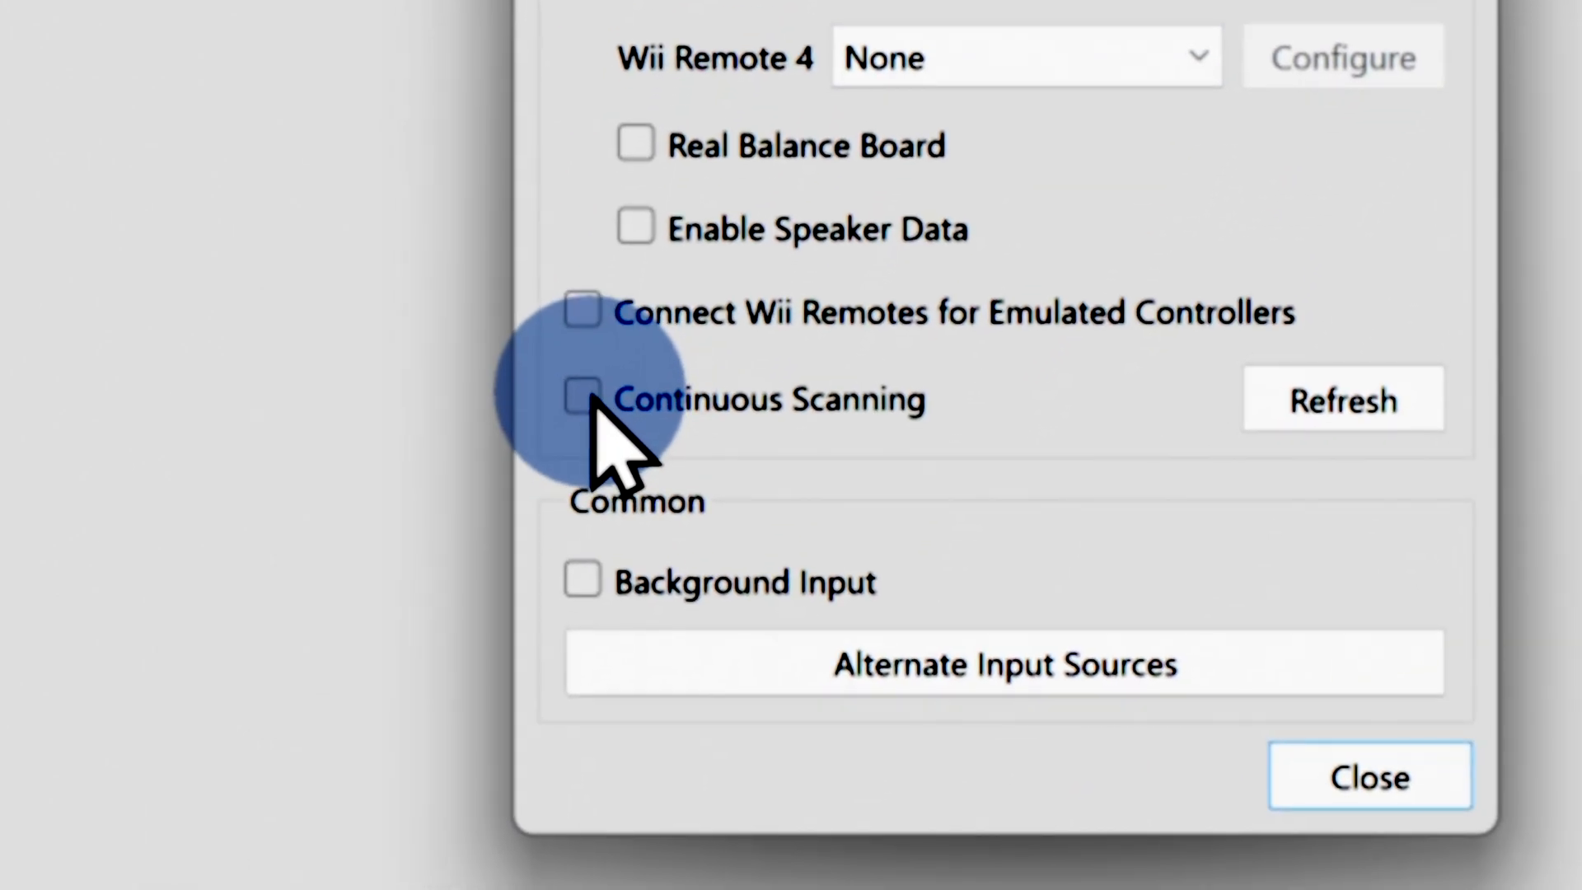
left_click(583, 397)
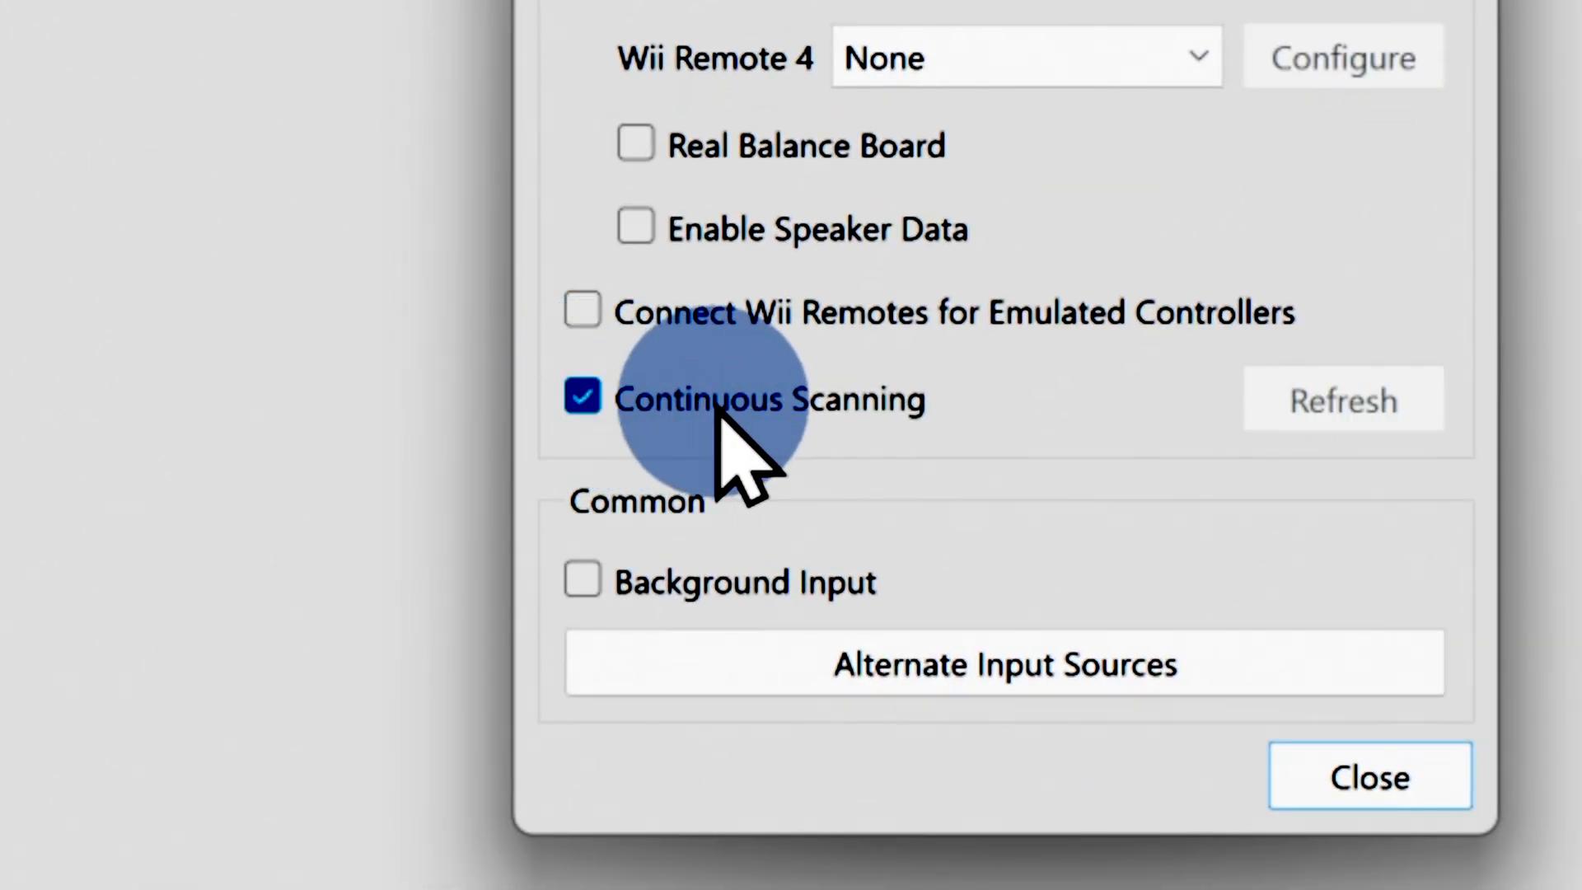
mouse_move(955, 469)
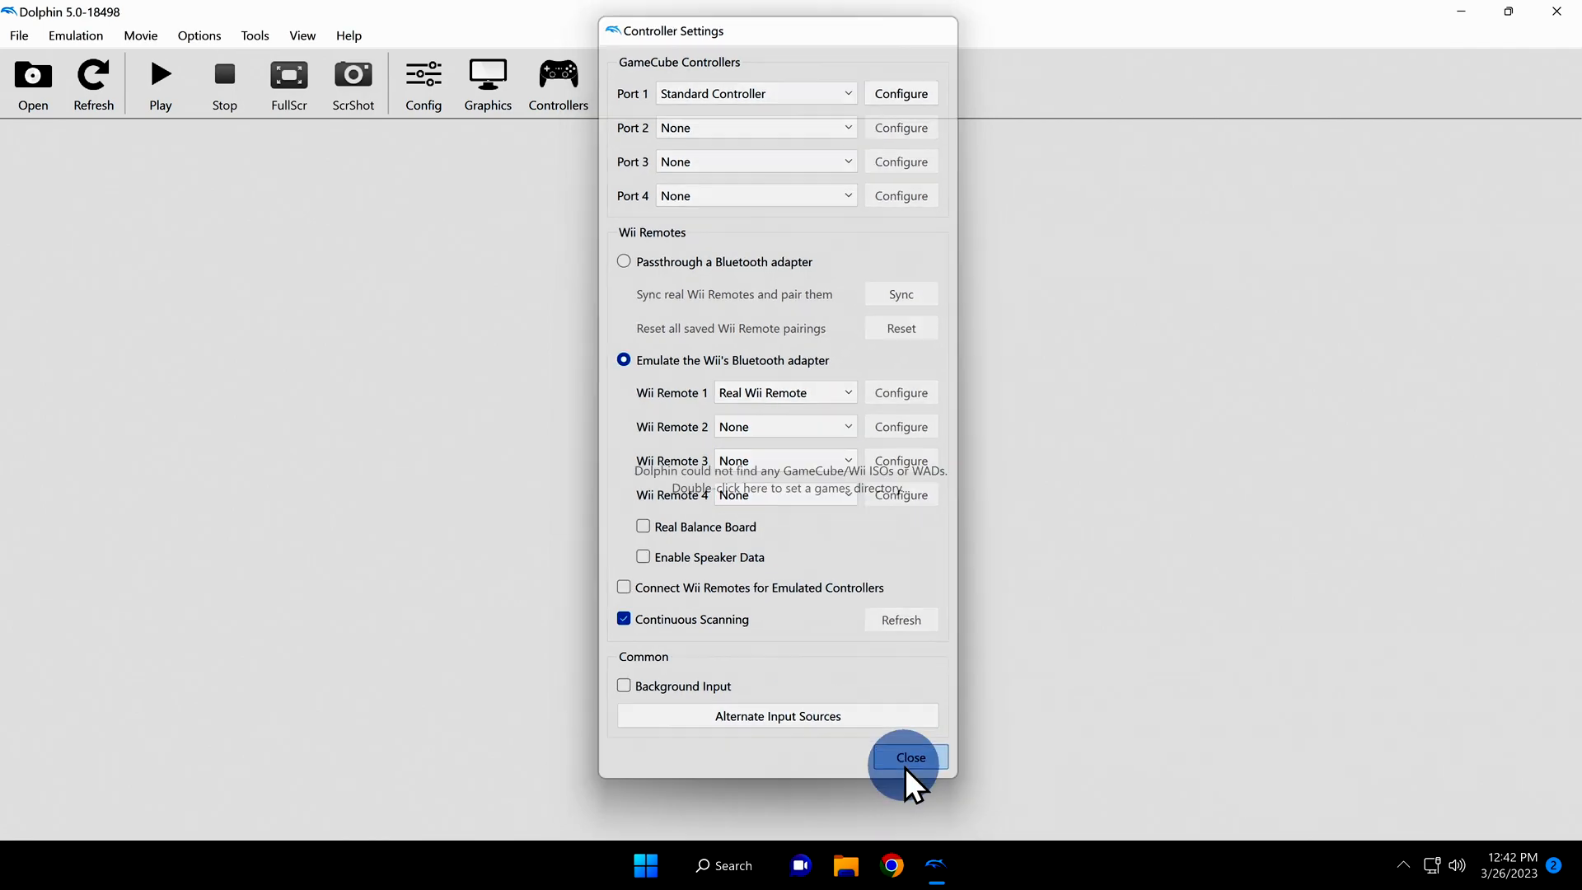
left_click(910, 757)
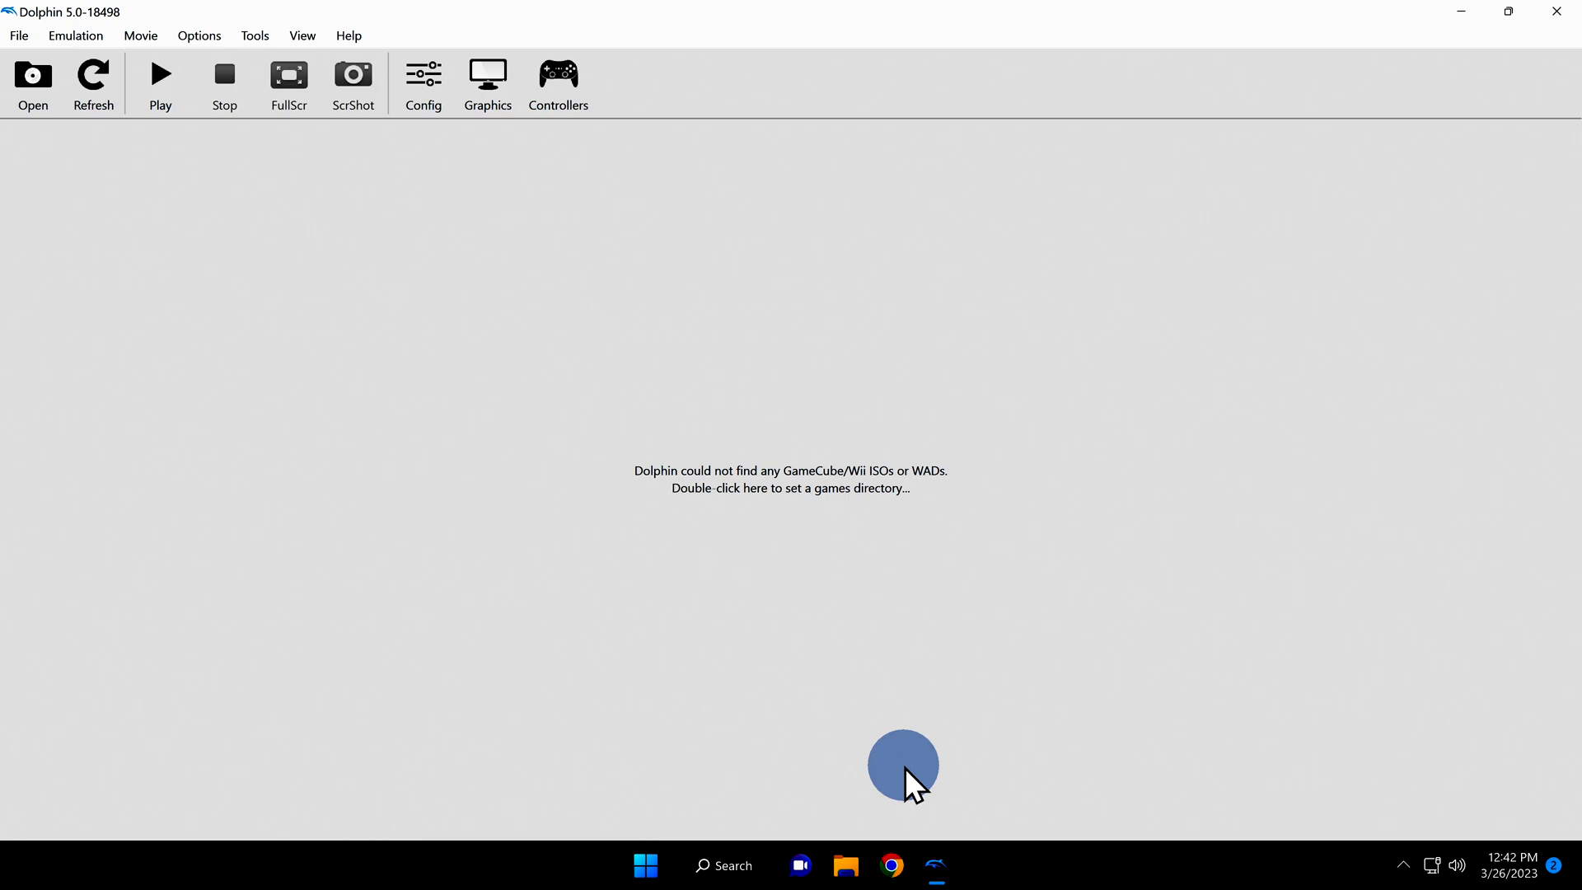
Keep the OpenGL backend and enable V-Sync and Compile Shaders Before Starting
left_click(488, 74)
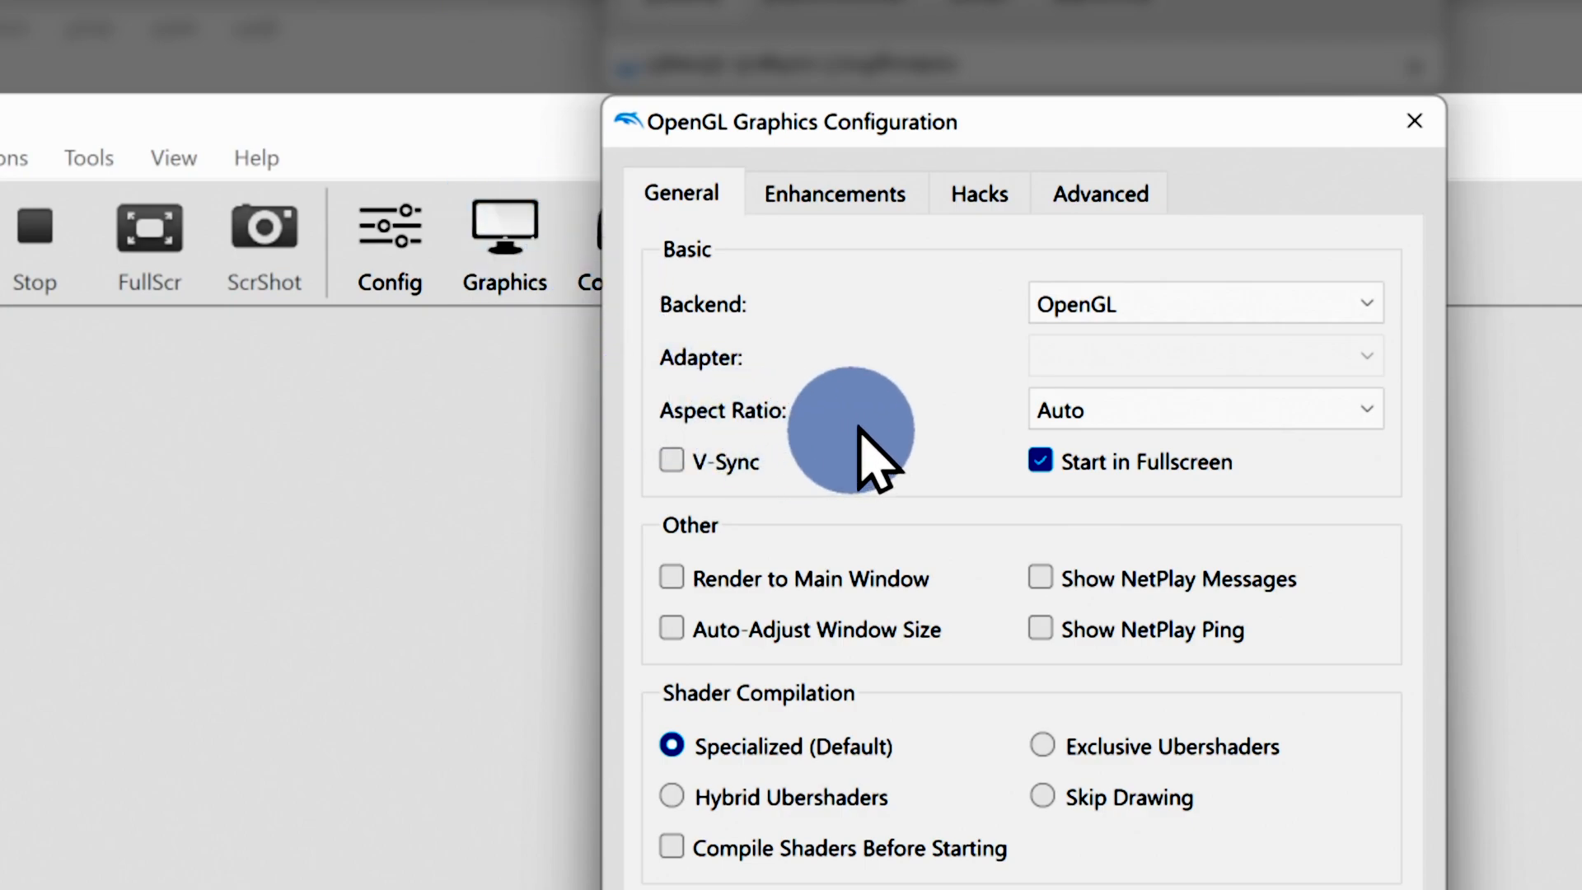
mouse_move(1172, 314)
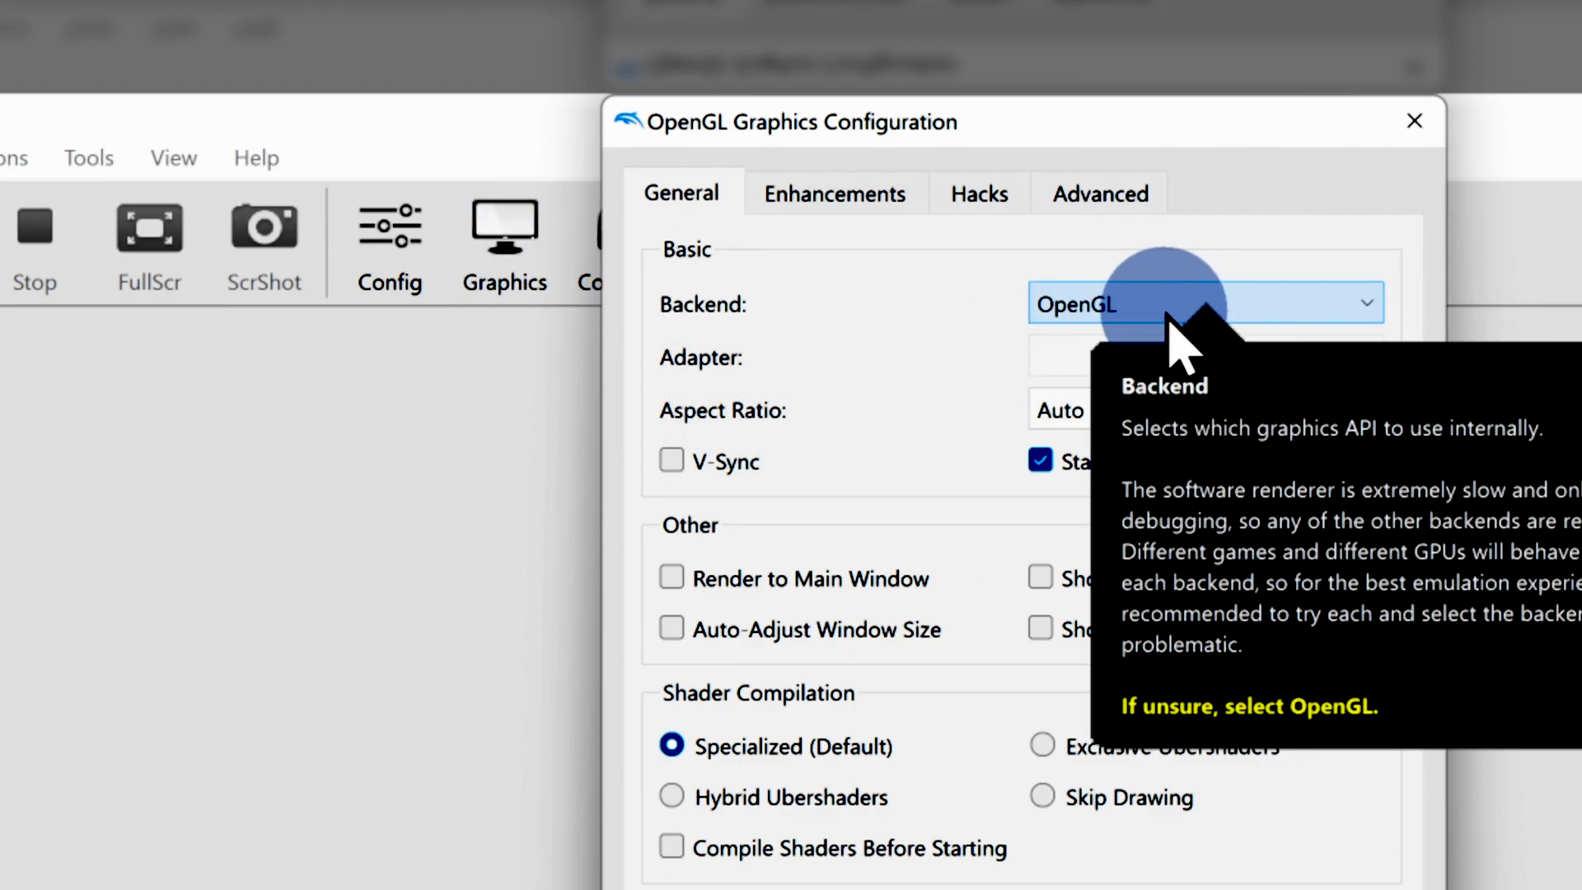
left_click(1203, 303)
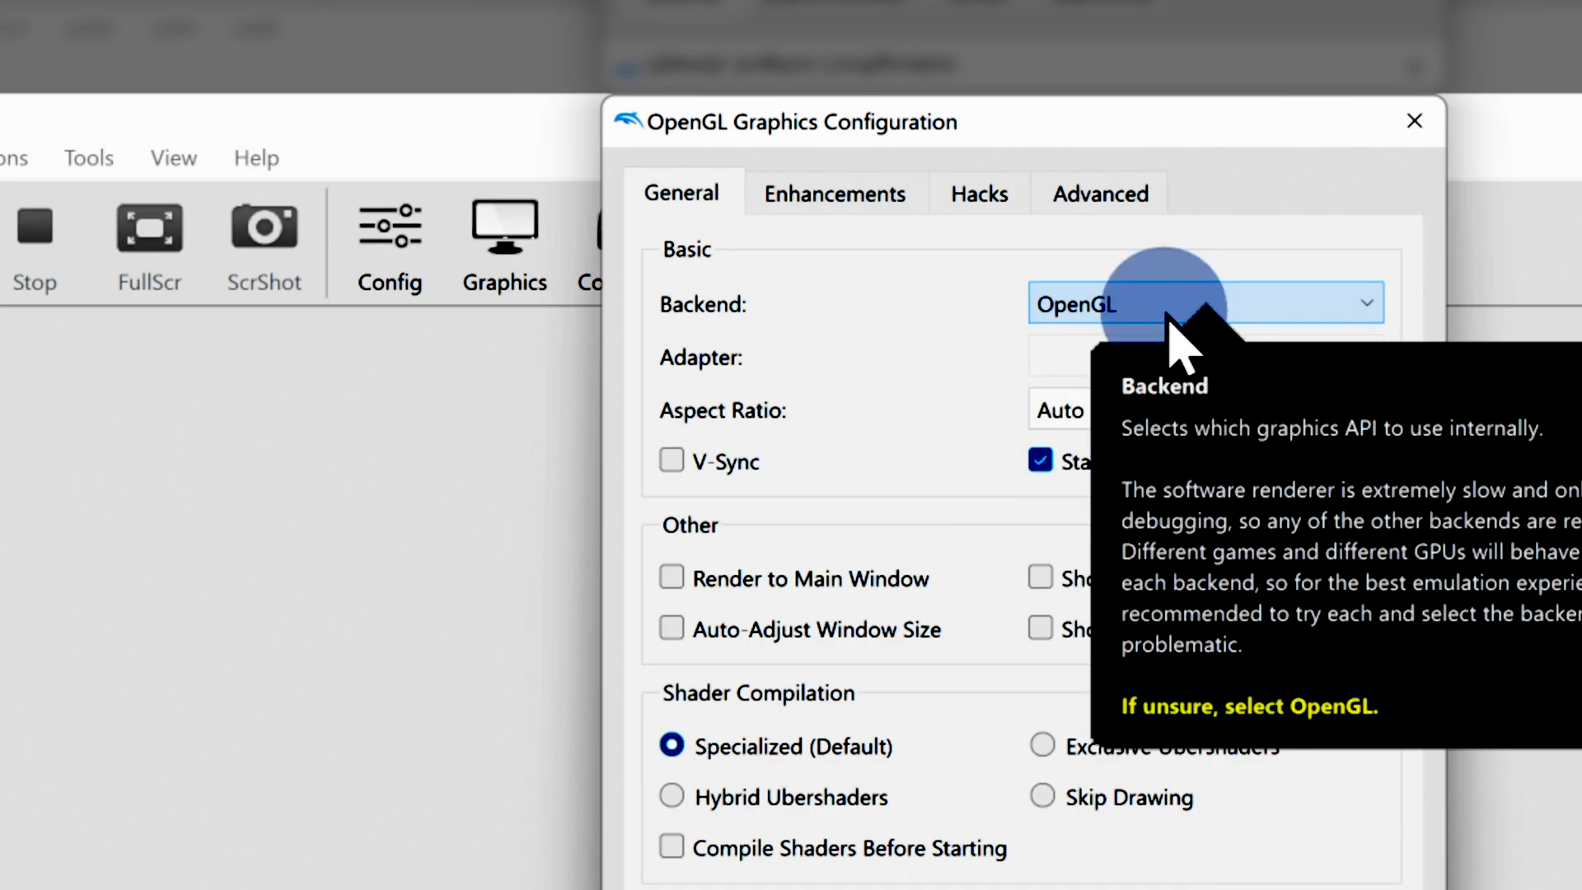
mouse_move(815, 435)
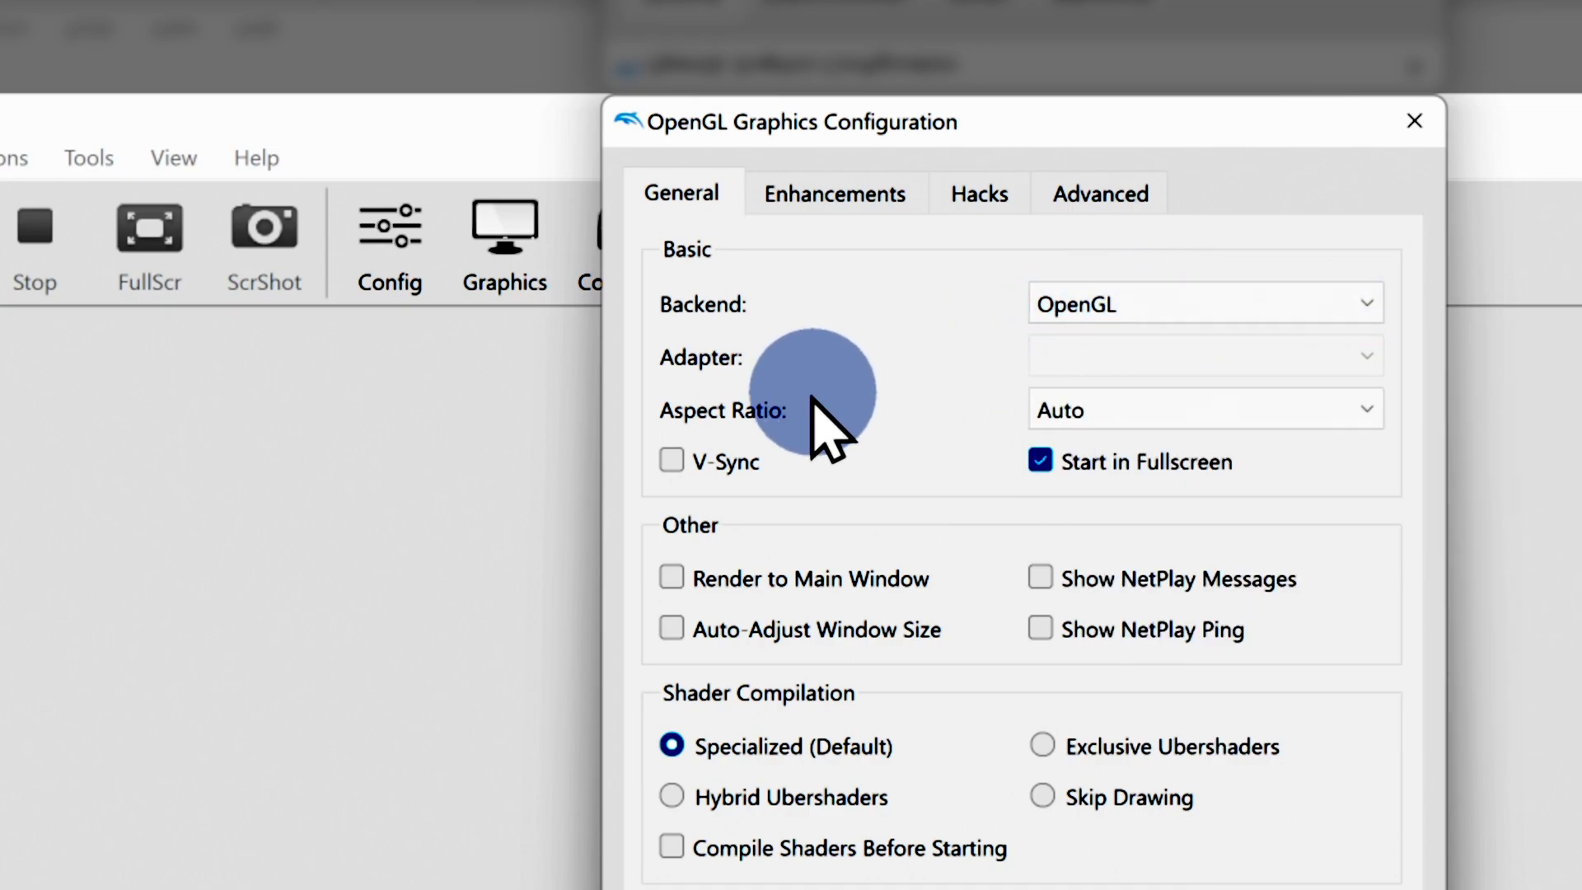
left_click(671, 462)
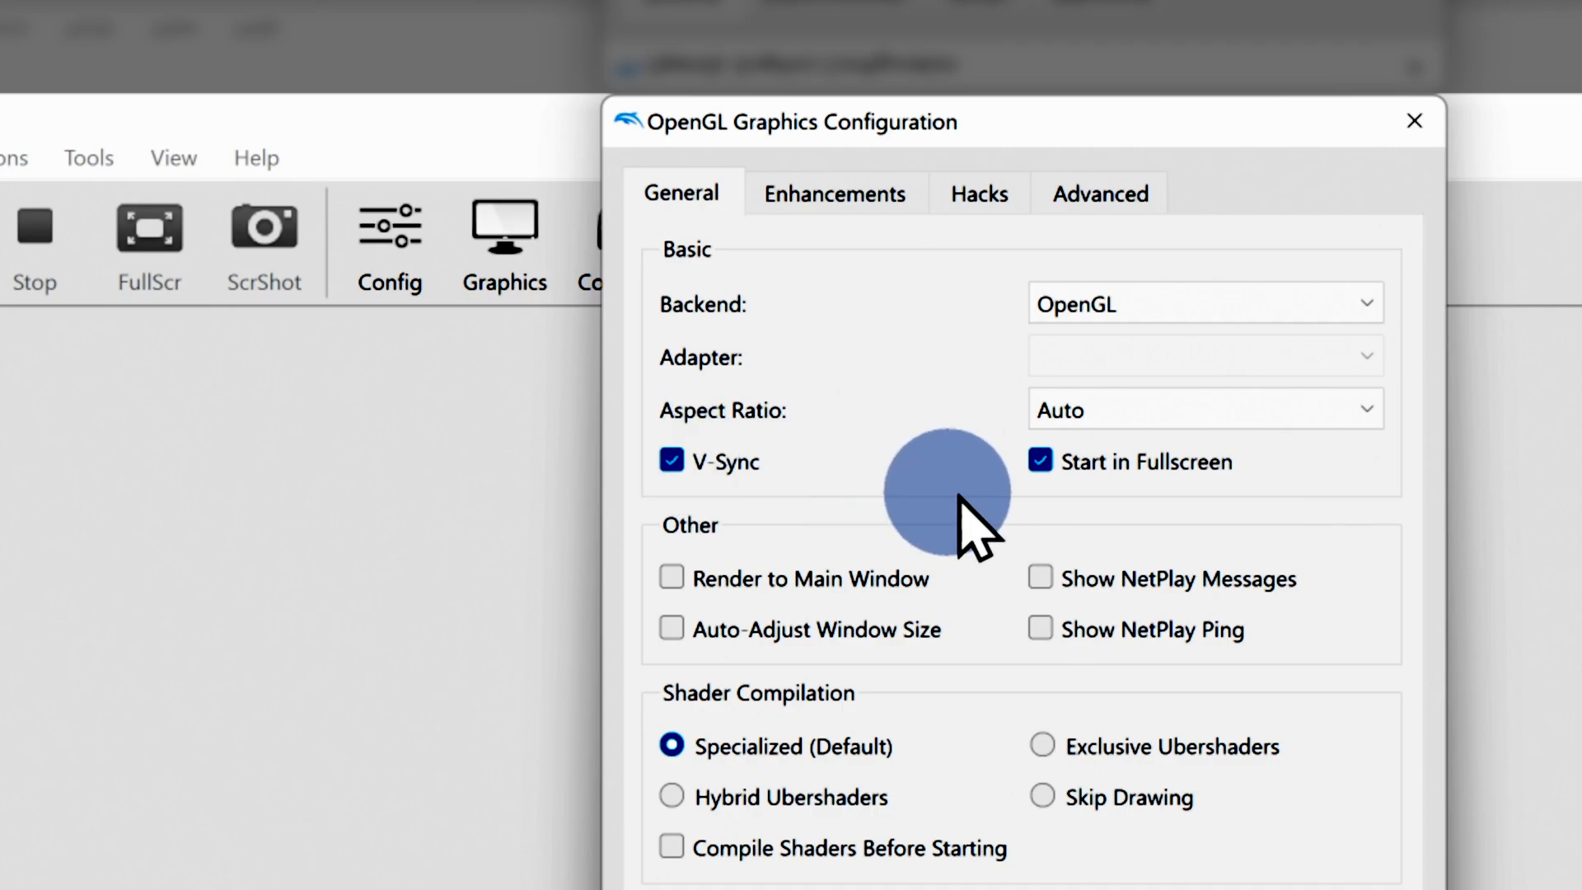
mouse_move(1050, 468)
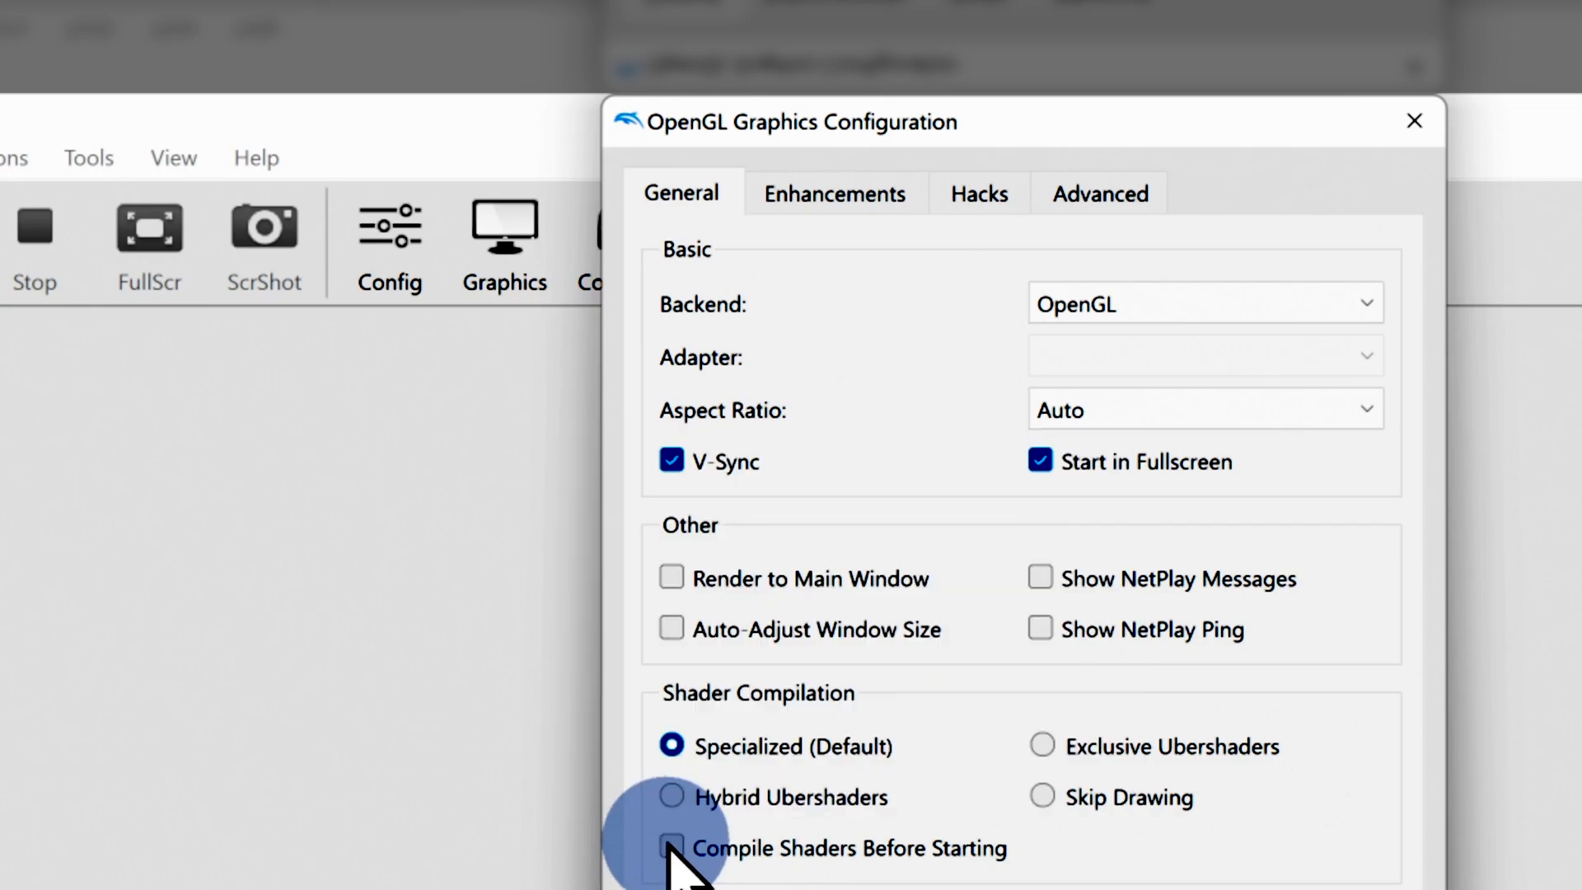
left_click(670, 870)
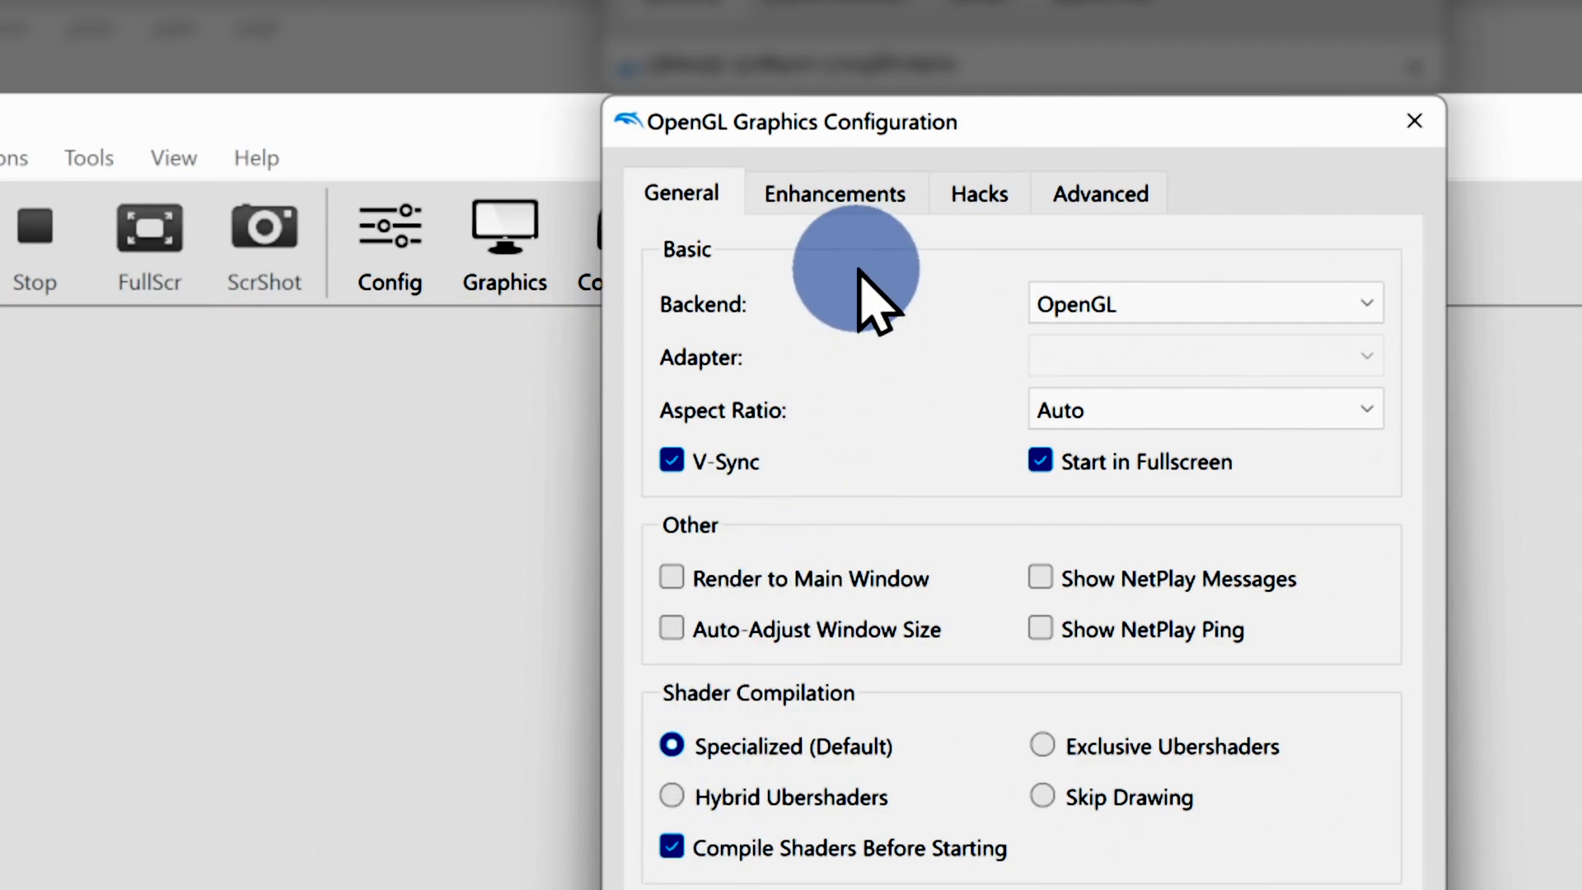
left_click(834, 195)
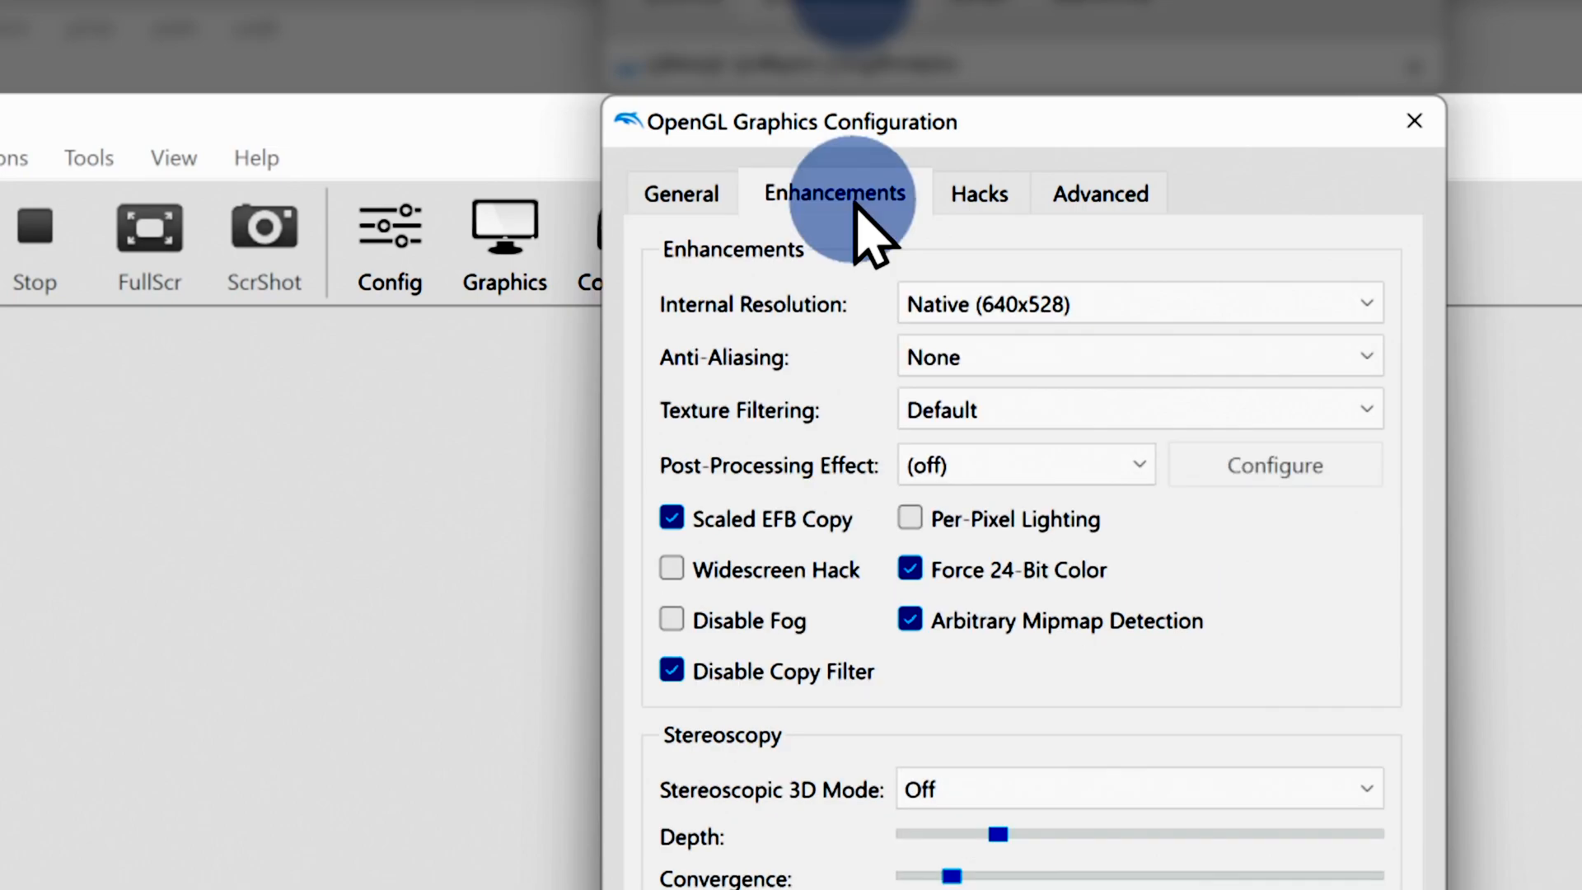
mouse_move(966, 325)
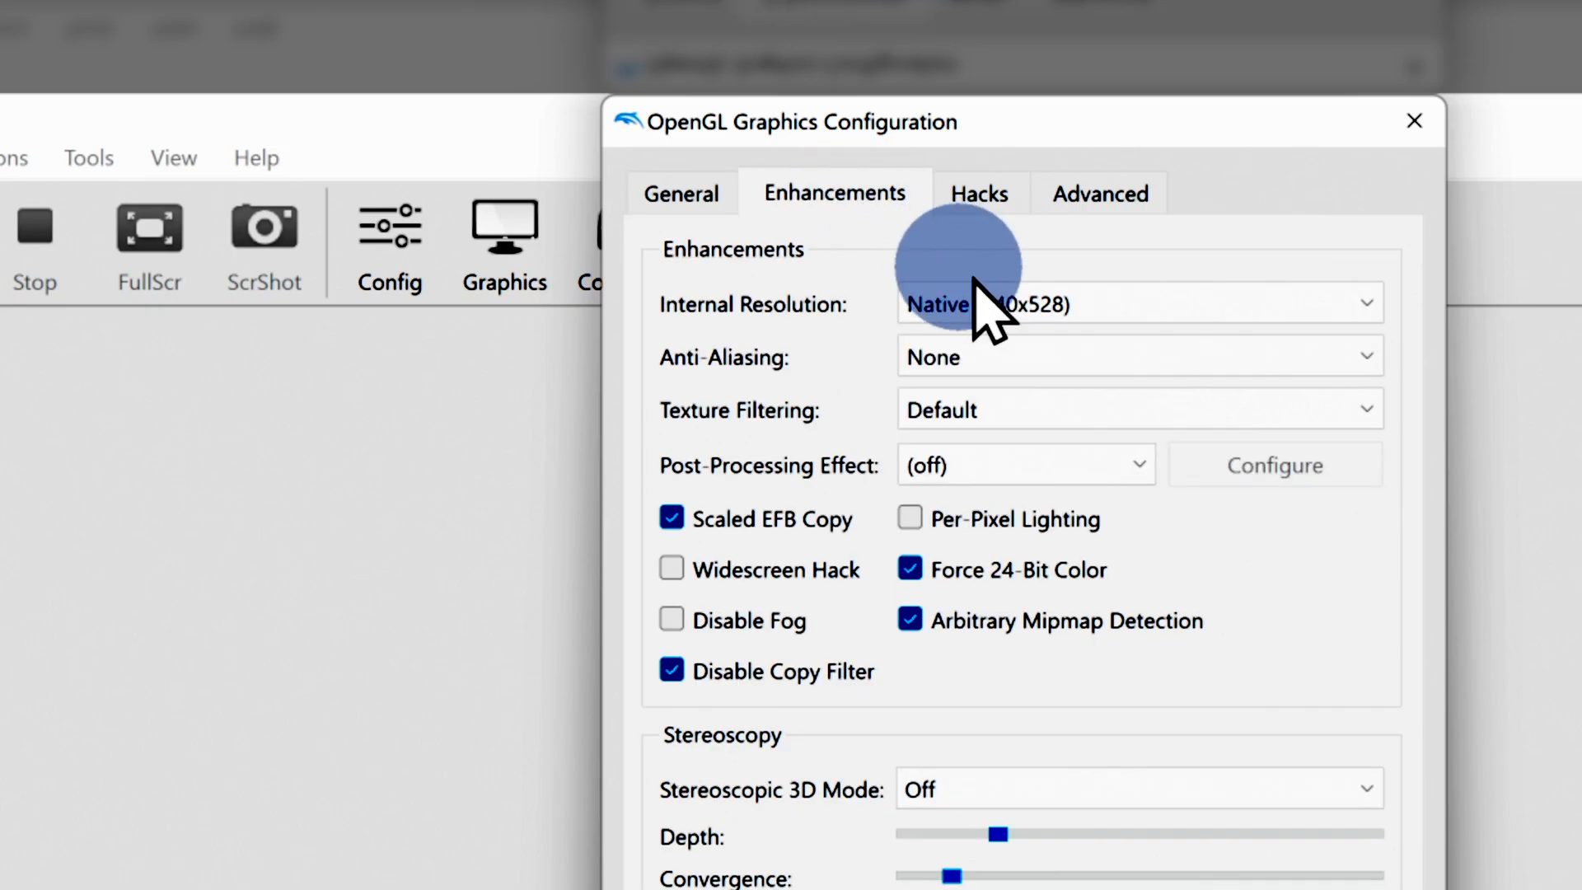
Set Internal Resolution to 6x Native (3840x3168) for 4K and close the graphics settings
left_click(1137, 303)
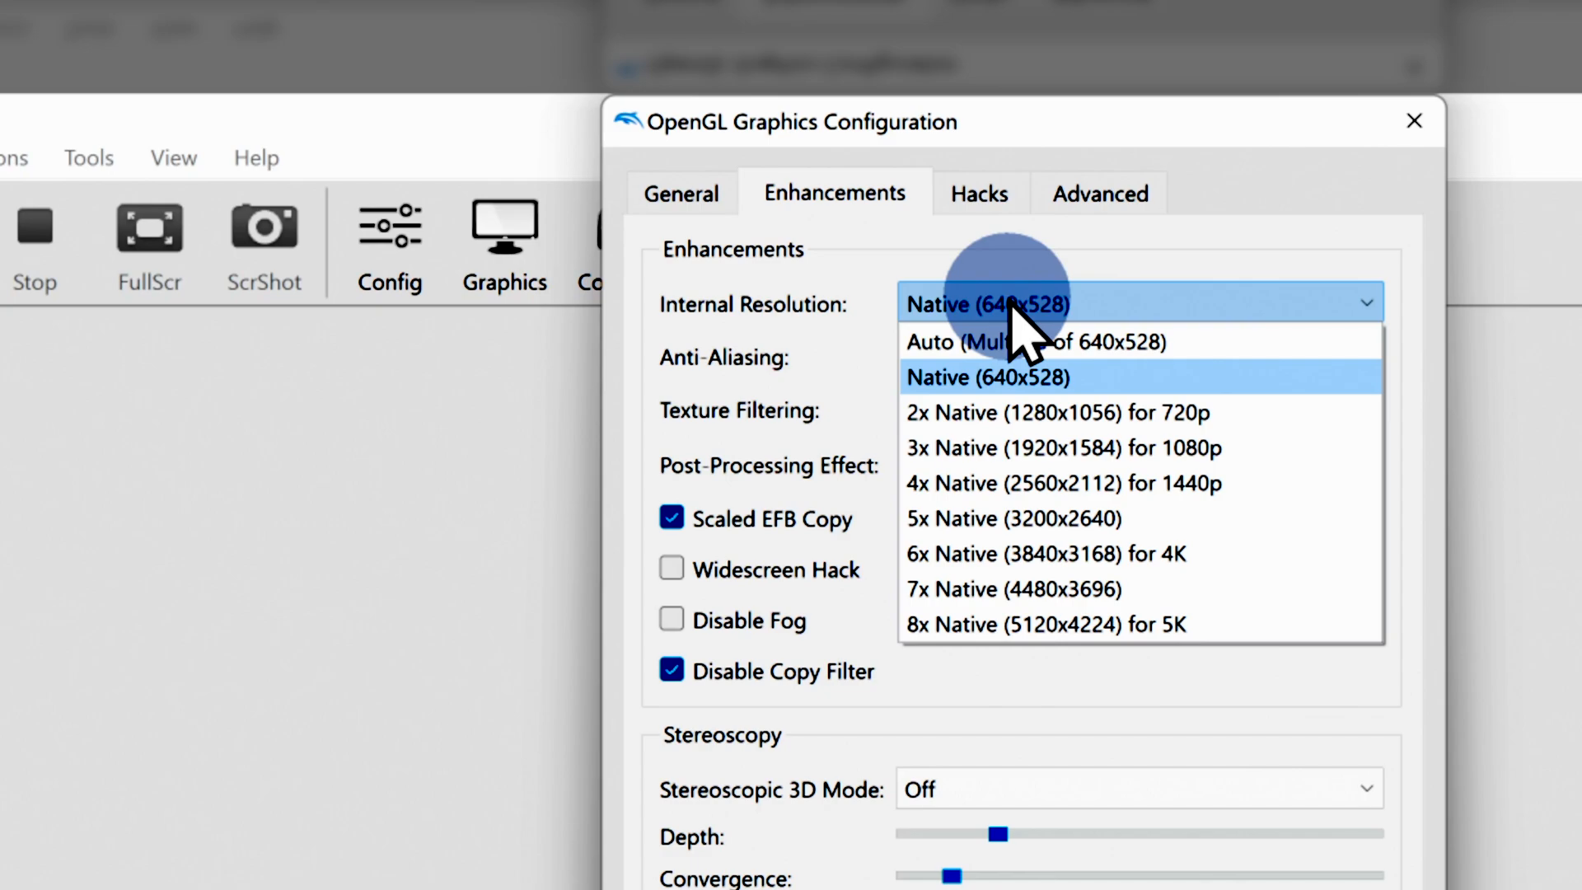
mouse_move(1042, 485)
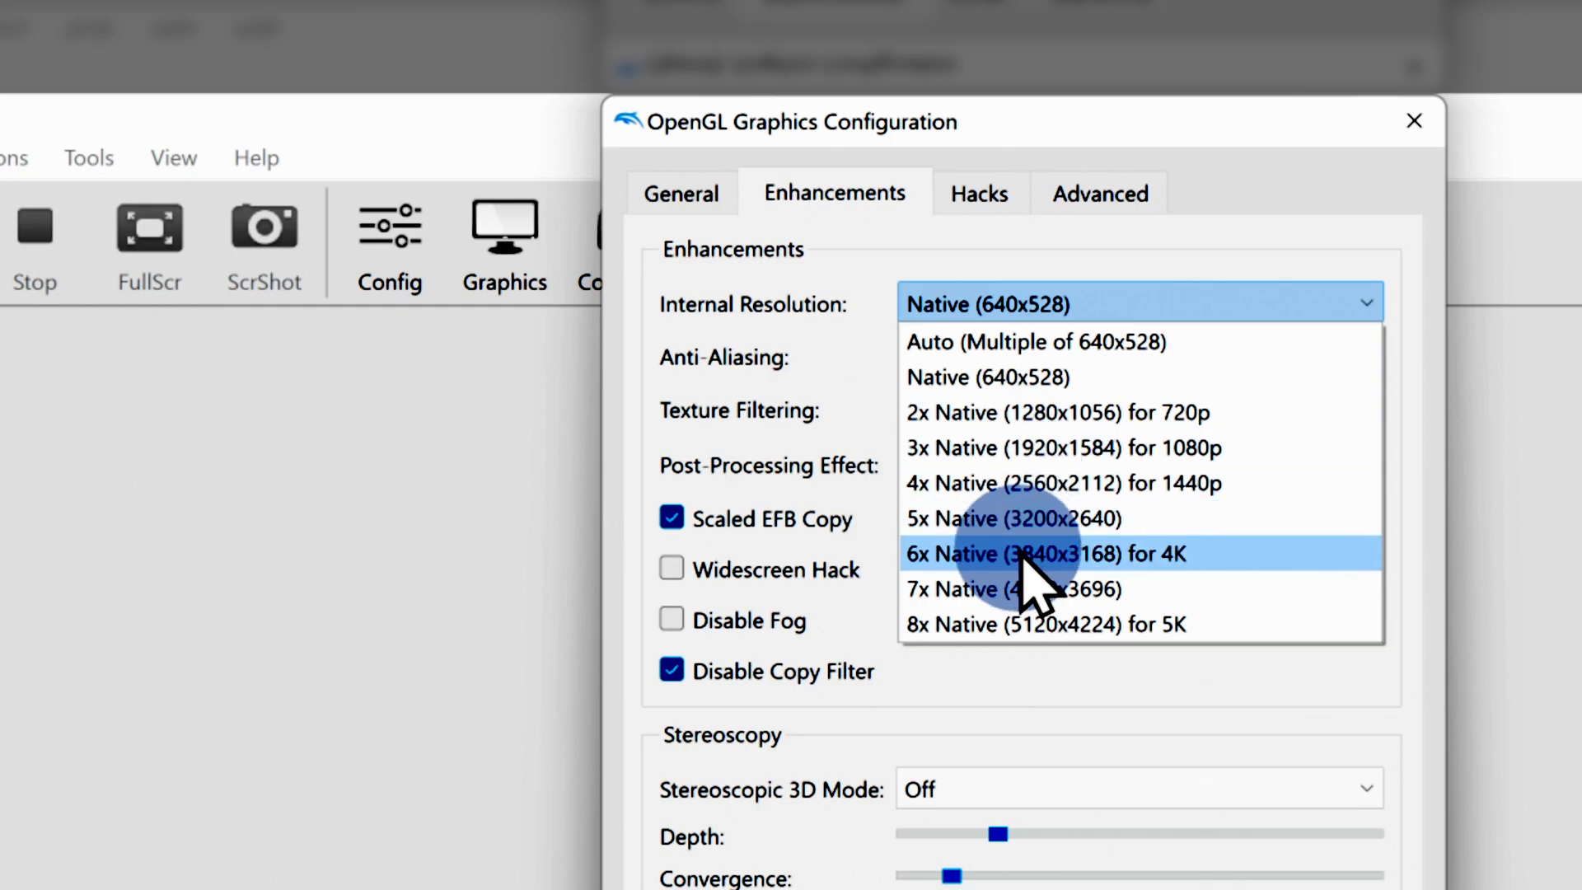
left_click(1051, 554)
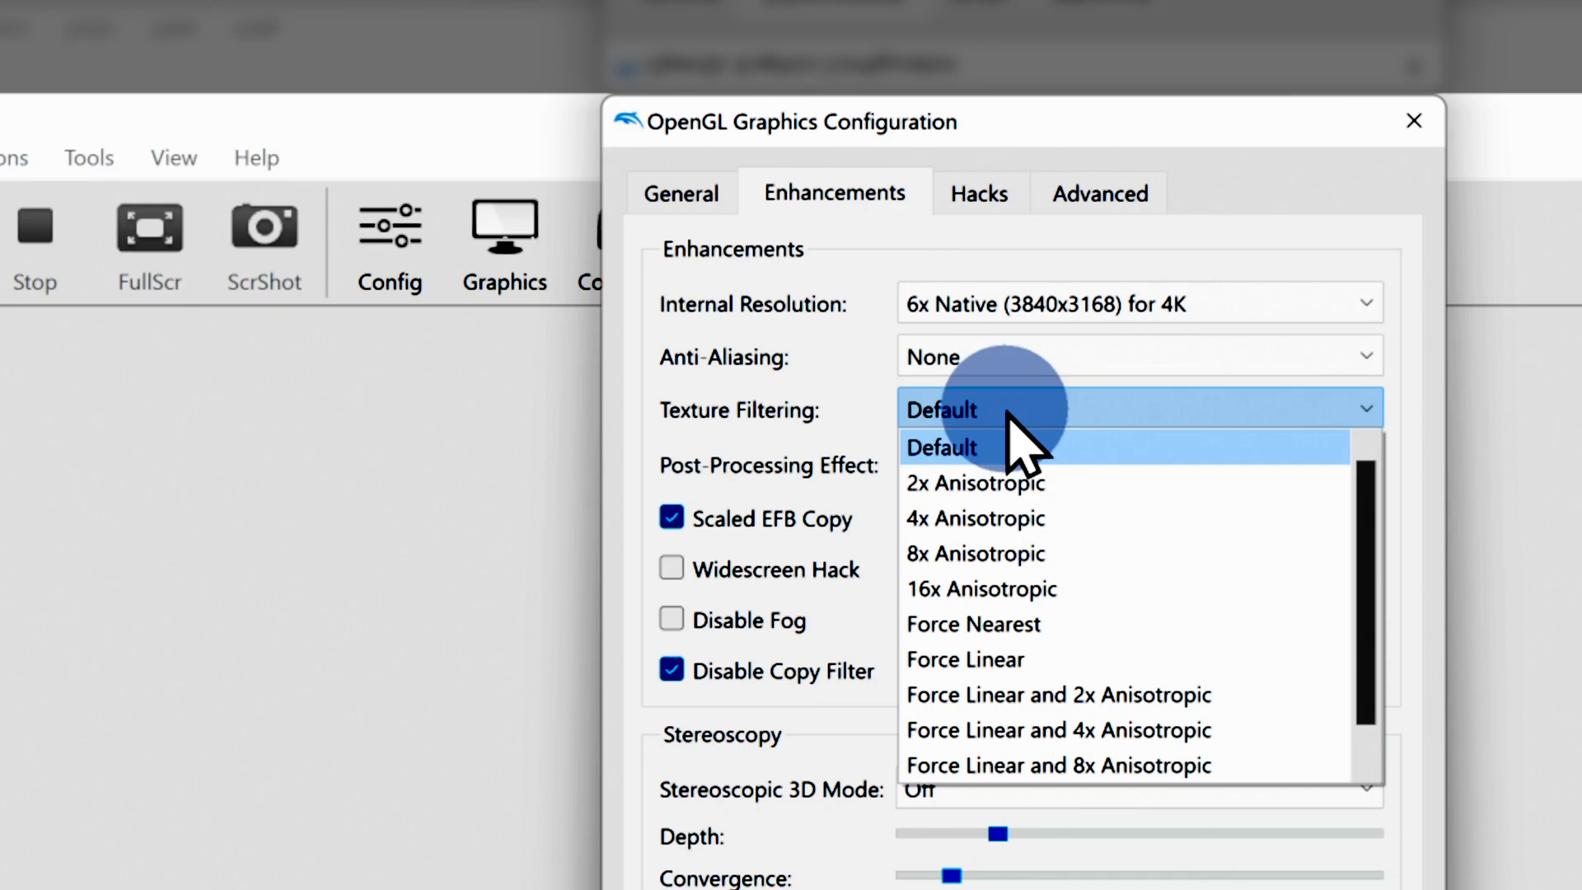
left_click(941, 447)
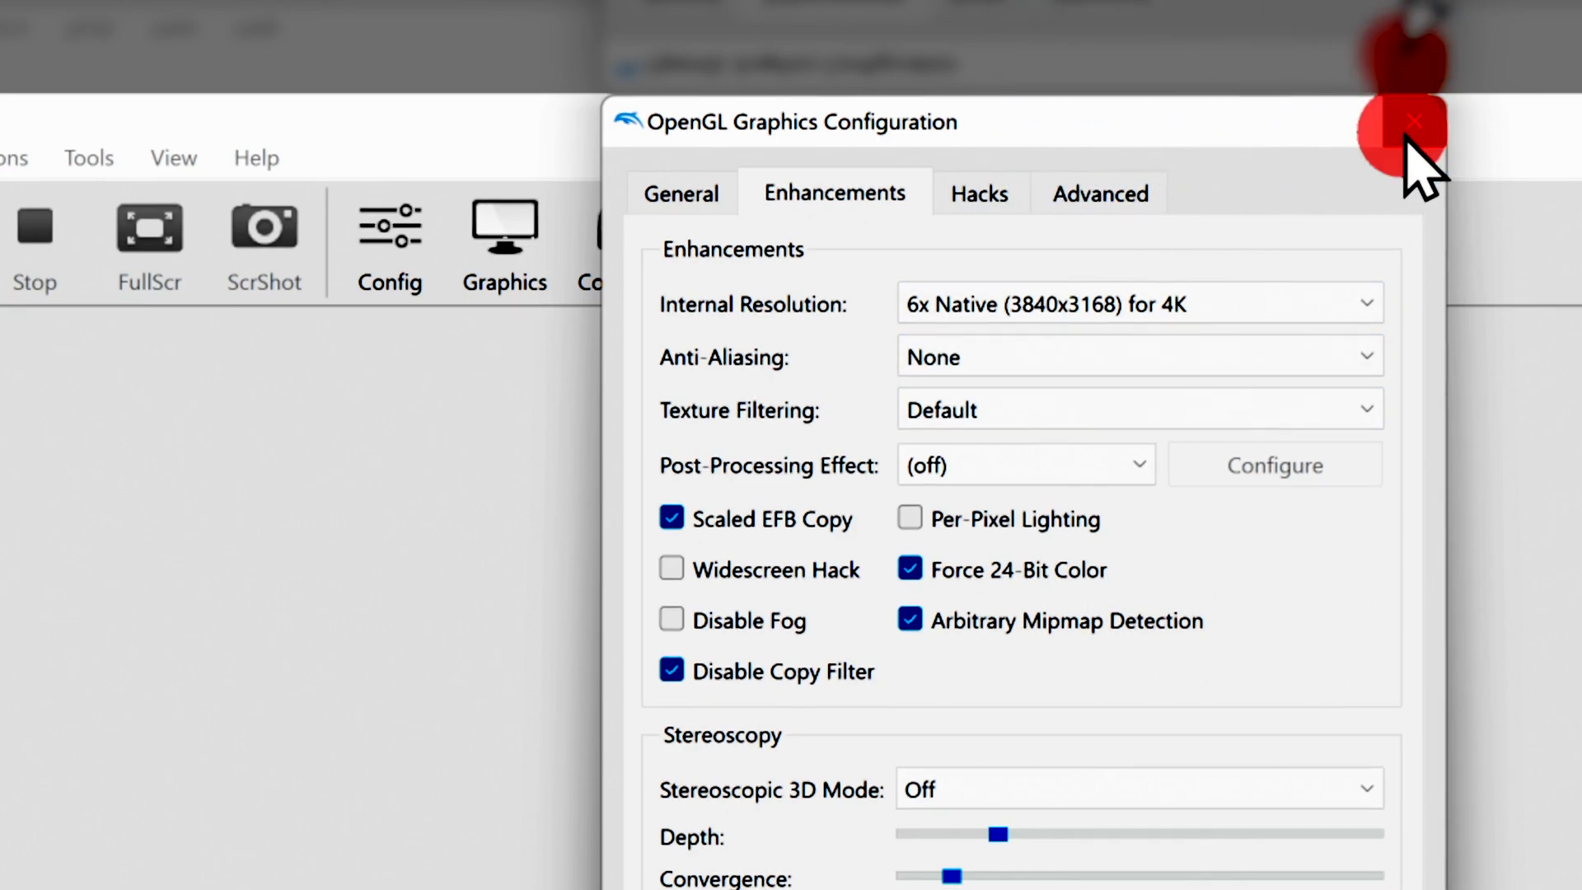
left_click(1414, 125)
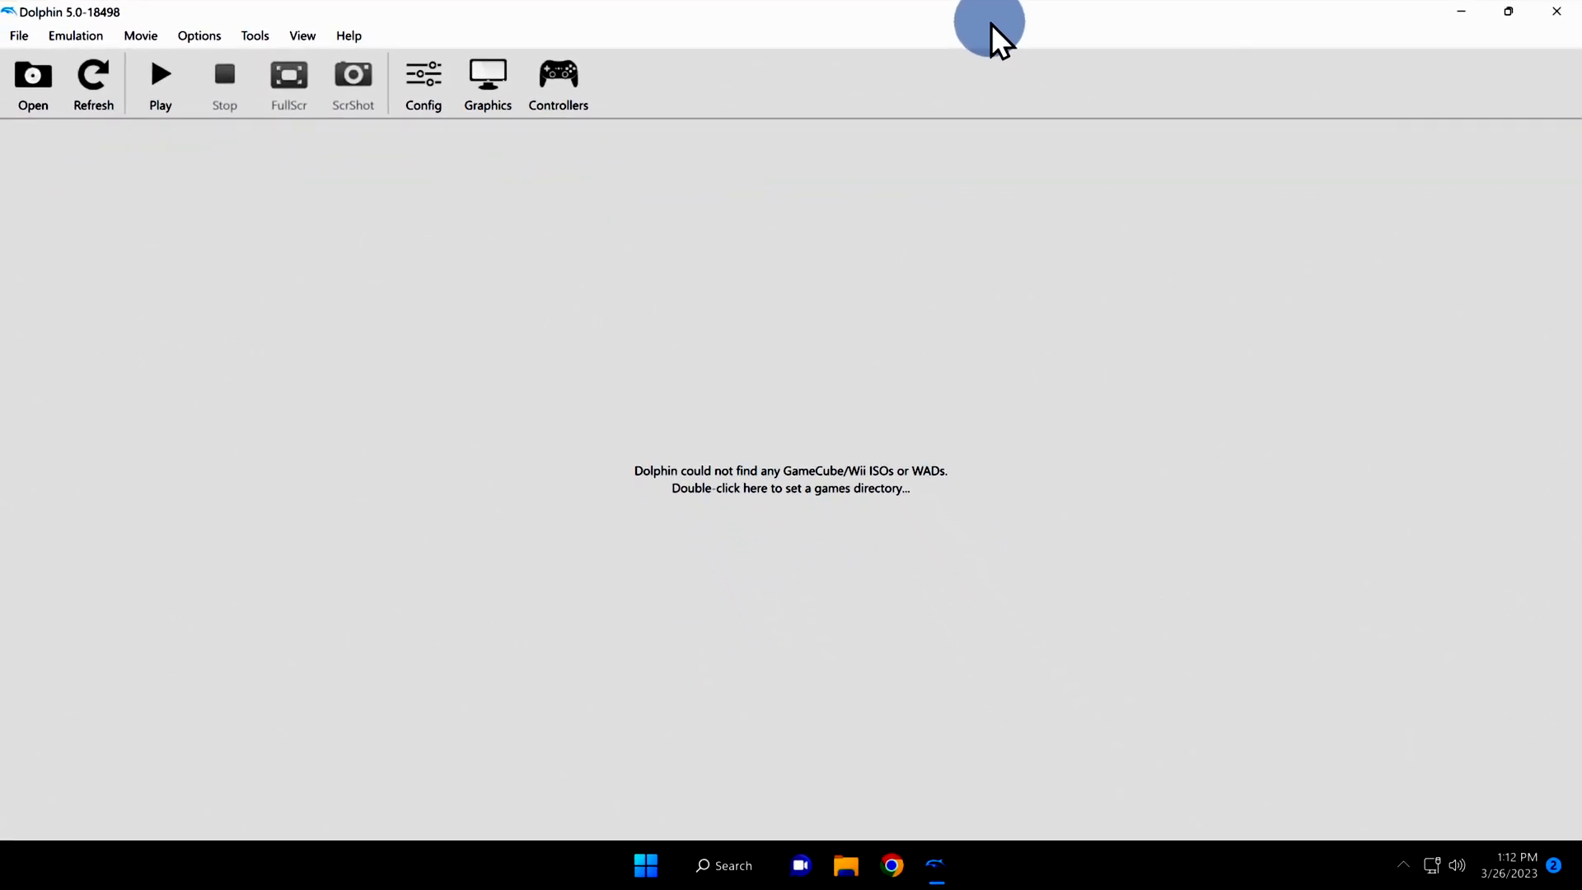
mouse_move(811, 516)
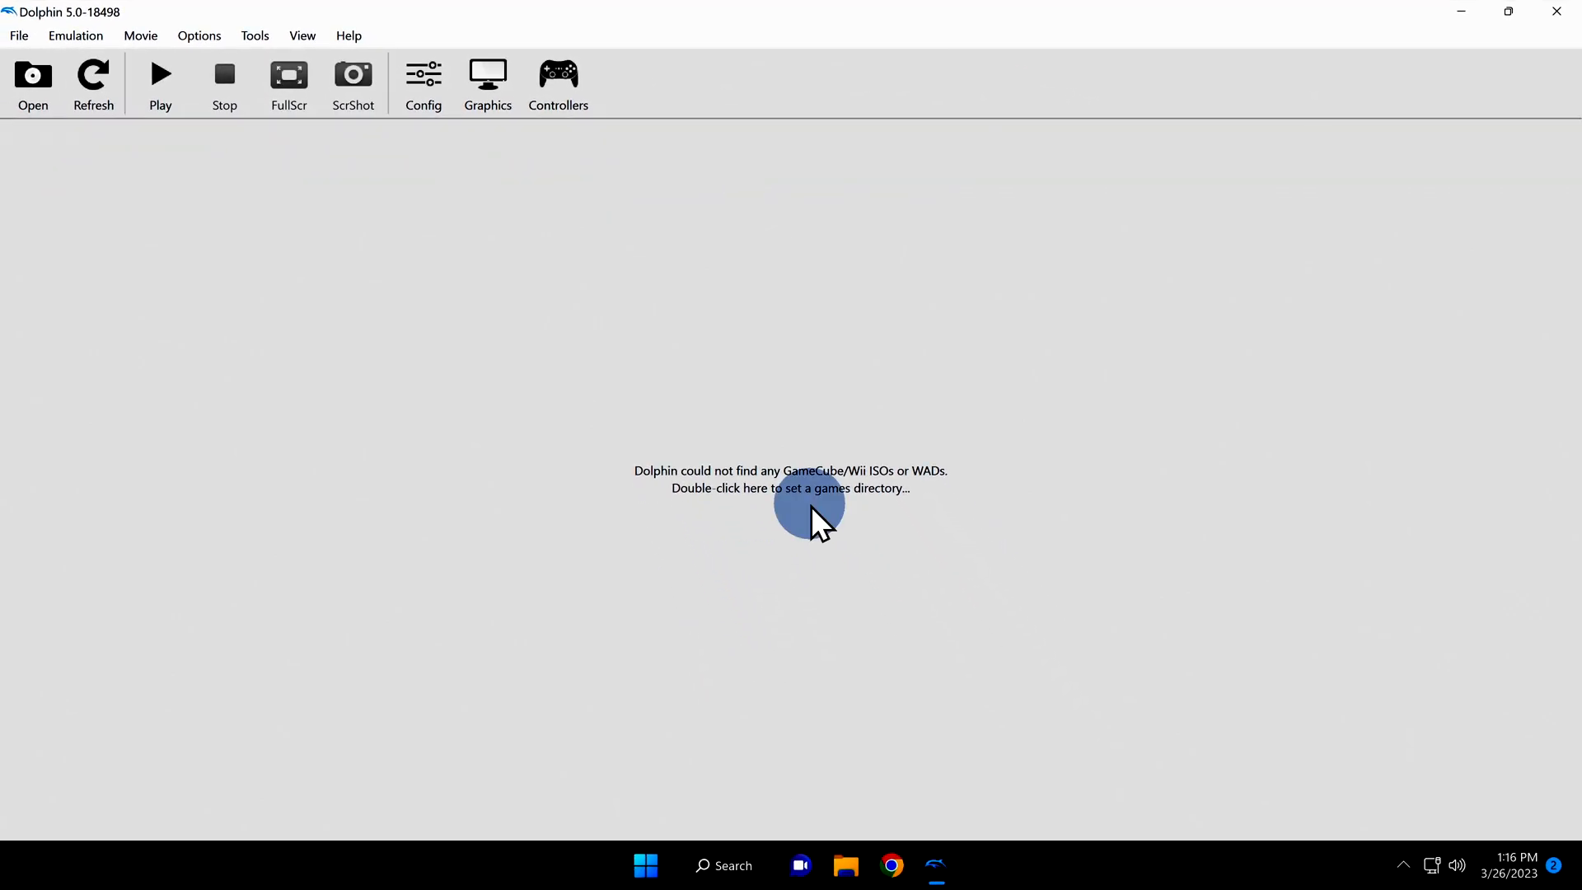
Launch the games directory picker from the empty game list message
double_click(780, 494)
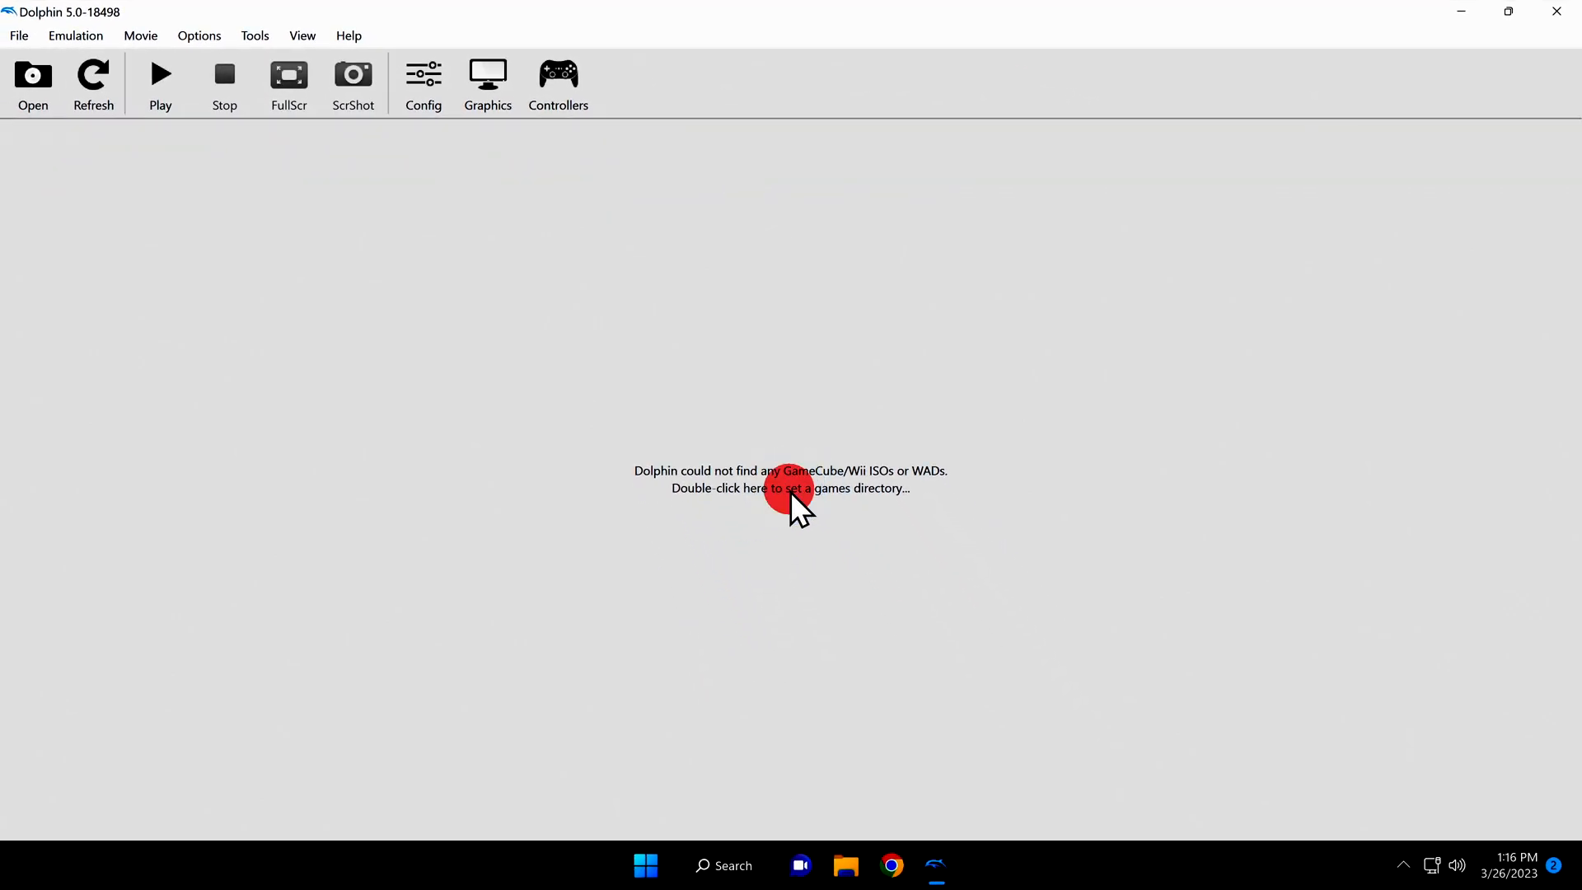
double_click(778, 488)
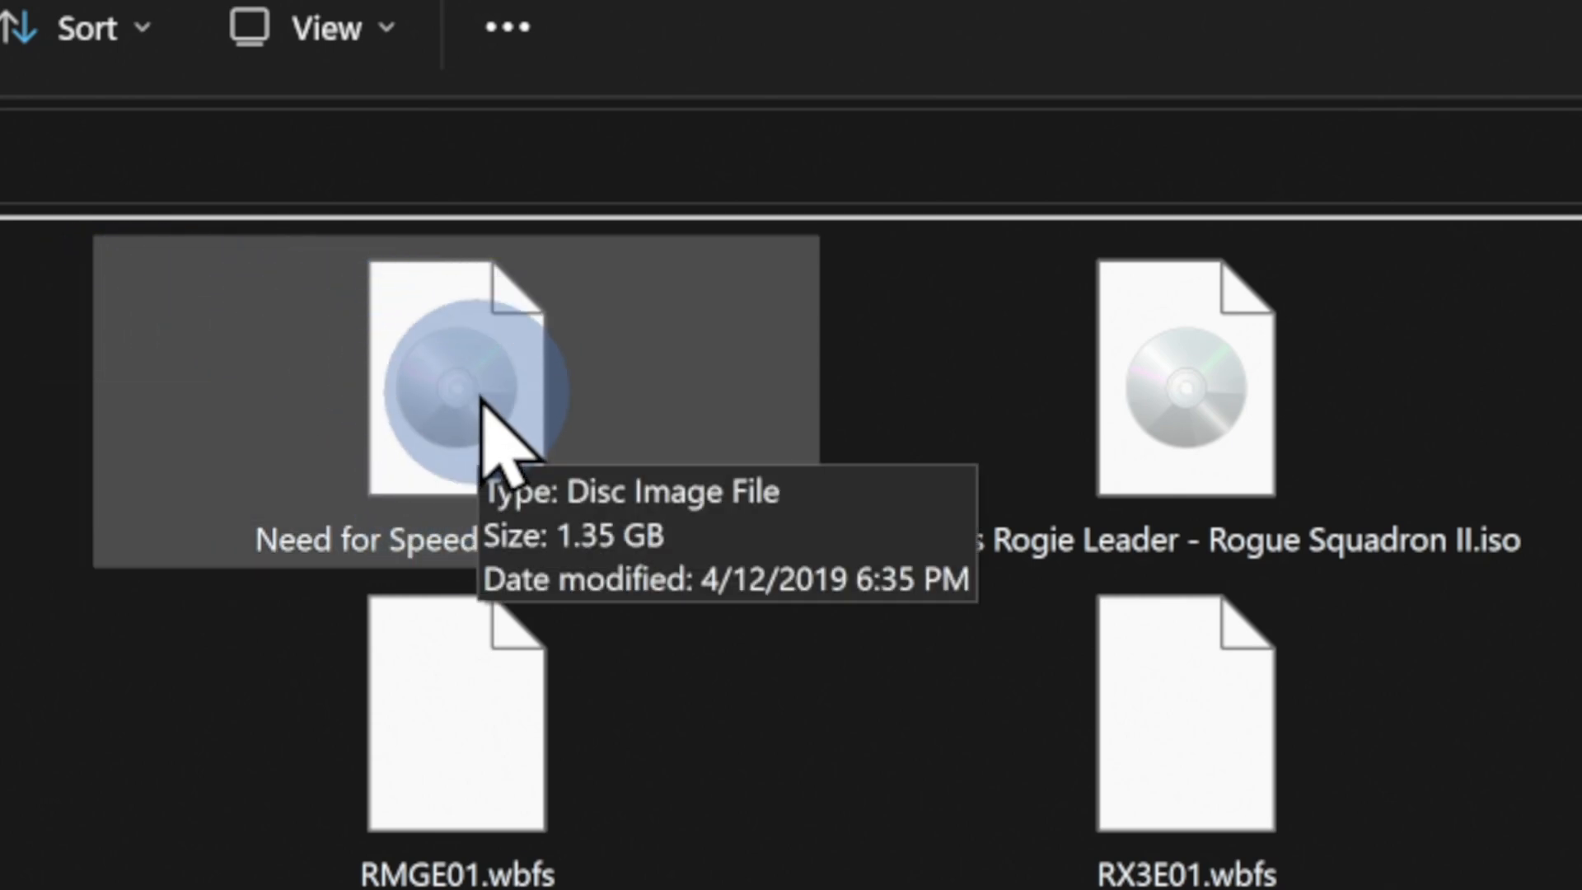
View the details of a game disc image in File Explorer
left_click(1012, 409)
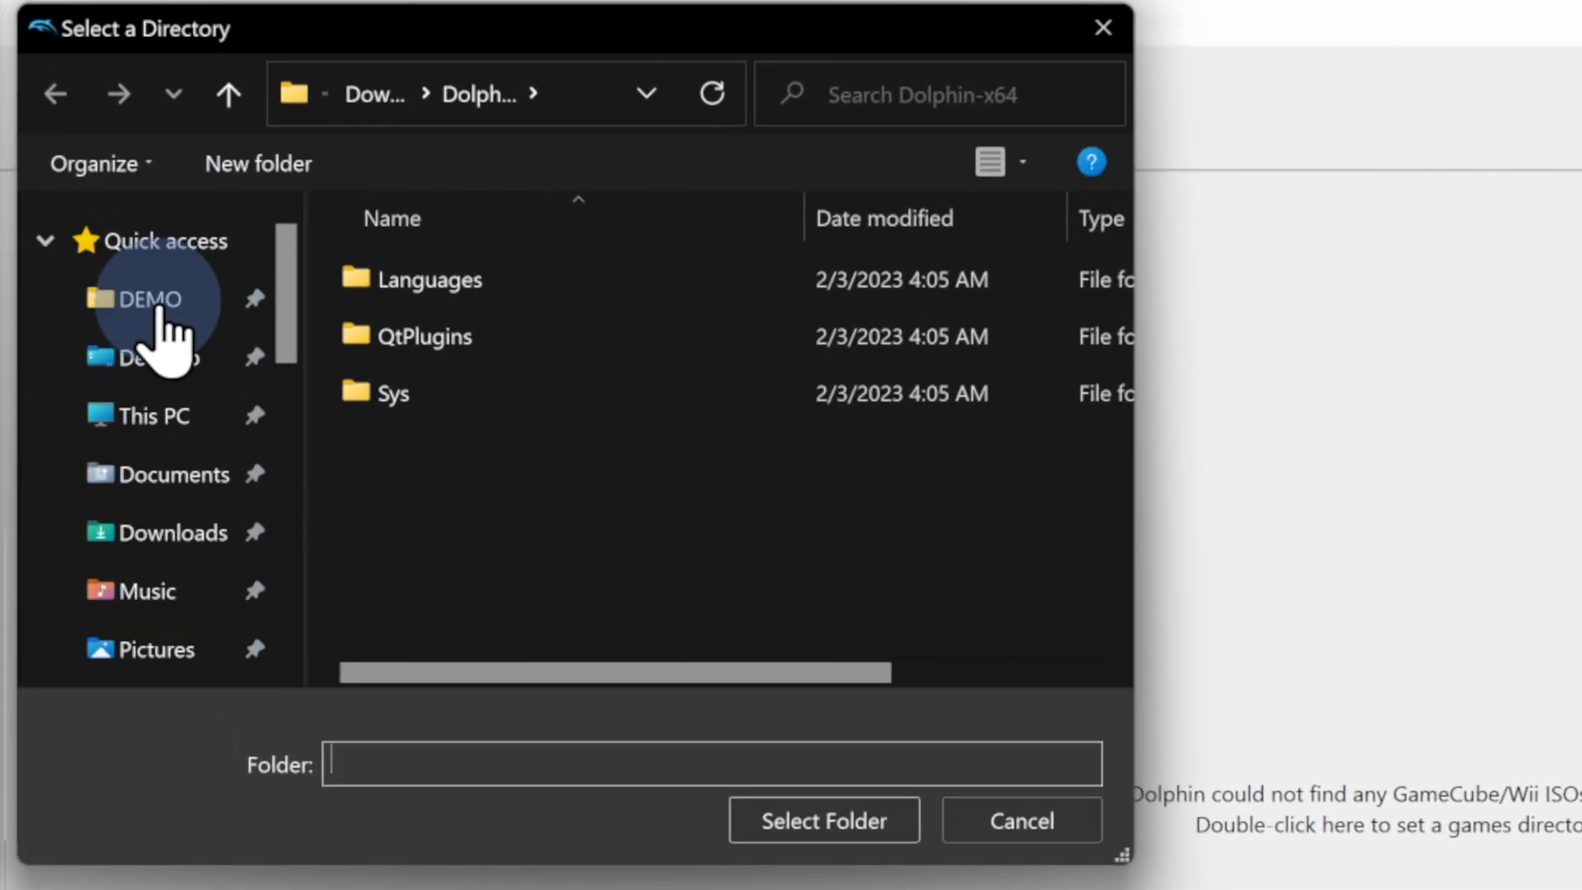
Select the DEMO folder as the games directory so the game list fills
left_click(149, 298)
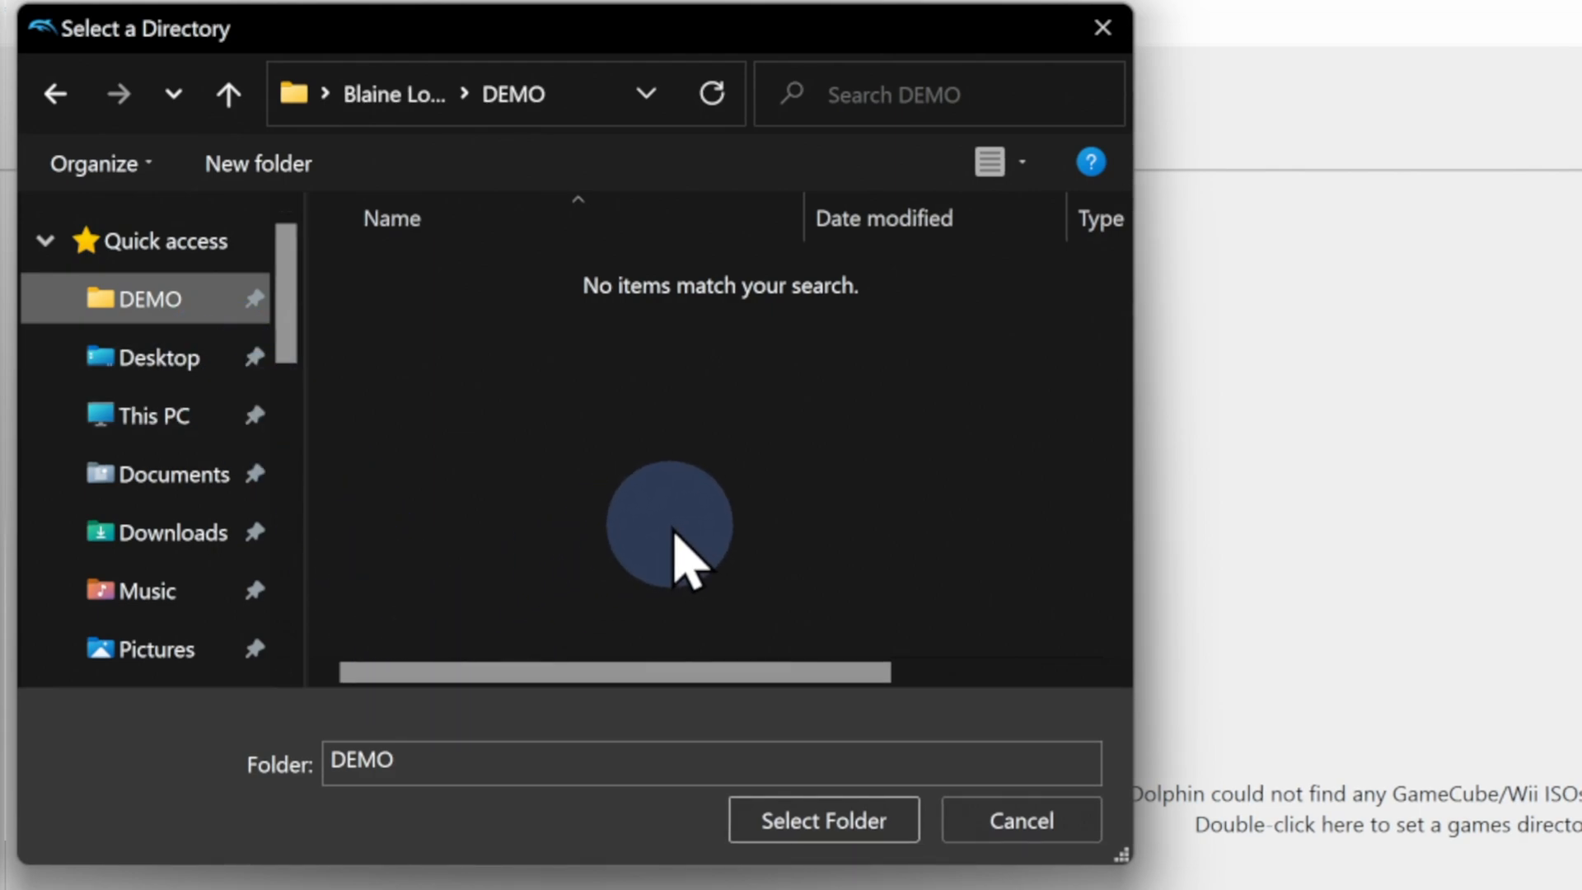
left_click(824, 842)
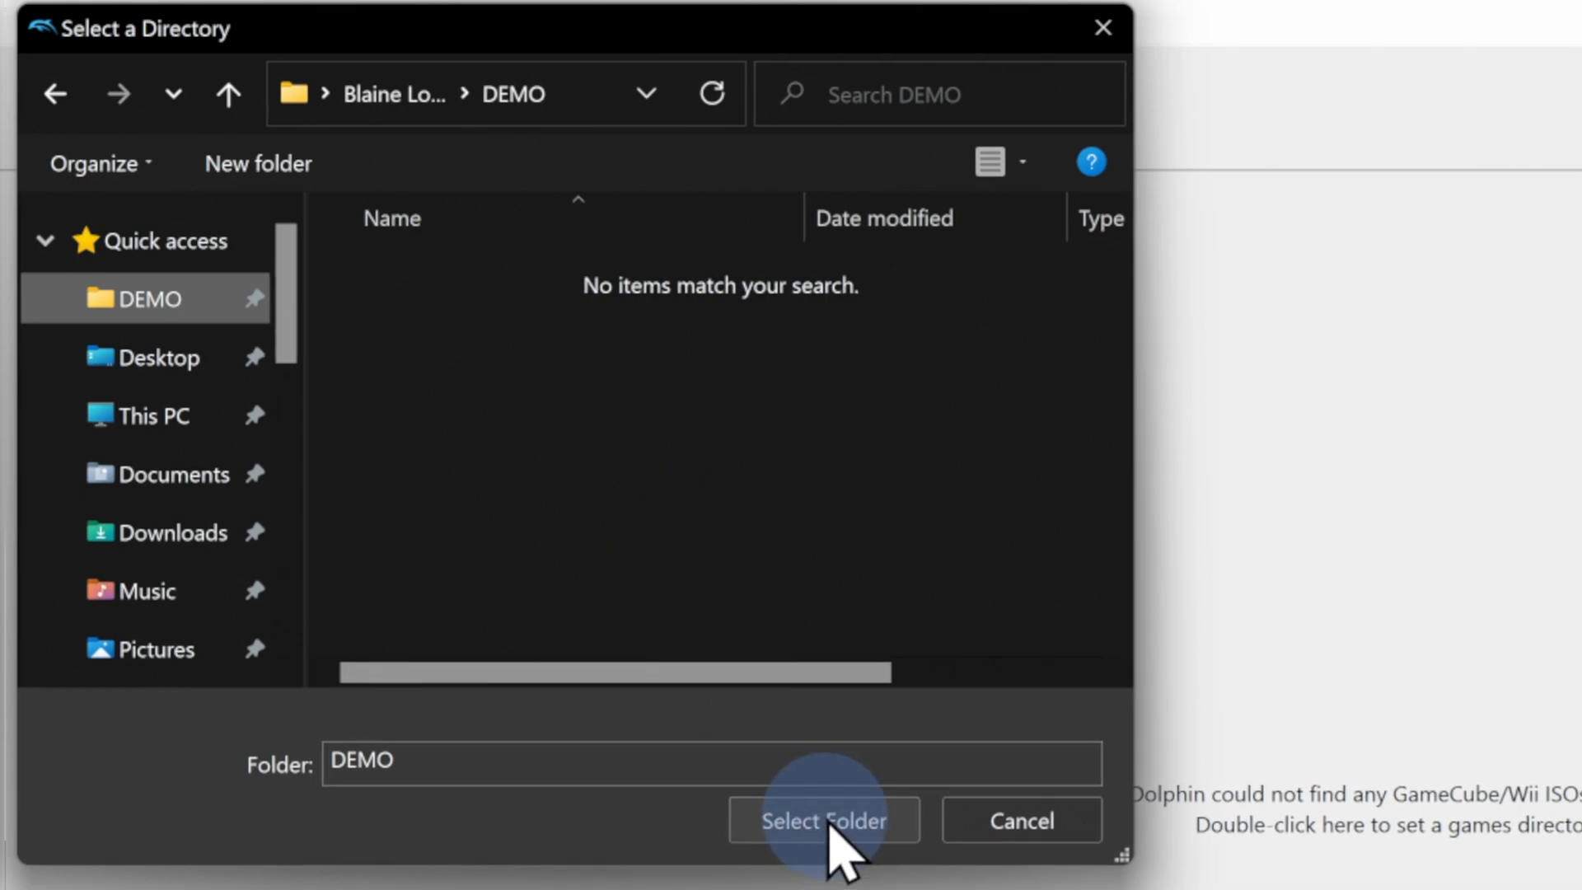
left_click(818, 821)
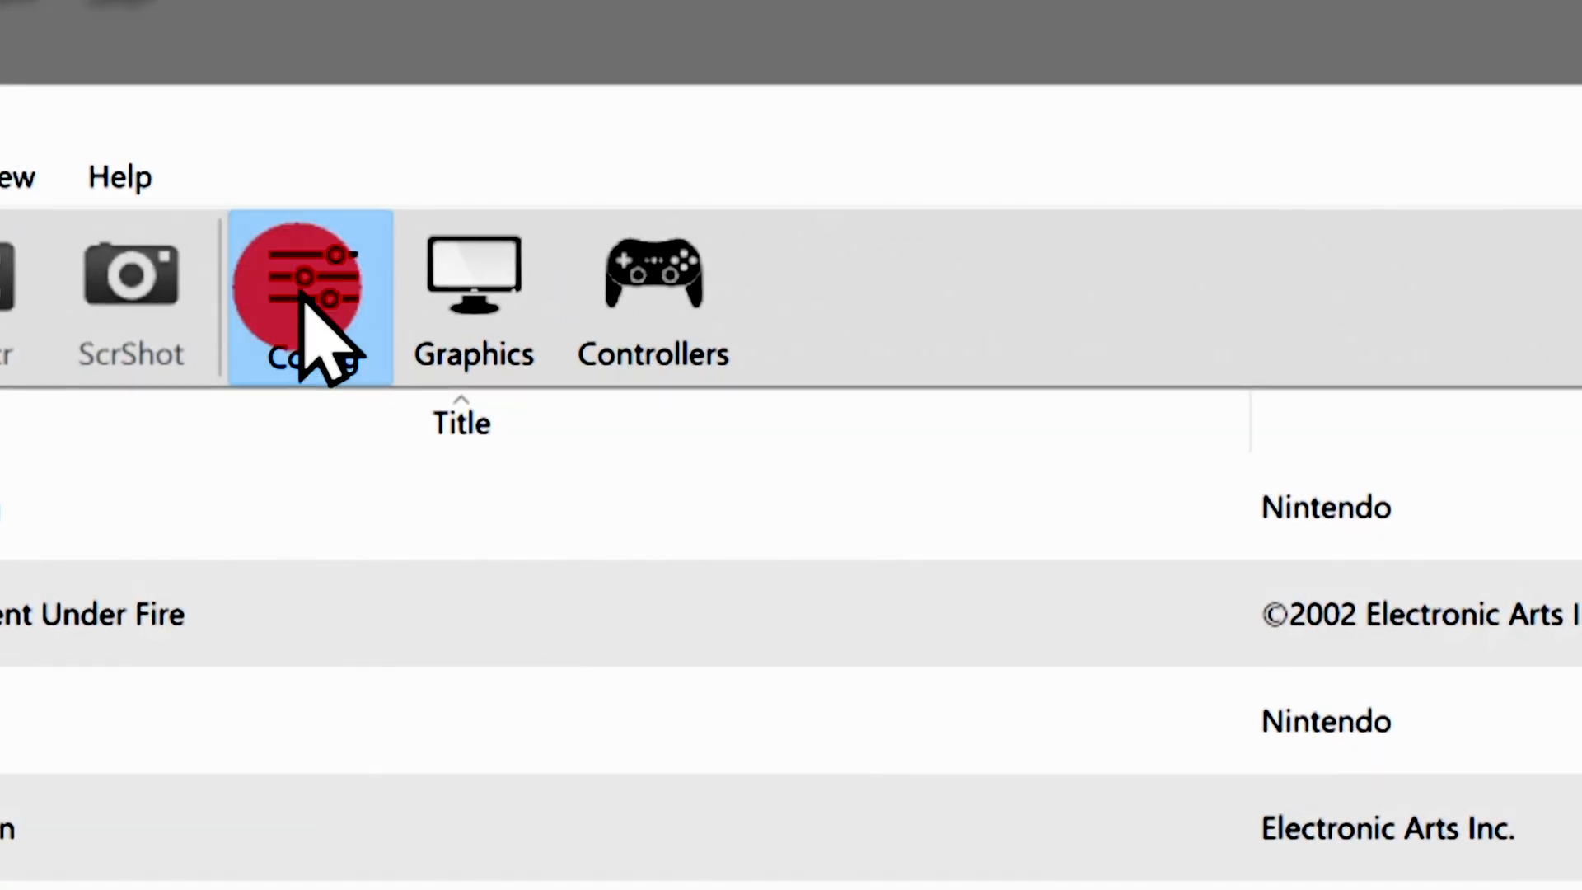
Enable Download Game Covers from GameTDB.com for grid mode in Interface settings
left_click(310, 281)
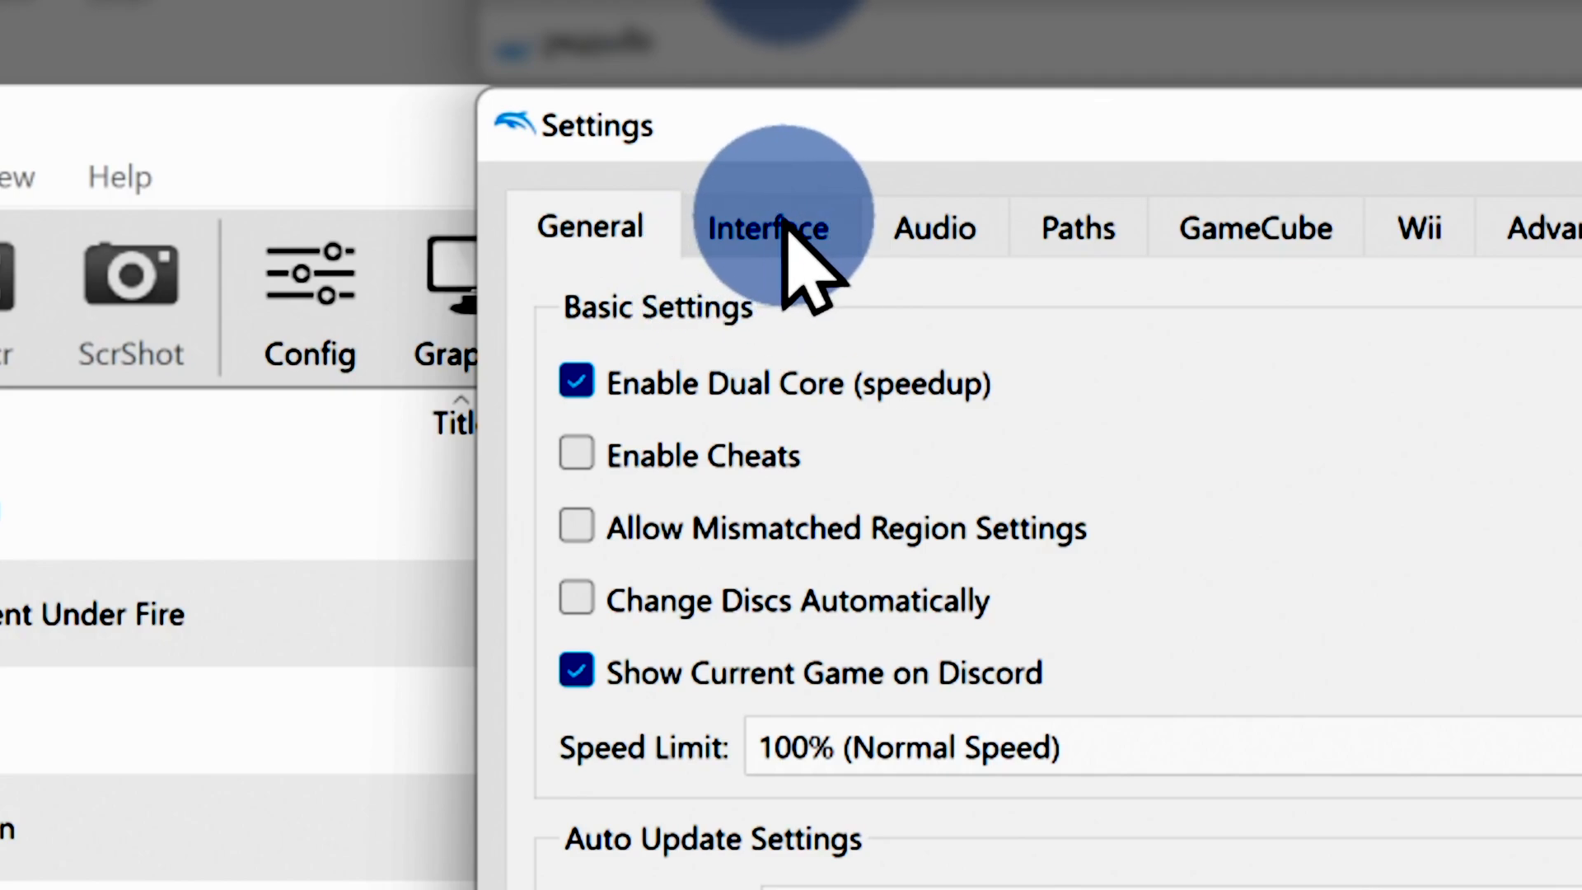
left_click(766, 228)
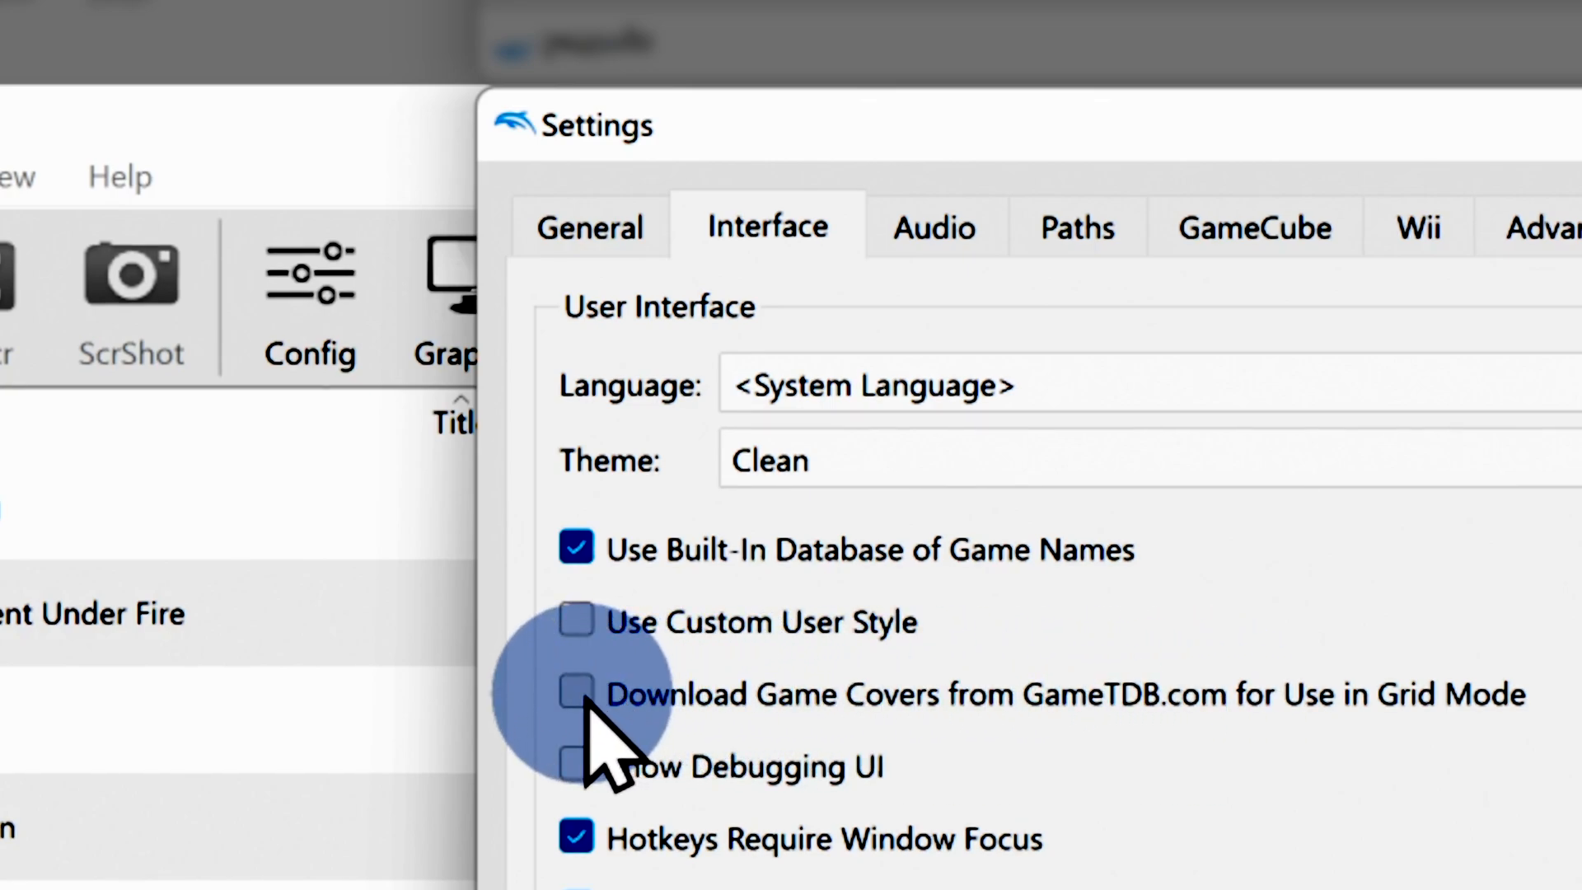
left_click(576, 694)
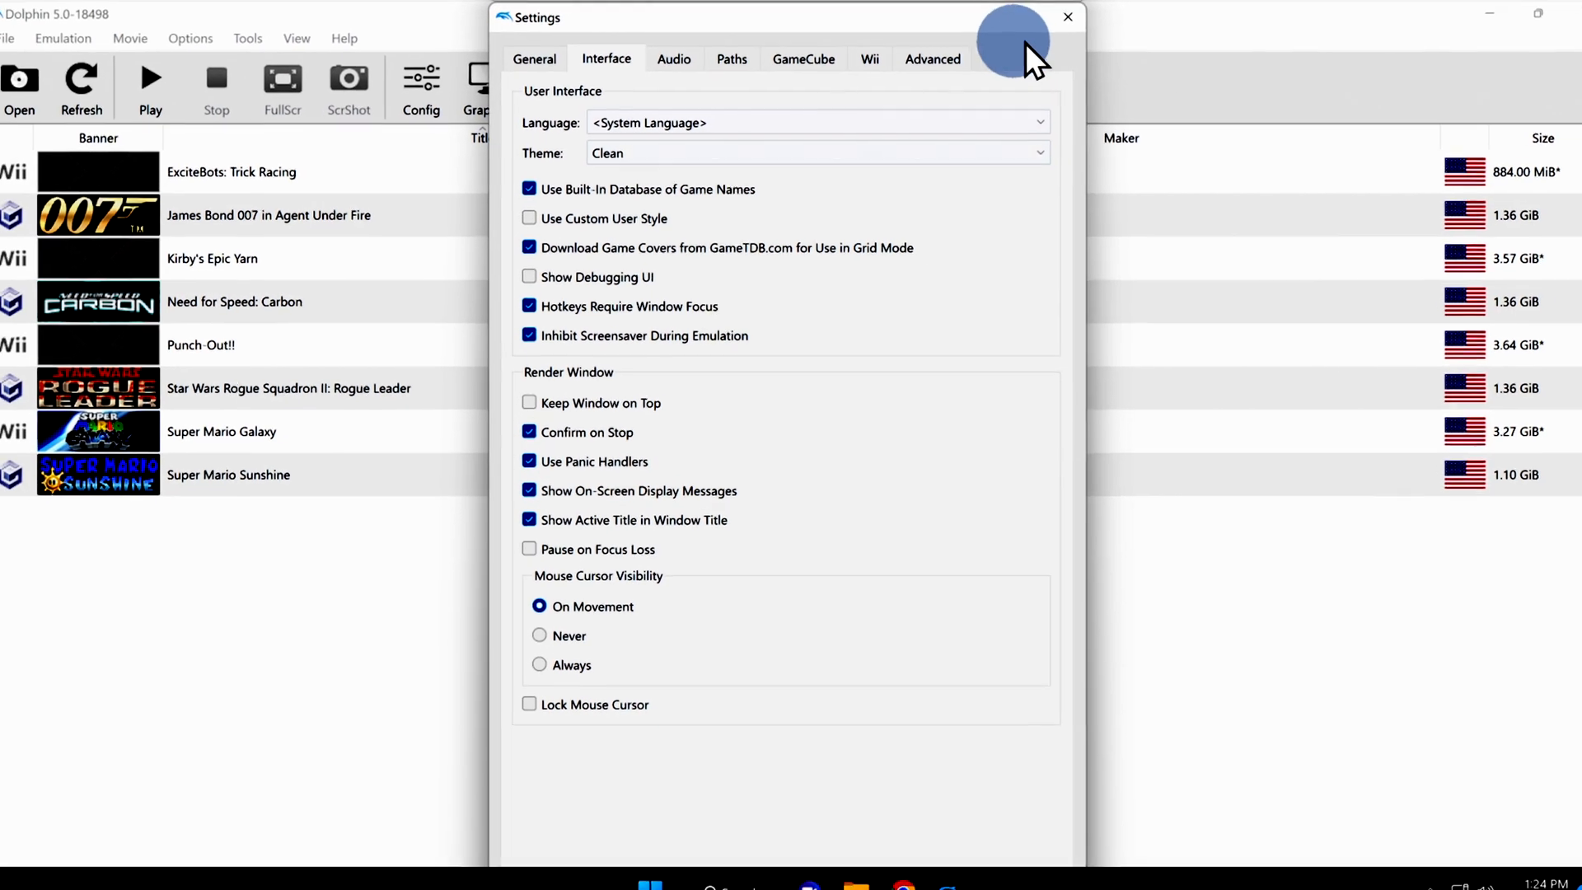
Close Settings and switch the game library to Grid View with cover art
left_click(1067, 17)
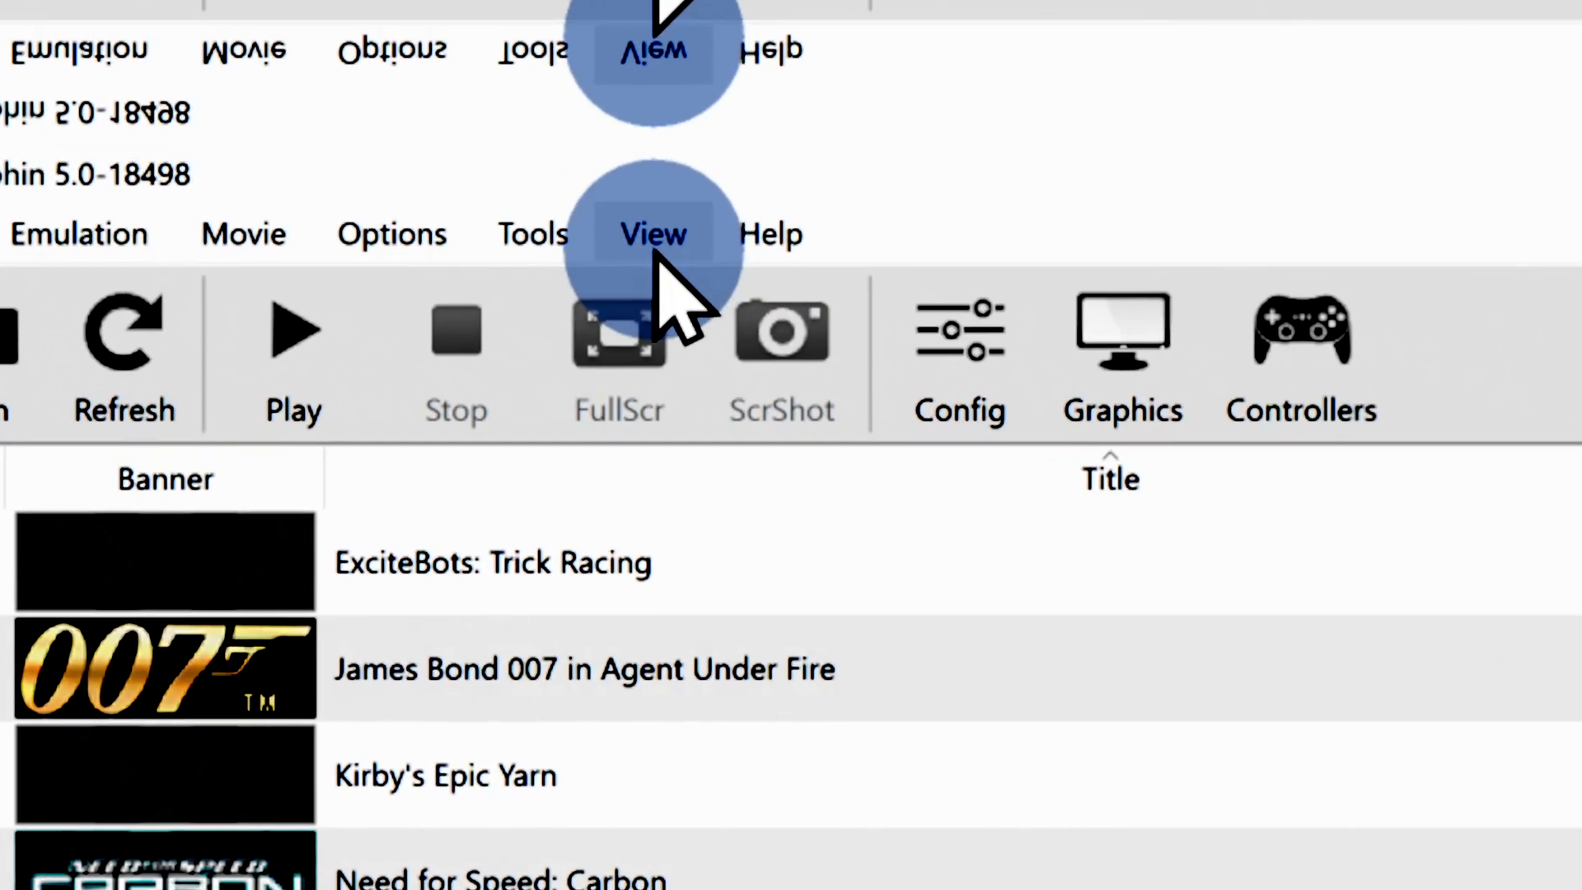
left_click(653, 234)
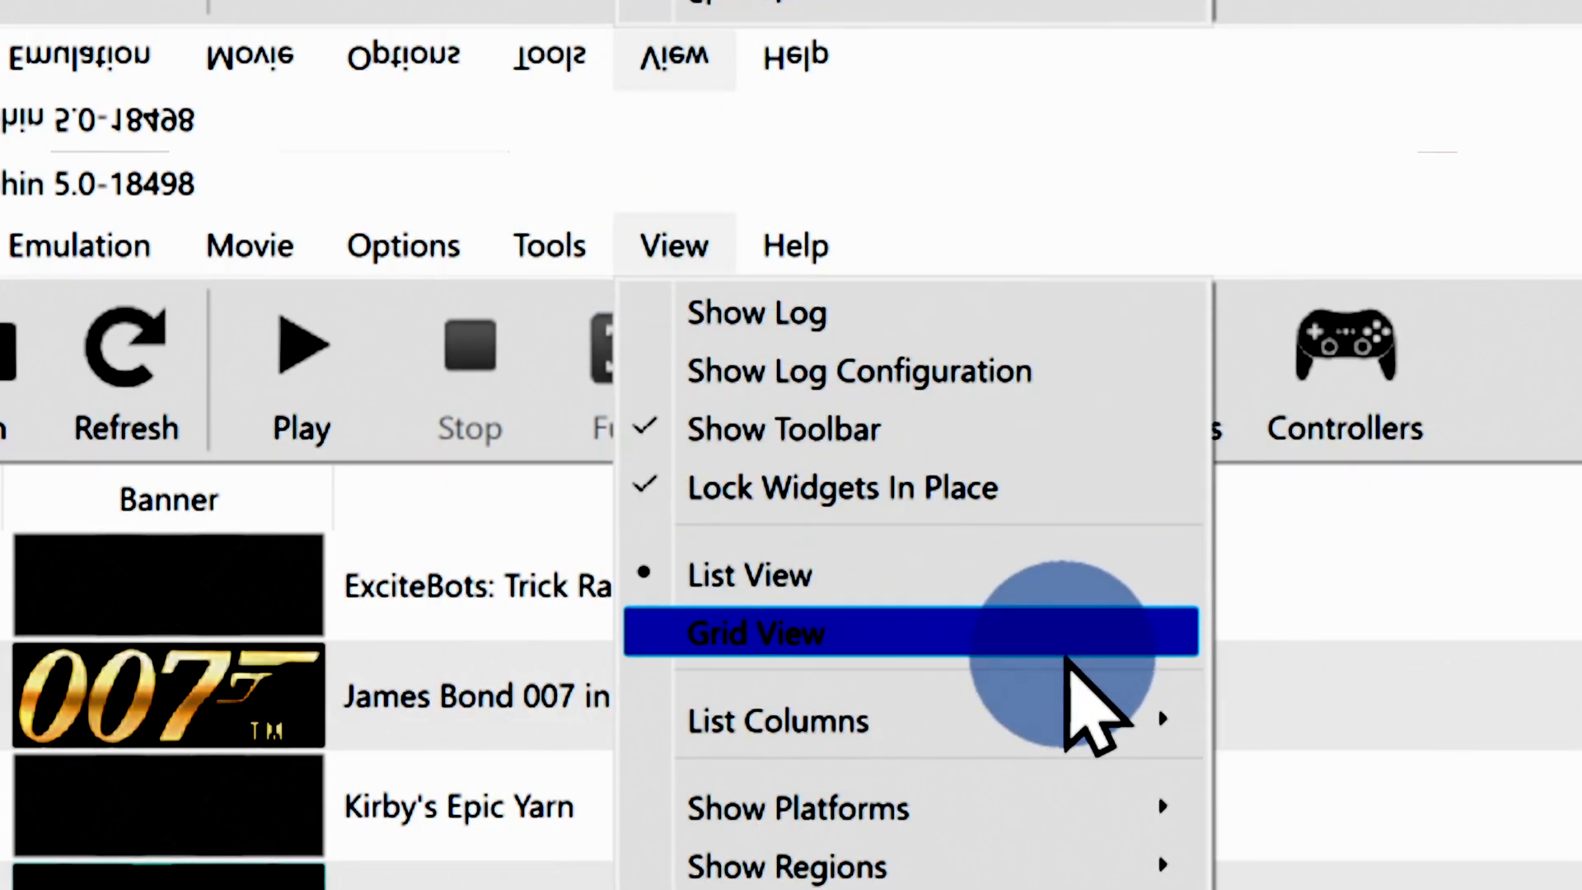
left_click(755, 633)
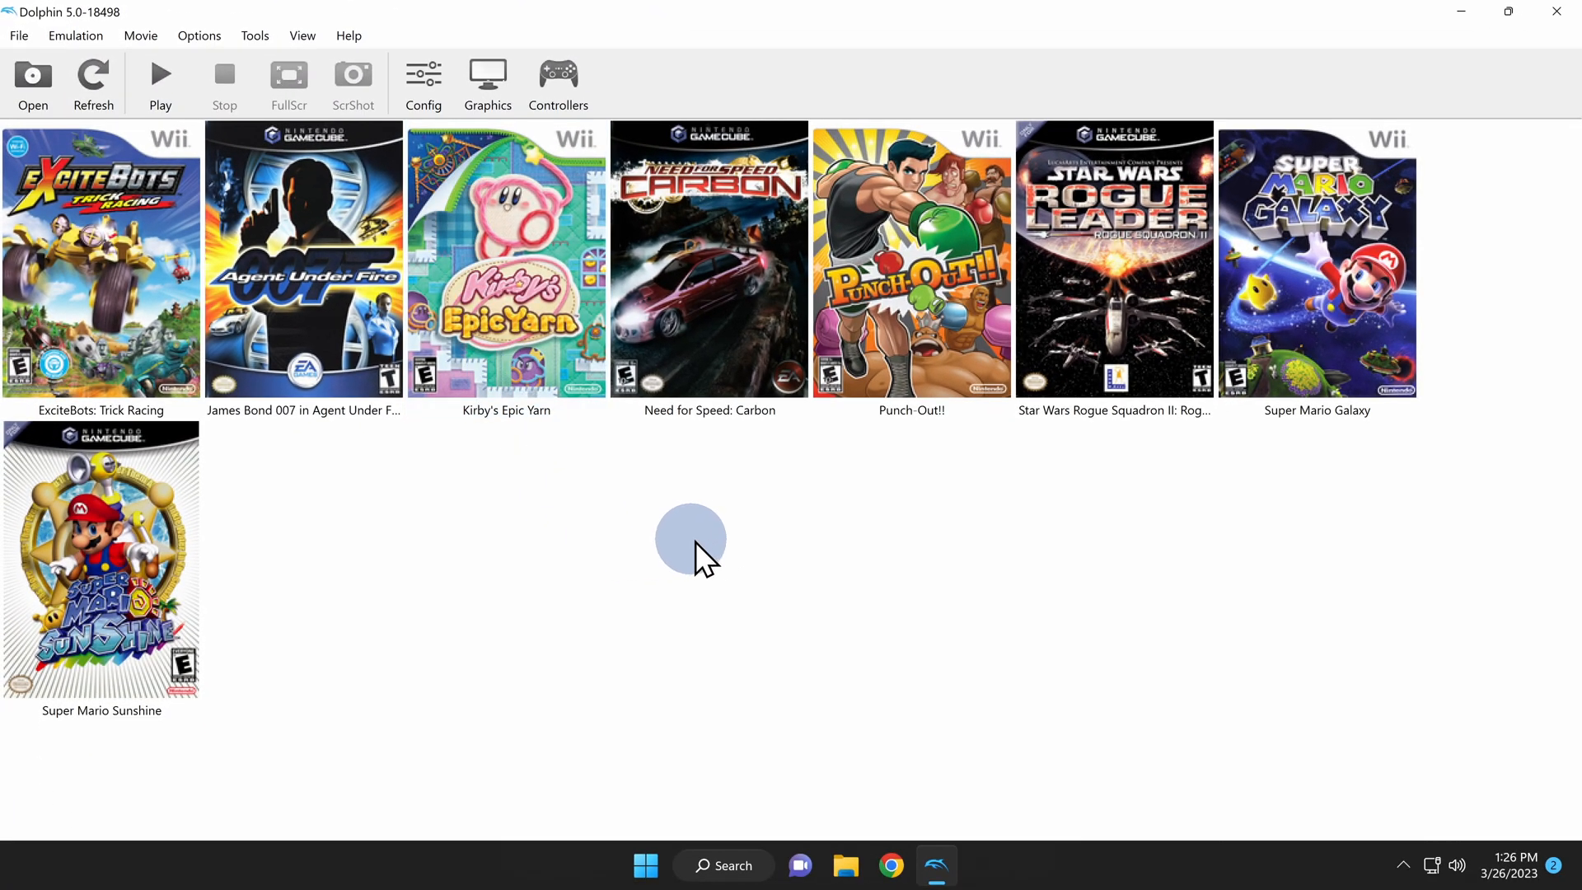
mouse_move(722, 560)
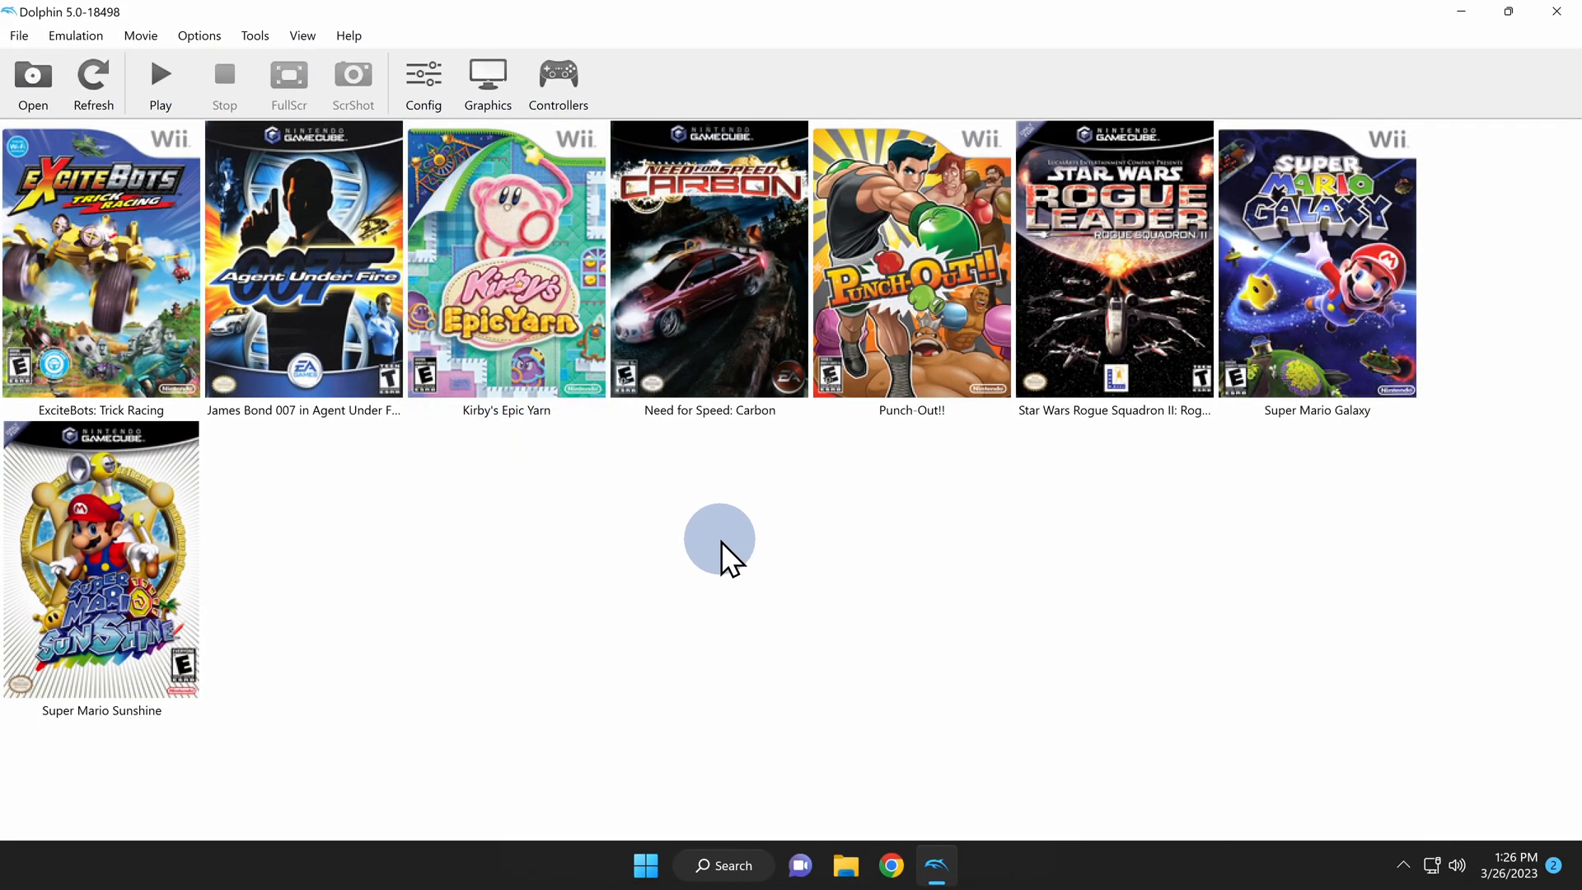
Launch Super Mario Sunshine from the cover grid
left_click(90, 572)
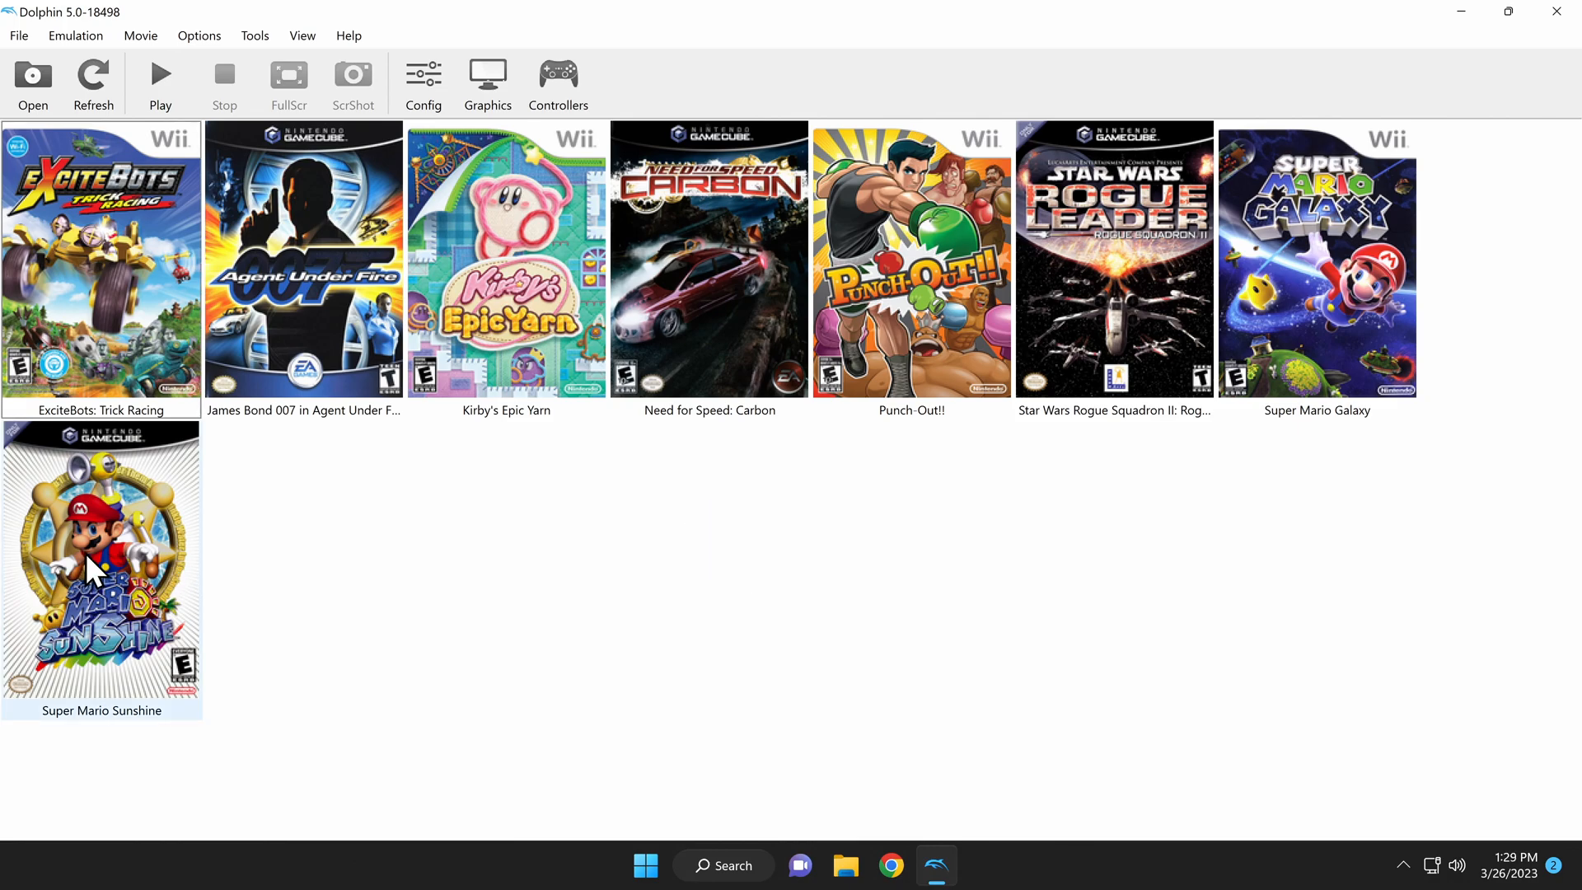
double_click(90, 567)
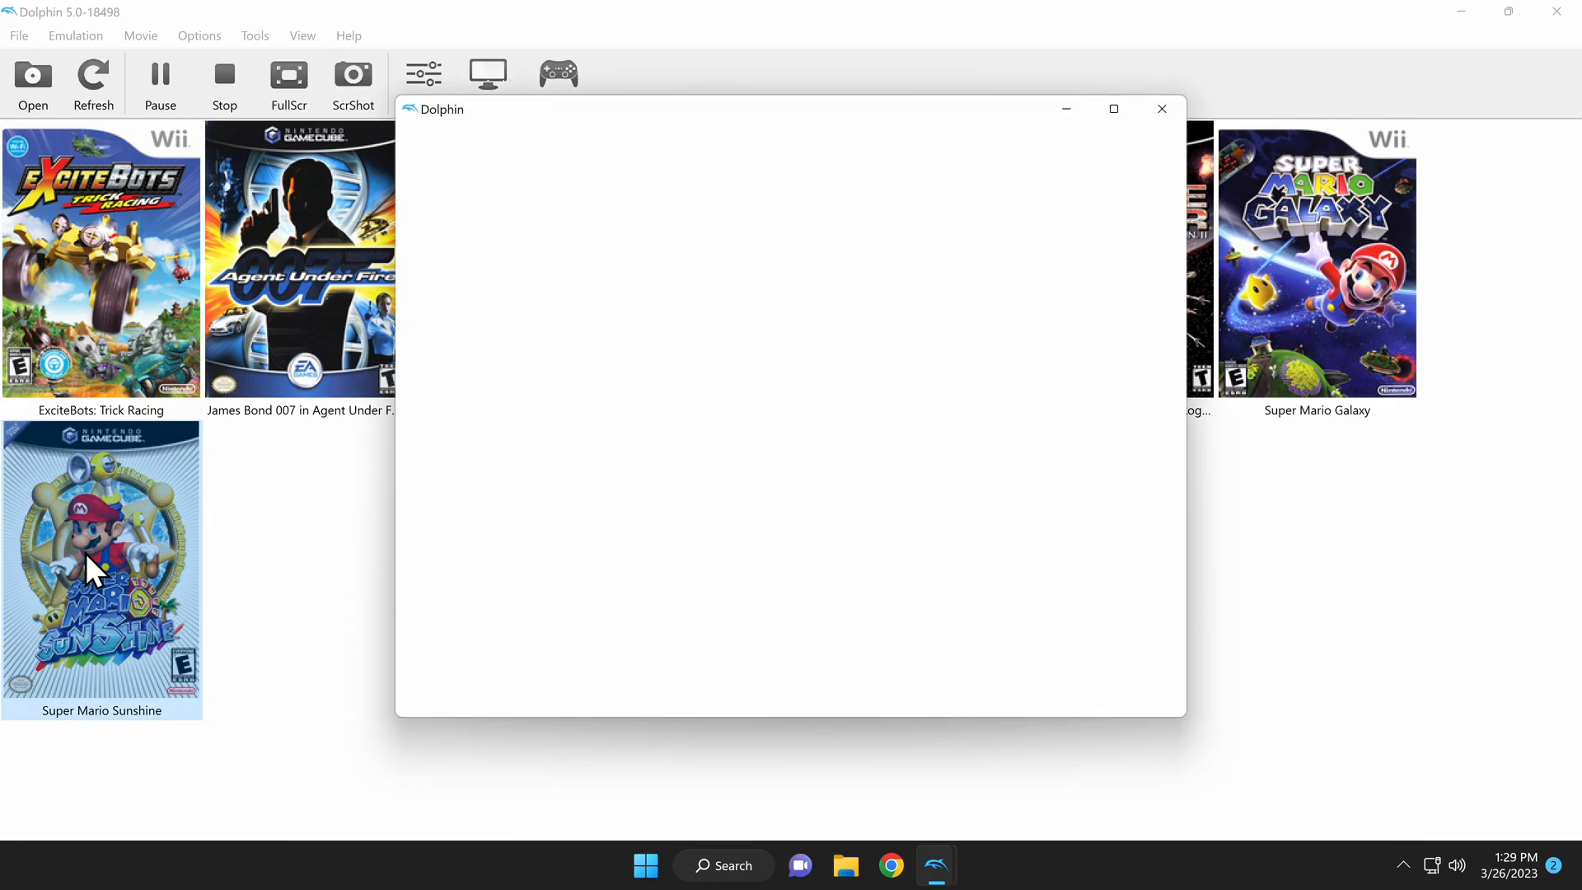